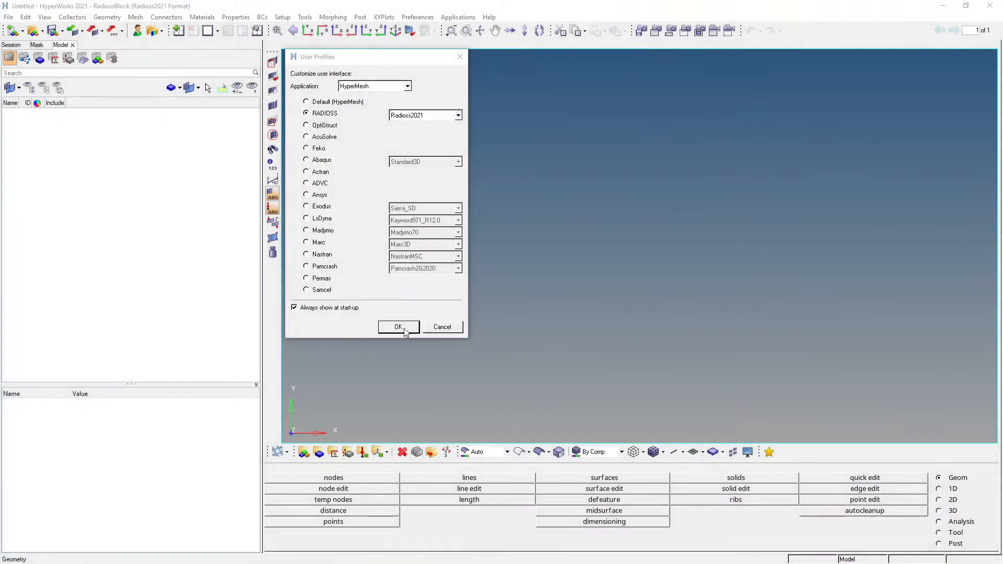
Step: Confirm the RADIOSS user profile with the Radioss2021 format
{"action": "left_click", "coordinate": [398, 327]}
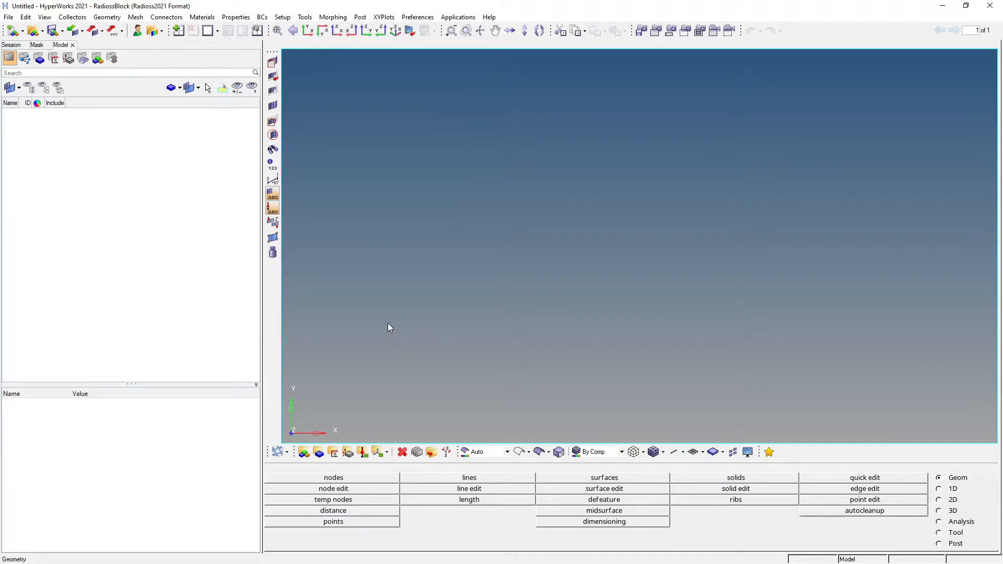
{"action": "mouse_move", "coordinate": [633, 476]}
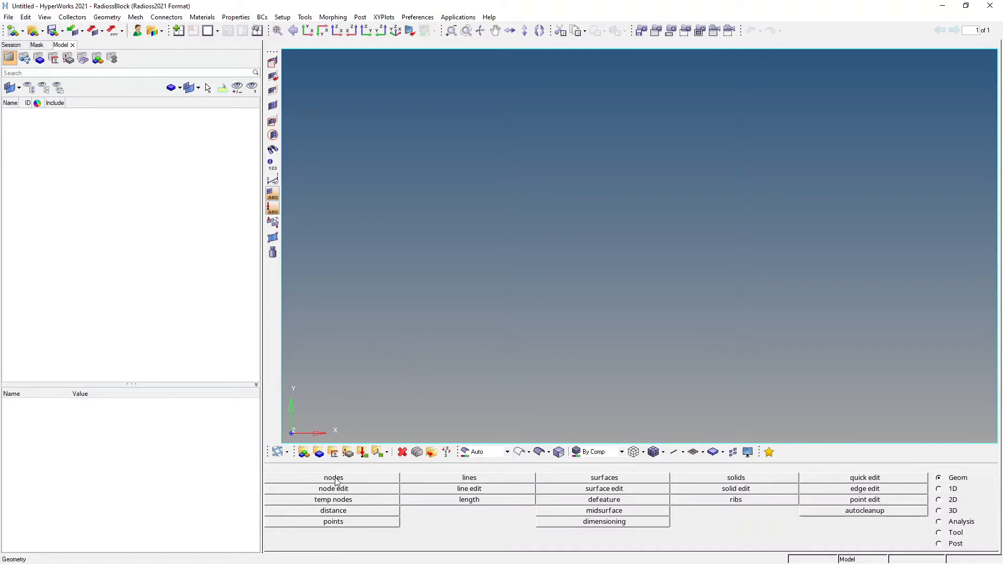
Step: Create nodes at (0,0,0), (20,0,0), (20,10,0), (0,10,0) and centre (10,5,0)
{"action": "left_click", "coordinate": [333, 477]}
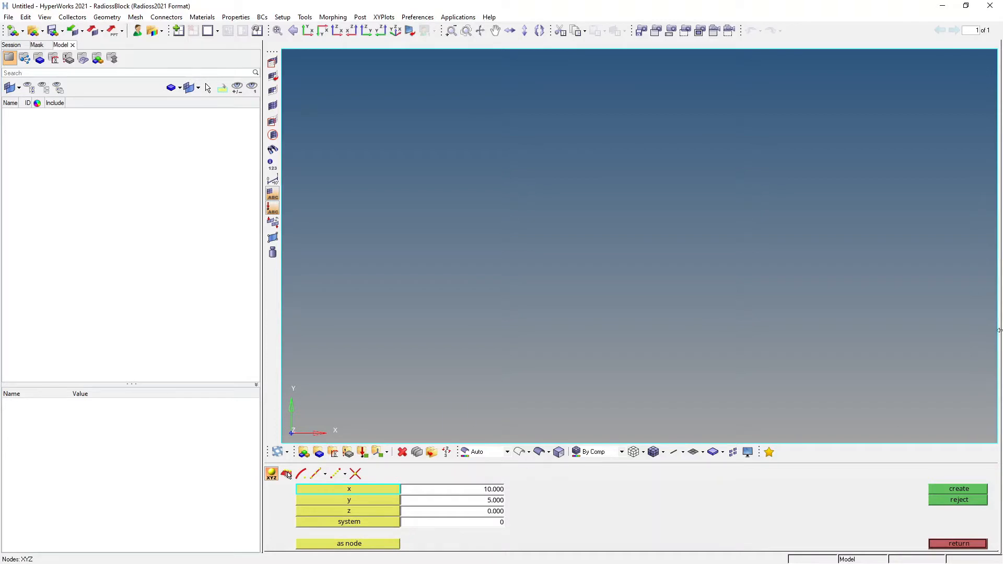
{"action": "mouse_move", "coordinate": [393, 475]}
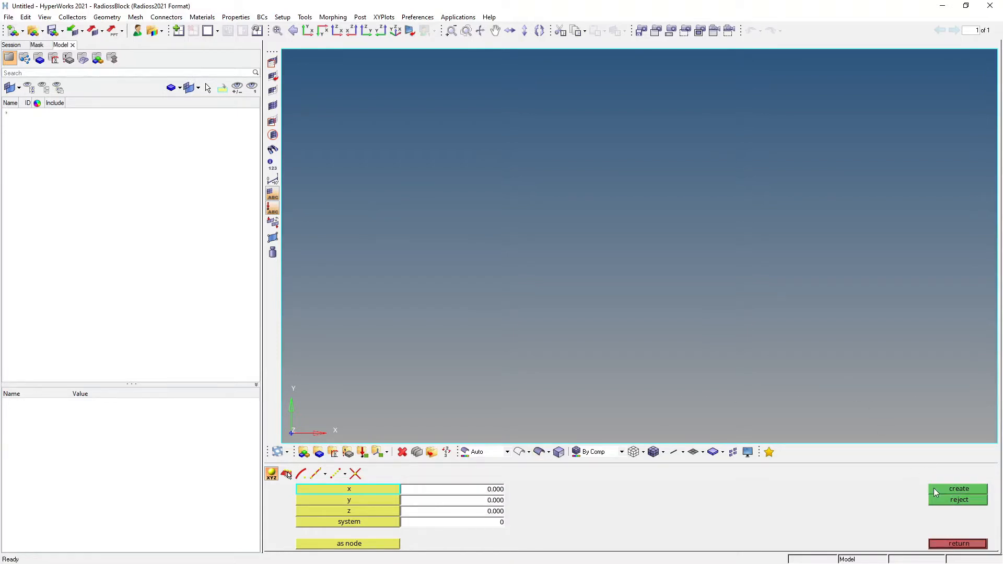
{"action": "mouse_move", "coordinate": [274, 43]}
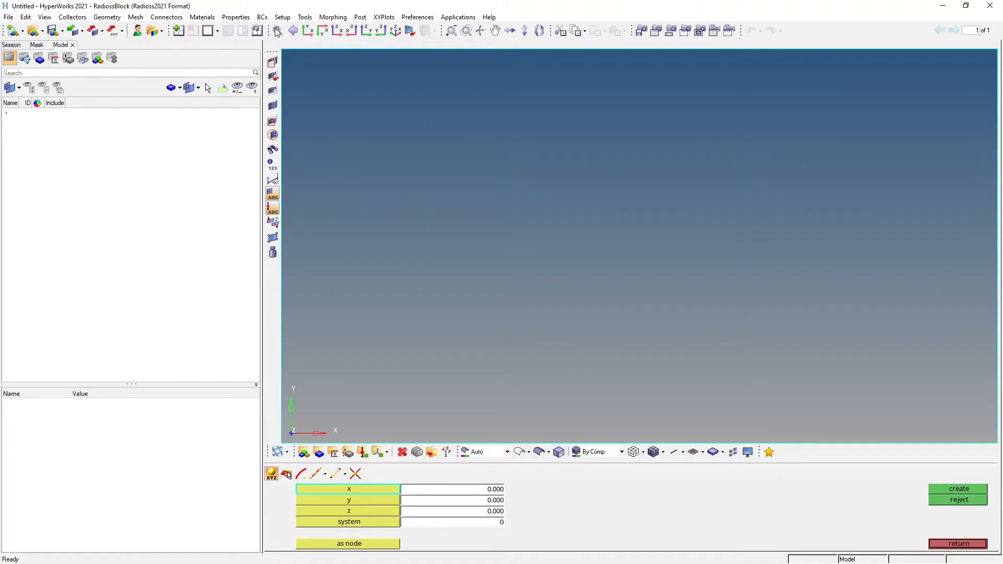
{"action": "left_click", "coordinate": [958, 489]}
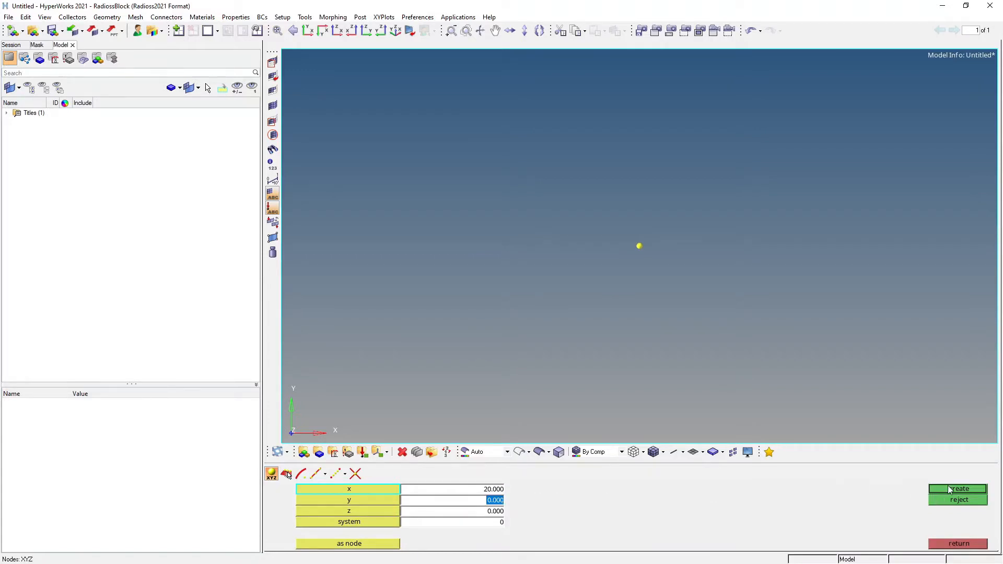
{"action": "left_click", "coordinate": [958, 489]}
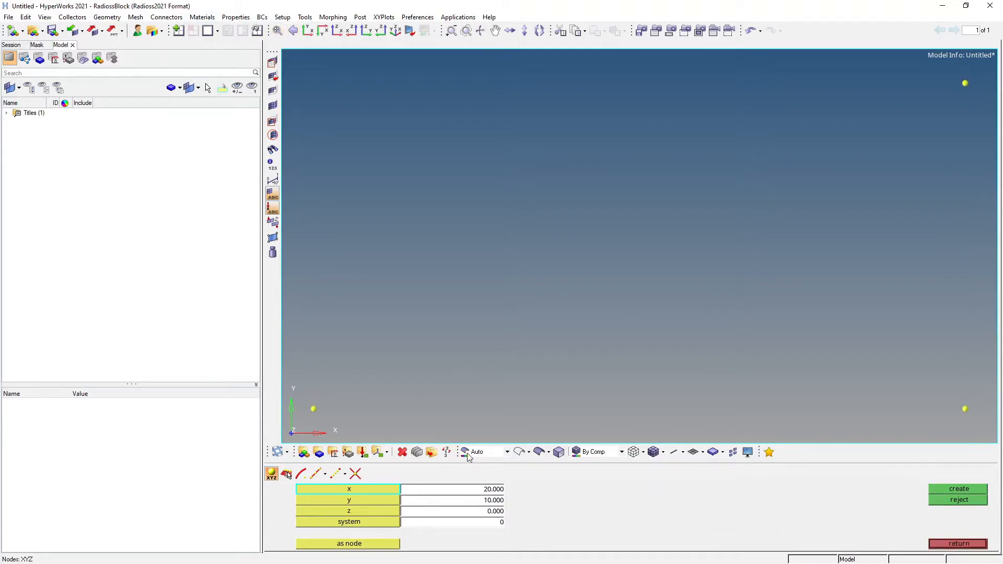
{"action": "triple_click", "coordinate": [451, 489]}
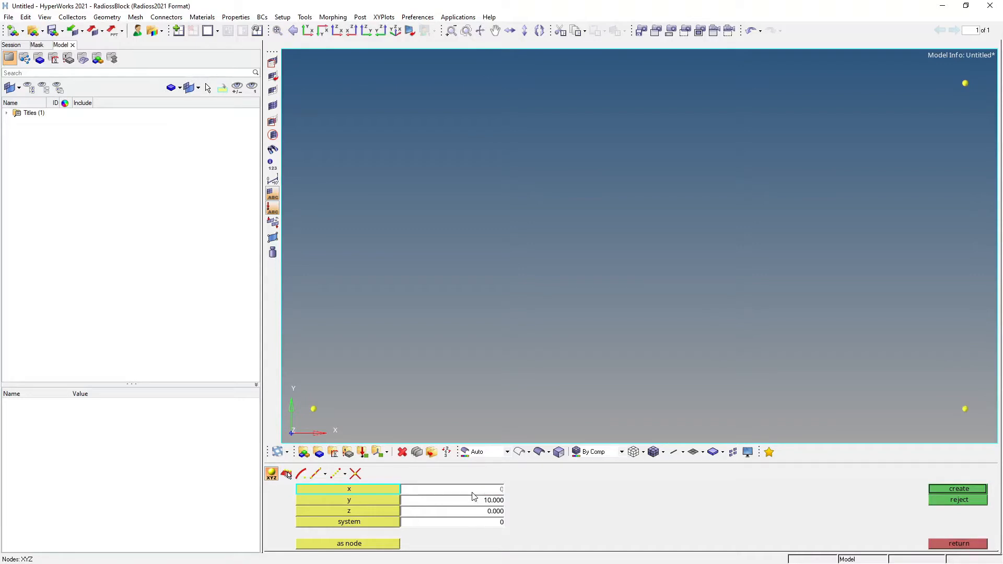
{"action": "left_click", "coordinate": [958, 489]}
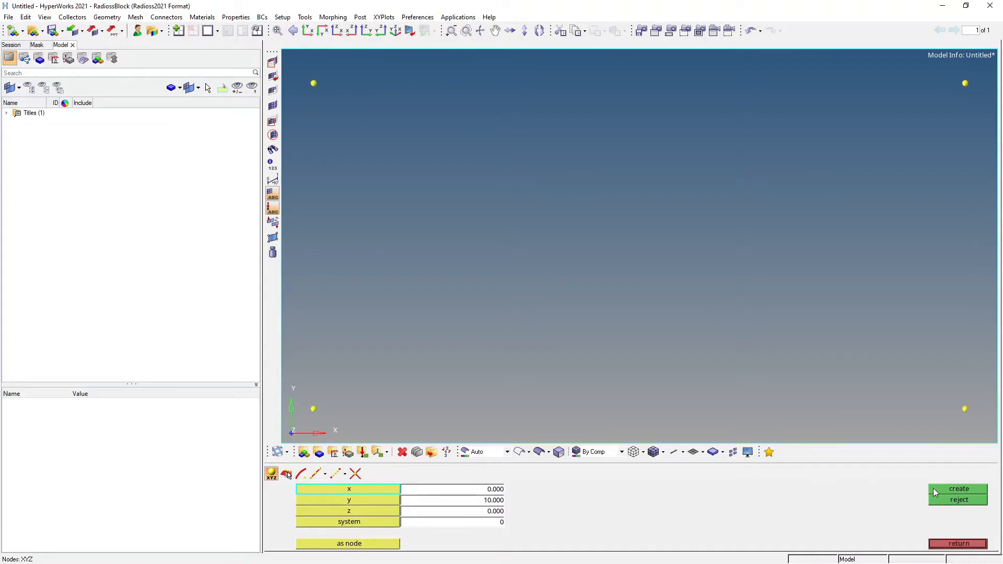
{"action": "mouse_move", "coordinate": [378, 408]}
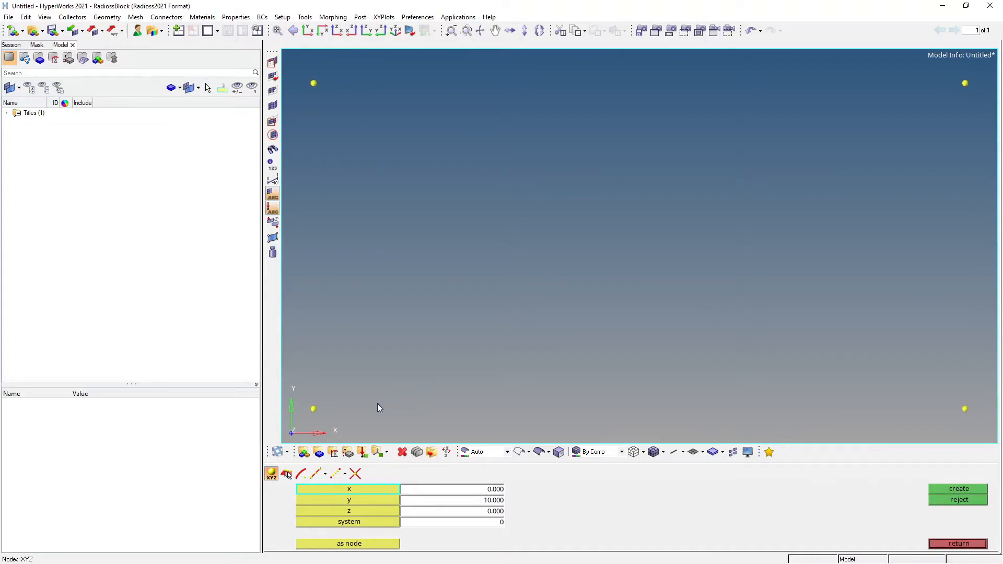
{"action": "mouse_move", "coordinate": [678, 281]}
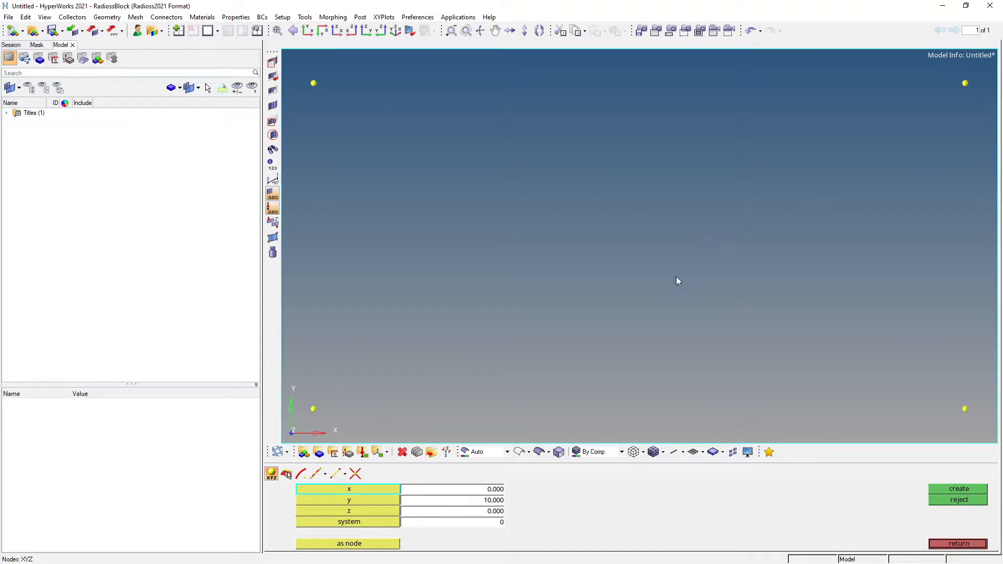
{"action": "mouse_move", "coordinate": [471, 493]}
{"action": "type", "text": "10.000"}
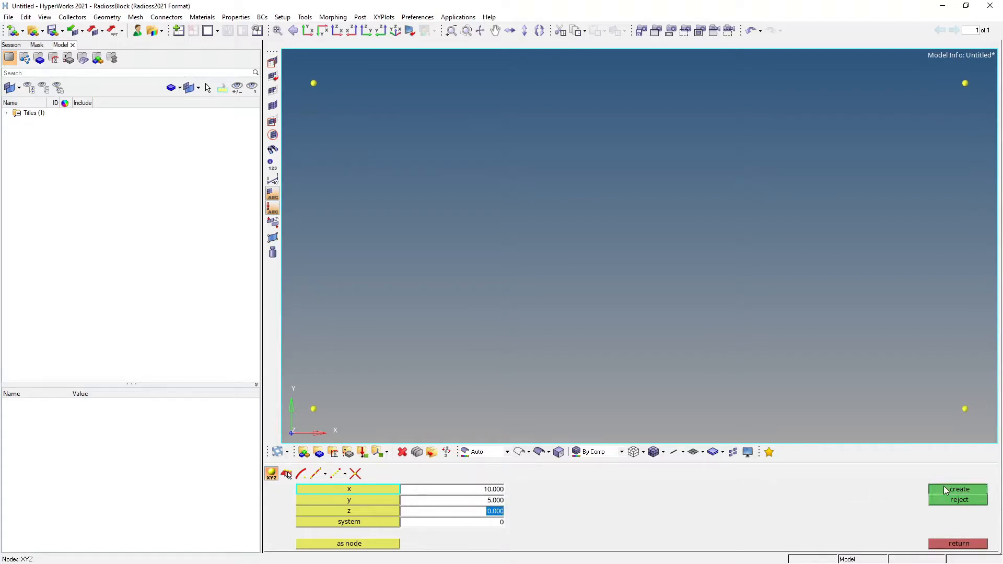
{"action": "left_click", "coordinate": [958, 490]}
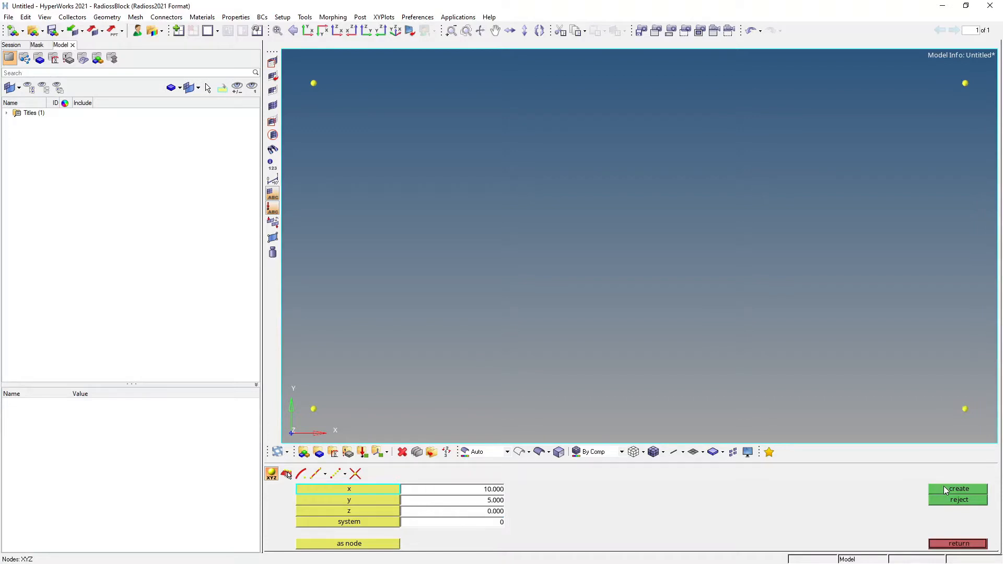
{"action": "mouse_move", "coordinate": [946, 493]}
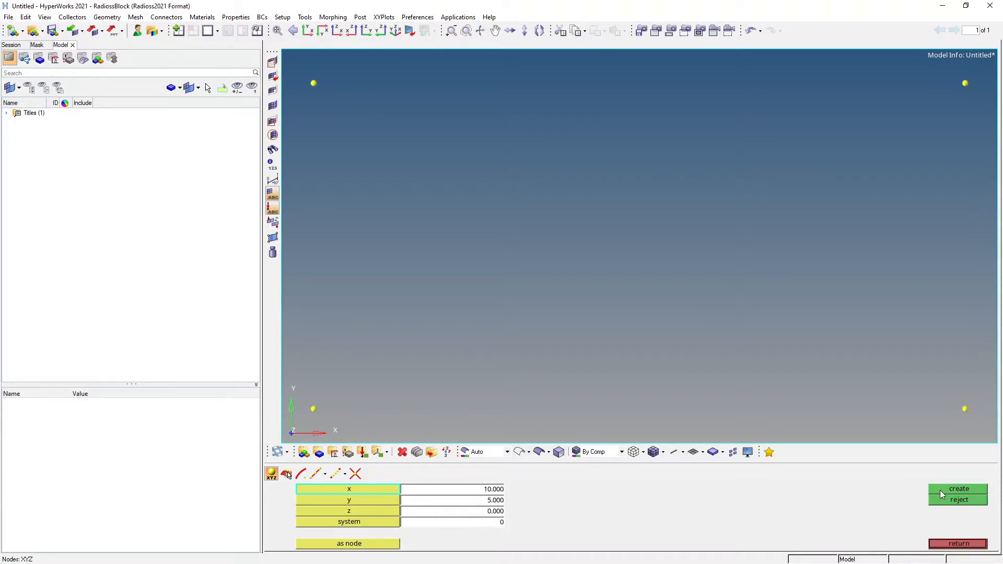
{"action": "left_click", "coordinate": [958, 489]}
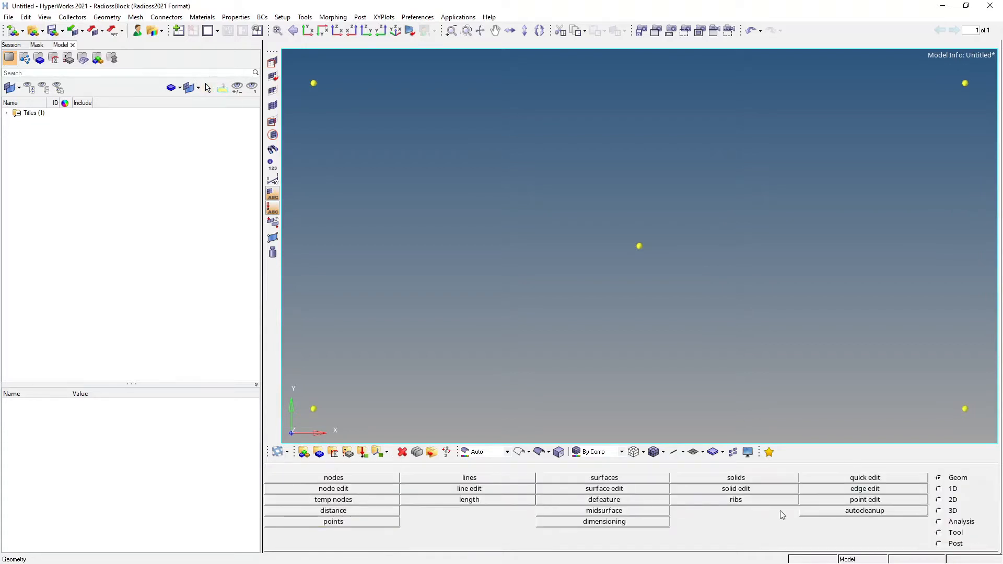
{"action": "mouse_move", "coordinate": [182, 313]}
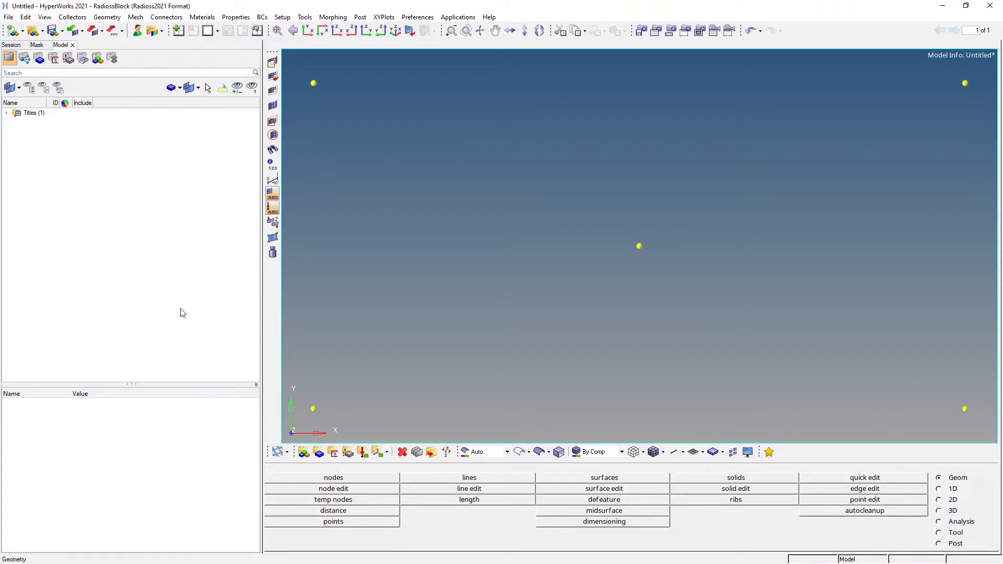
{"action": "mouse_move", "coordinate": [230, 377]}
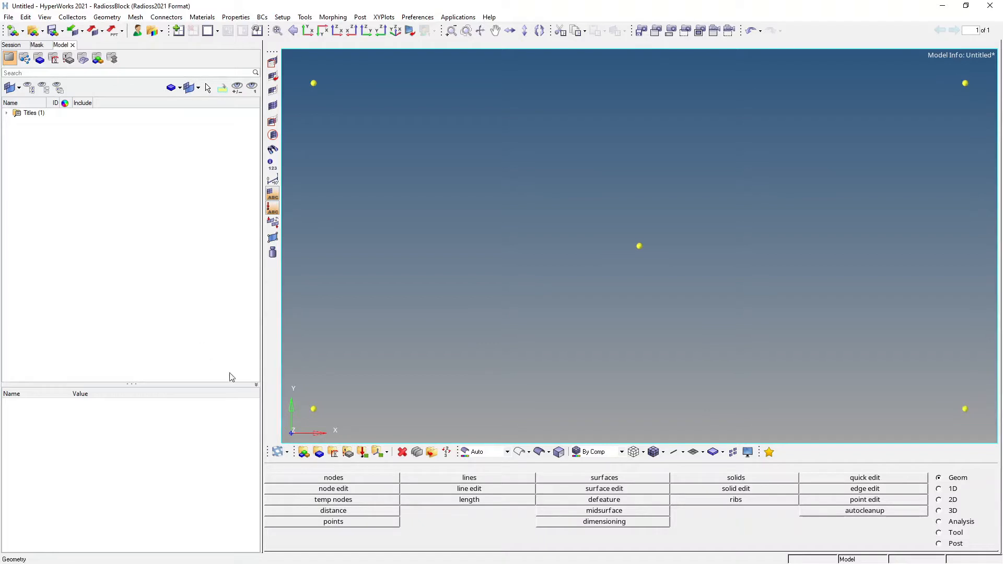
{"action": "mouse_move", "coordinate": [465, 484]}
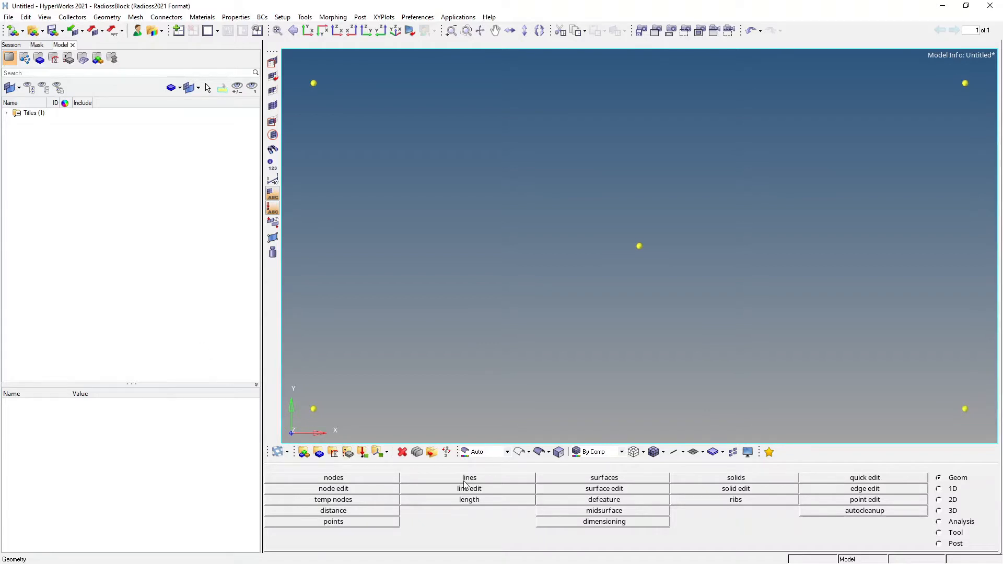
Step: Draw straight node-to-node lines joining the four corner nodes into a rectangle
{"action": "left_click", "coordinate": [469, 477]}
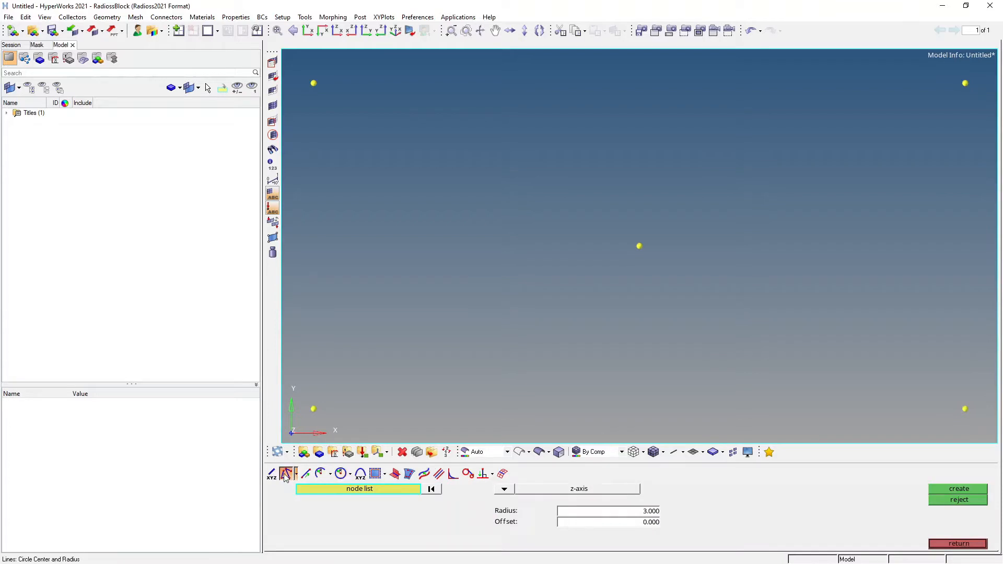
{"action": "left_click", "coordinate": [286, 474]}
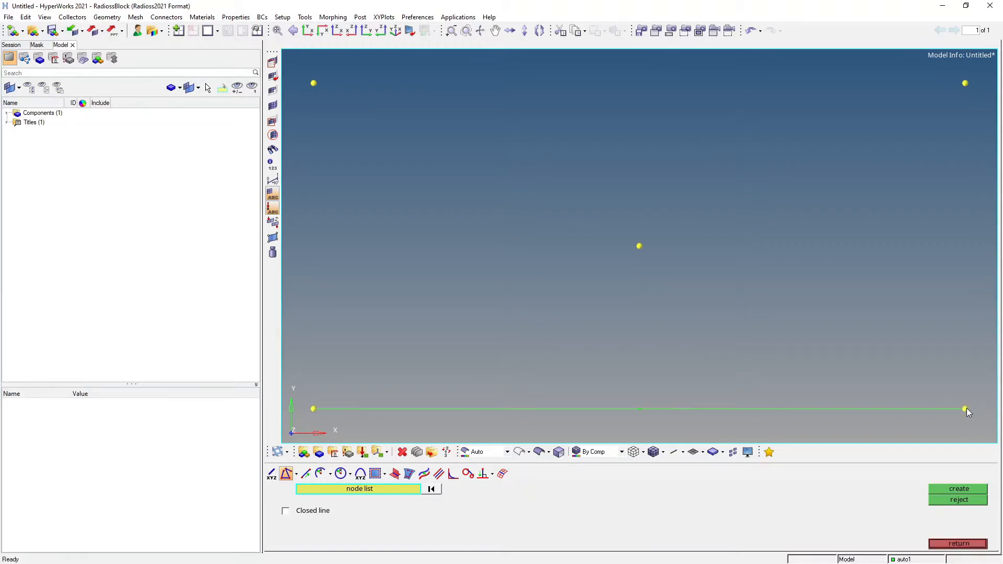
{"action": "mouse_move", "coordinate": [969, 82]}
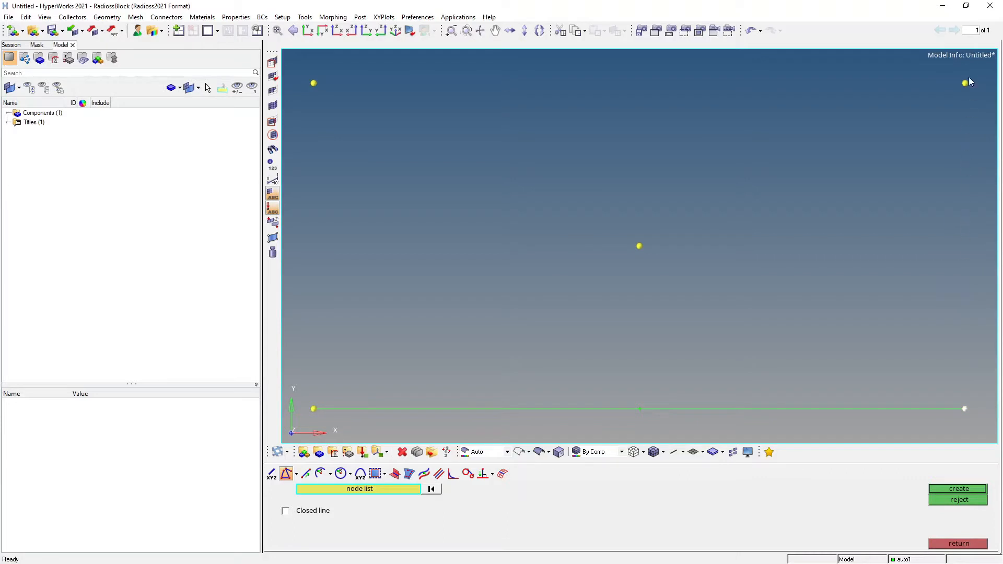
{"action": "left_click", "coordinate": [966, 83]}
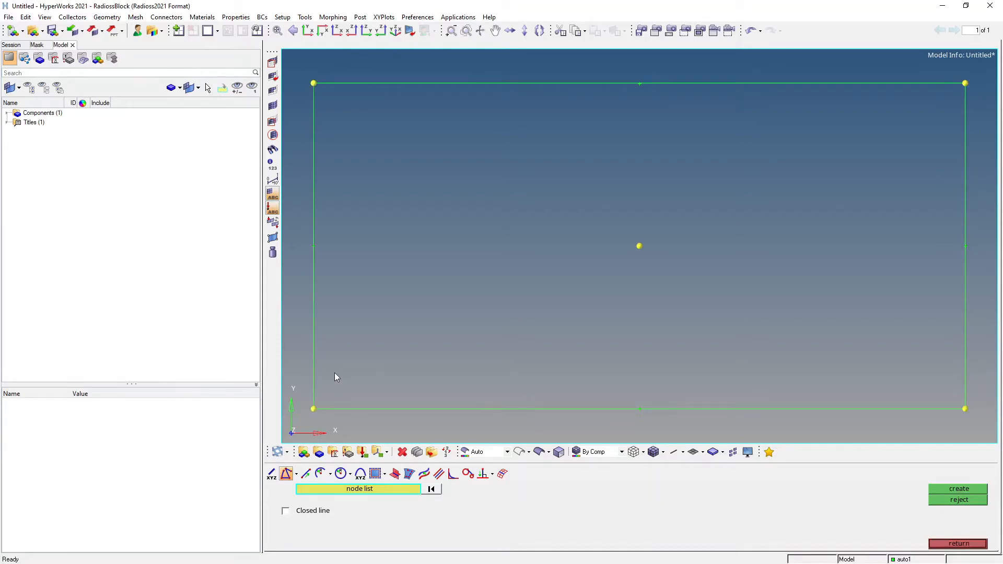
{"action": "mouse_move", "coordinate": [414, 379]}
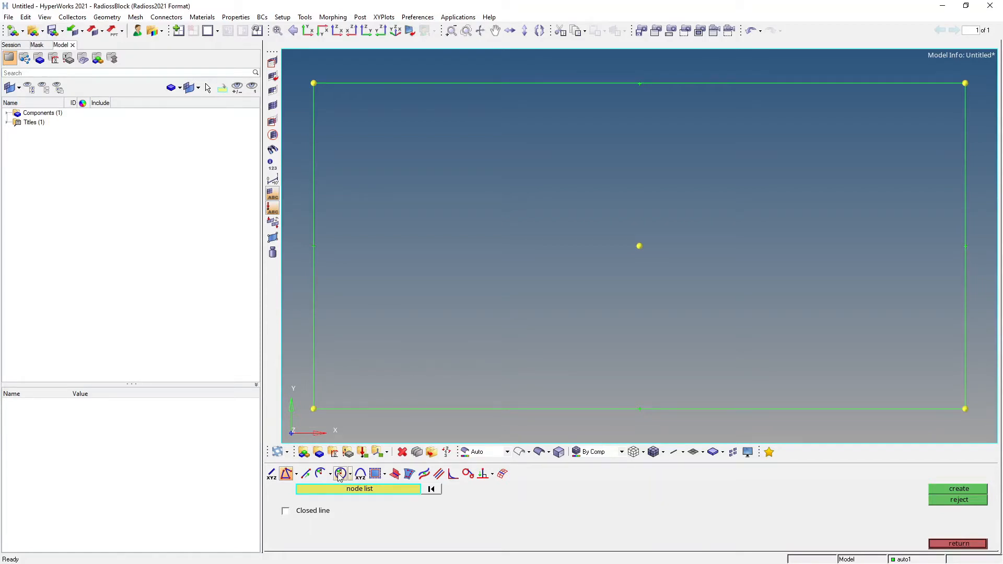
Step: Draw a radius-3 circle around the centre node to mark the hole
{"action": "left_click", "coordinate": [340, 473]}
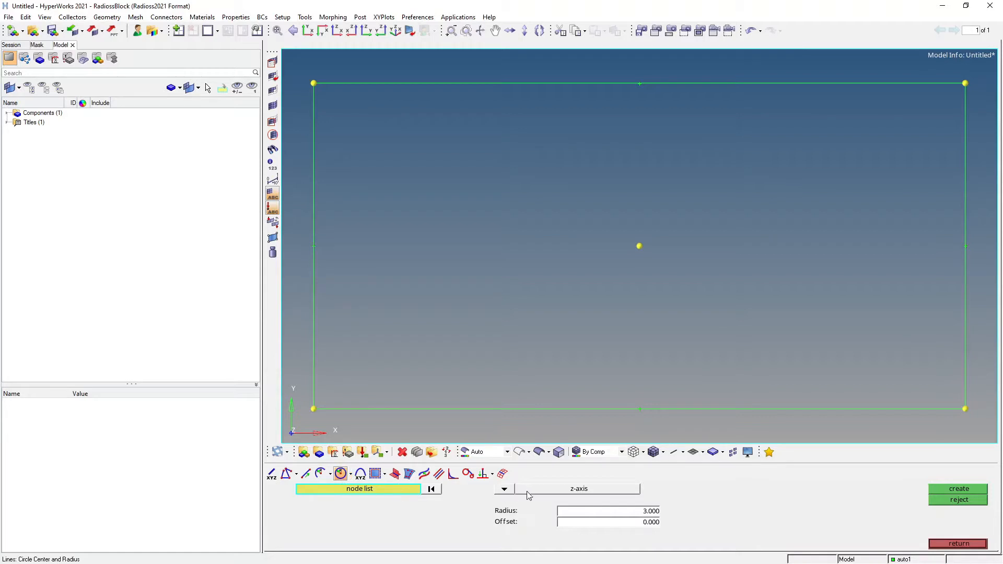
{"action": "mouse_move", "coordinate": [533, 495]}
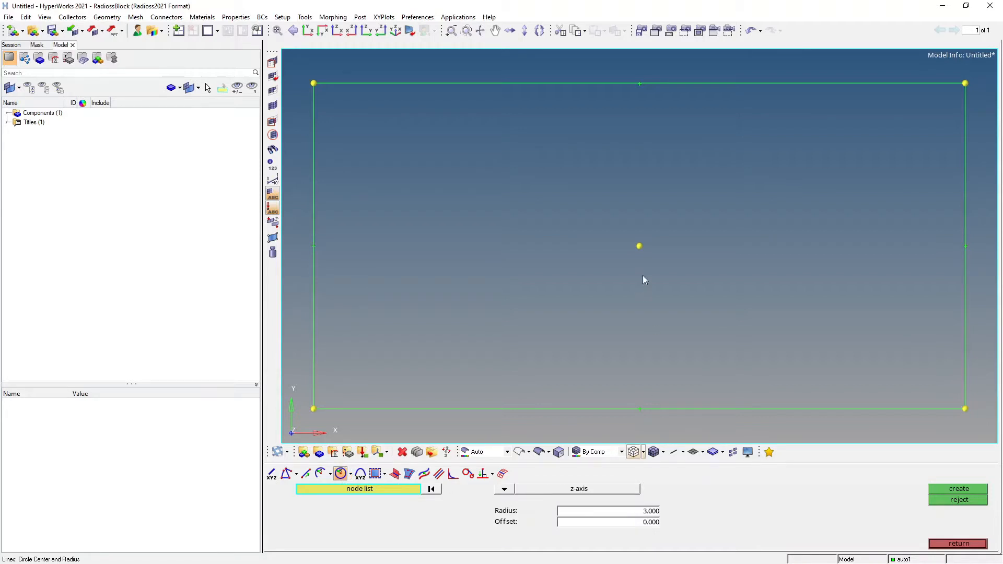
{"action": "mouse_move", "coordinate": [647, 259]}
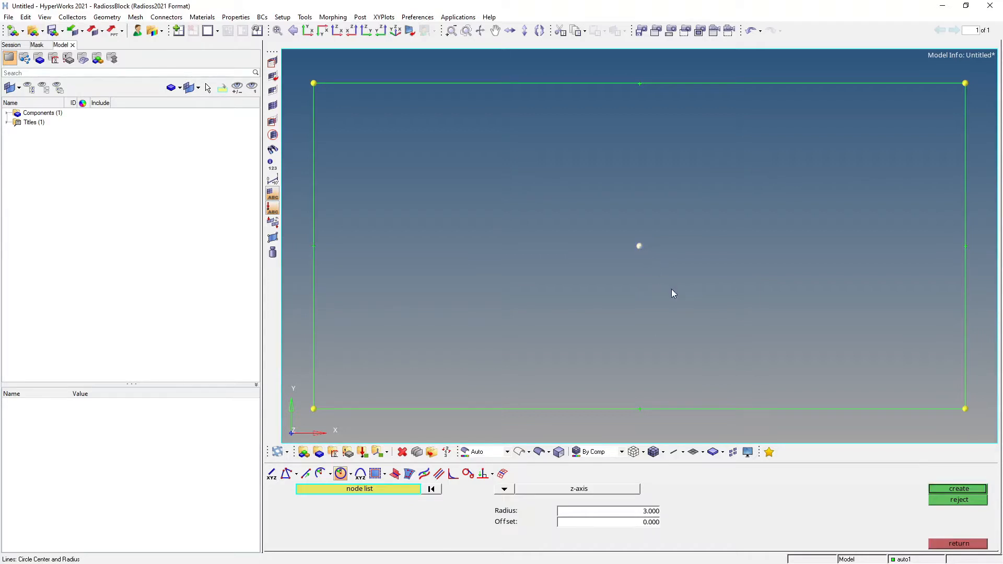
{"action": "left_click", "coordinate": [639, 245]}
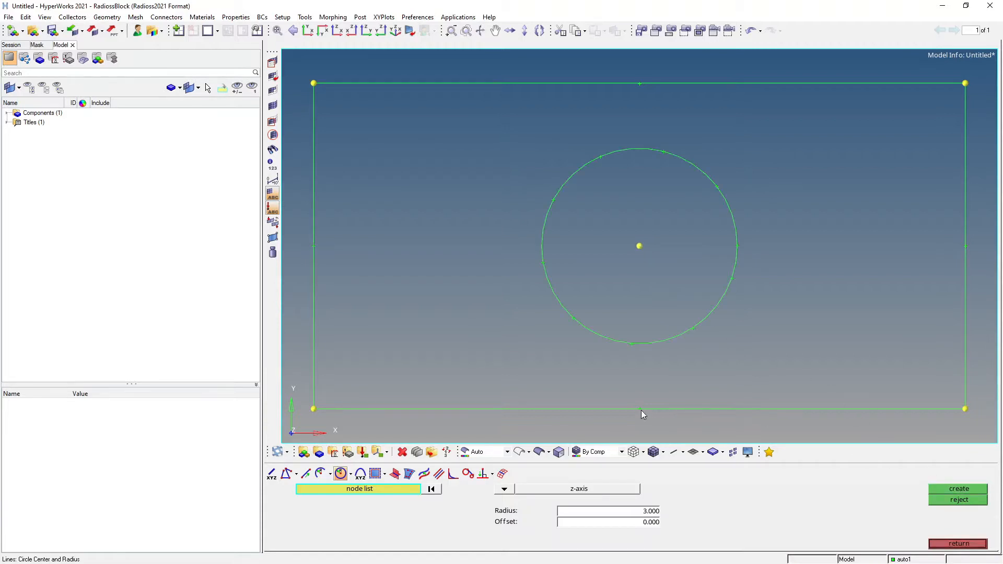
{"action": "mouse_move", "coordinate": [243, 323]}
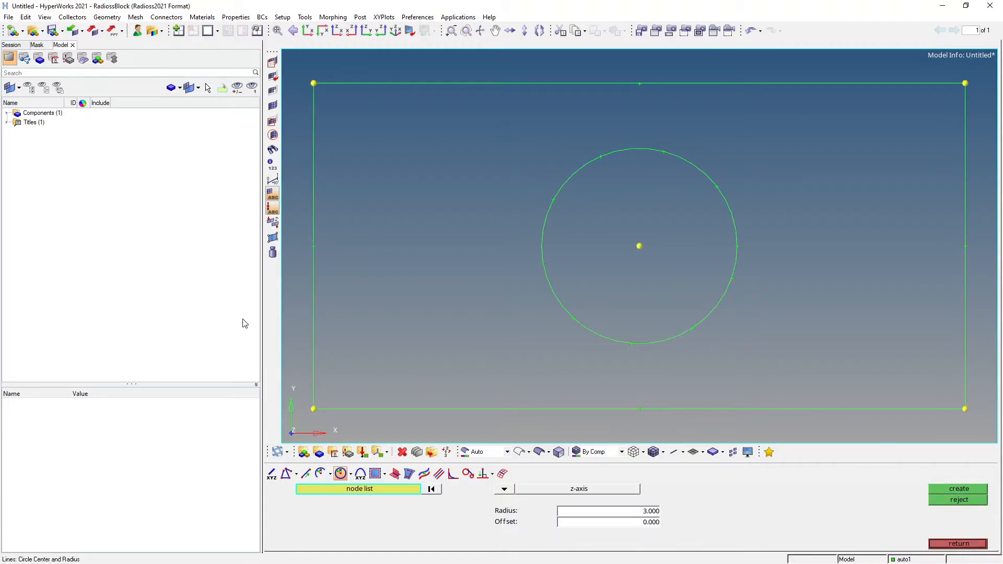
{"action": "mouse_move", "coordinate": [776, 519]}
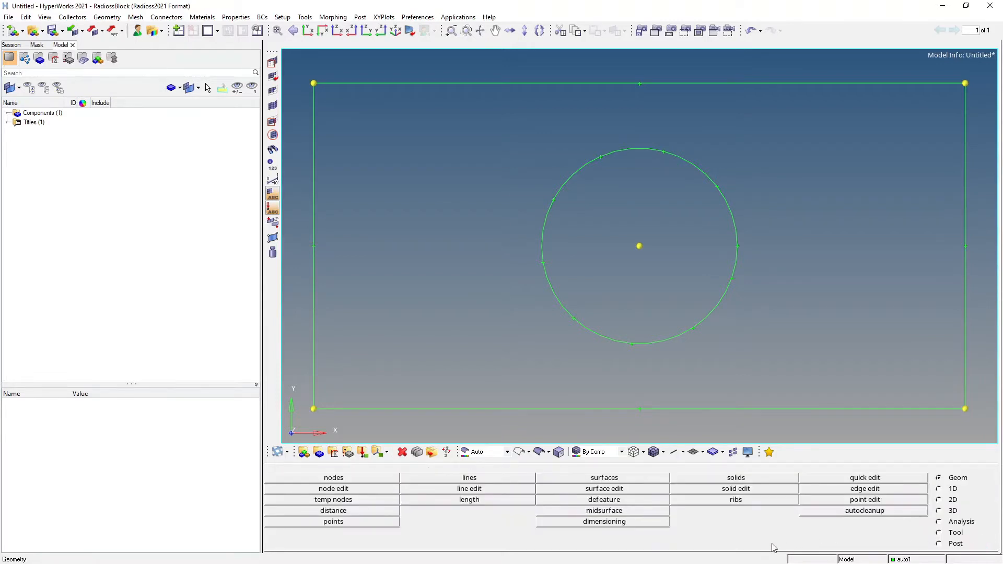
{"action": "mouse_move", "coordinate": [956, 222]}
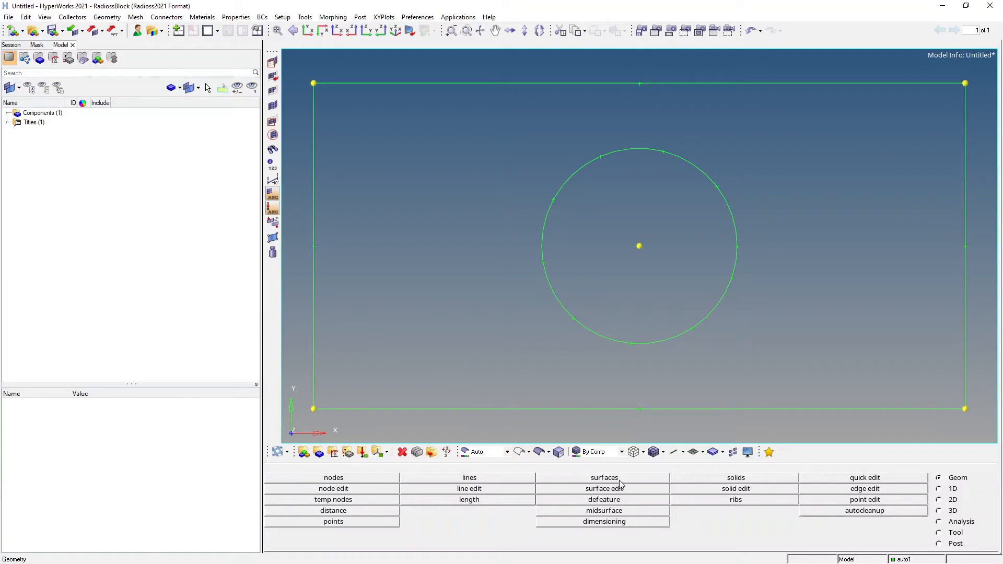
Step: Fill the rectangle and circle lines with a holed surface, and expand Components and Titles
{"action": "left_click", "coordinate": [469, 477]}
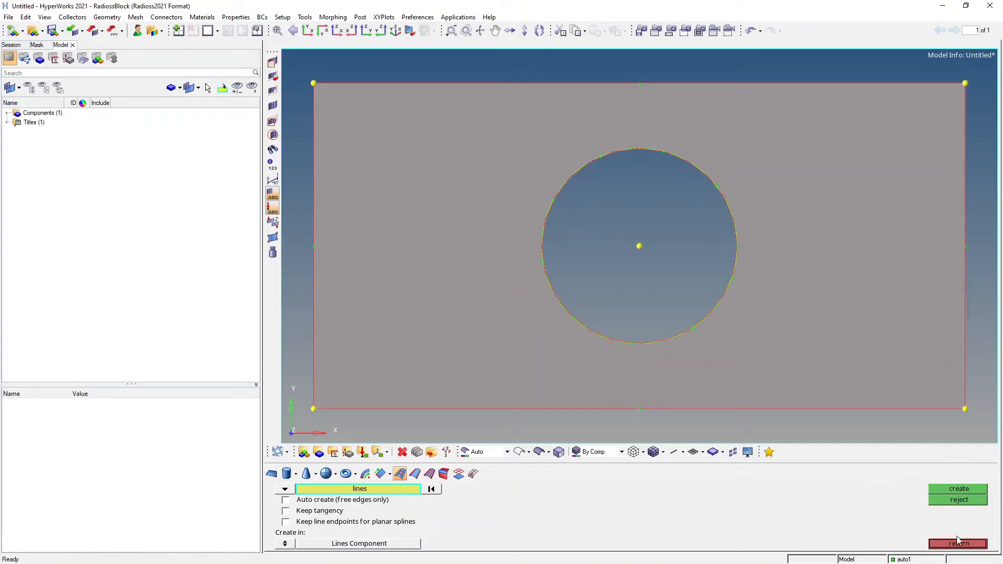
{"action": "left_click", "coordinate": [958, 543]}
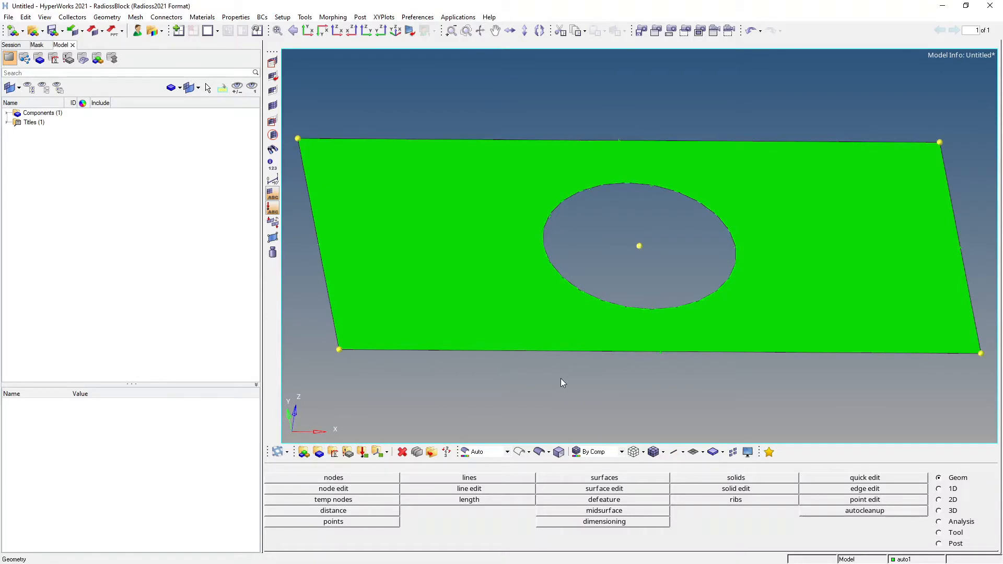
{"action": "left_click", "coordinate": [8, 113]}
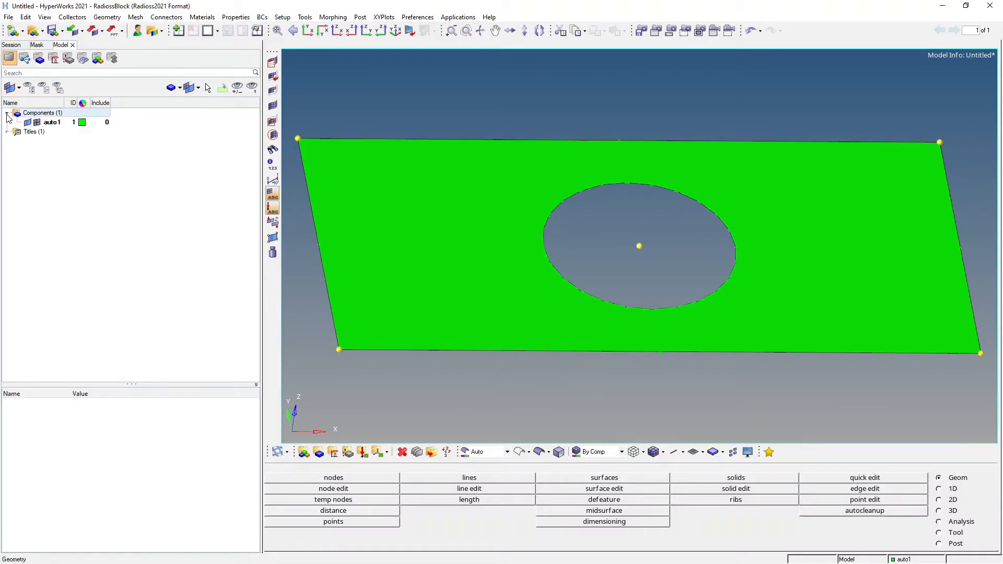
{"action": "left_click", "coordinate": [10, 131]}
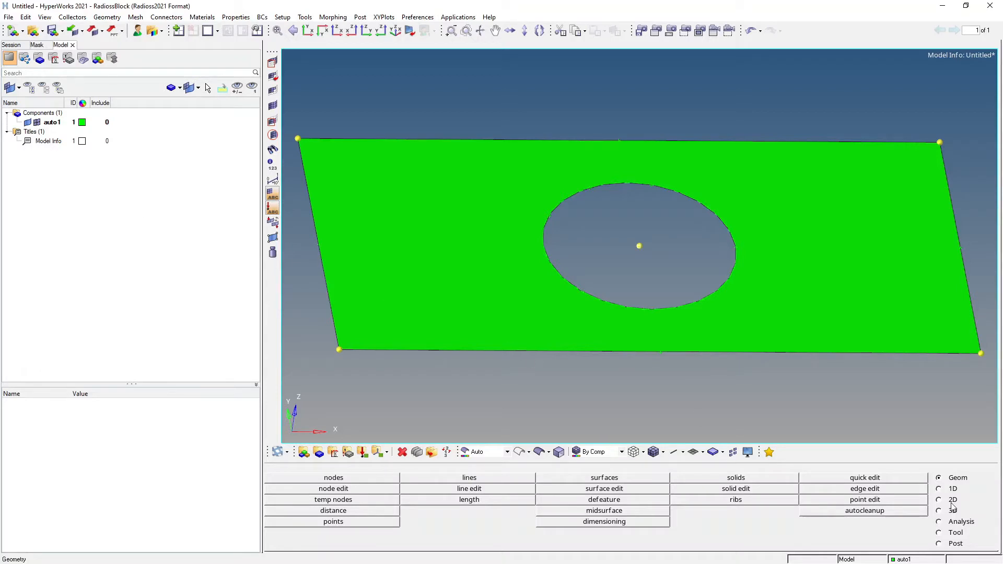
Step: Automesh the plate surface with 0.5-size quads, producing 684 elements
{"action": "left_click", "coordinate": [941, 500]}
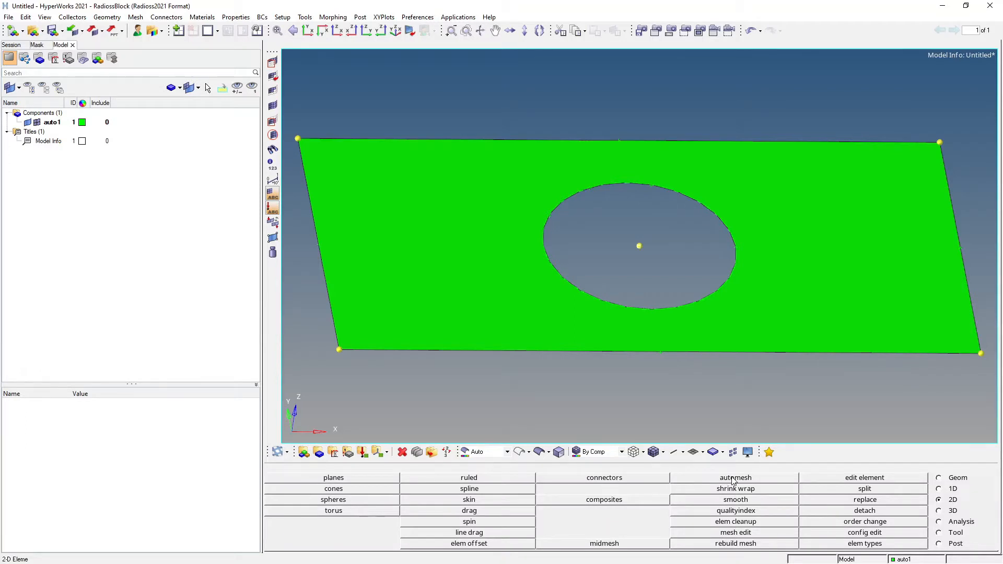
{"action": "left_click", "coordinate": [735, 477]}
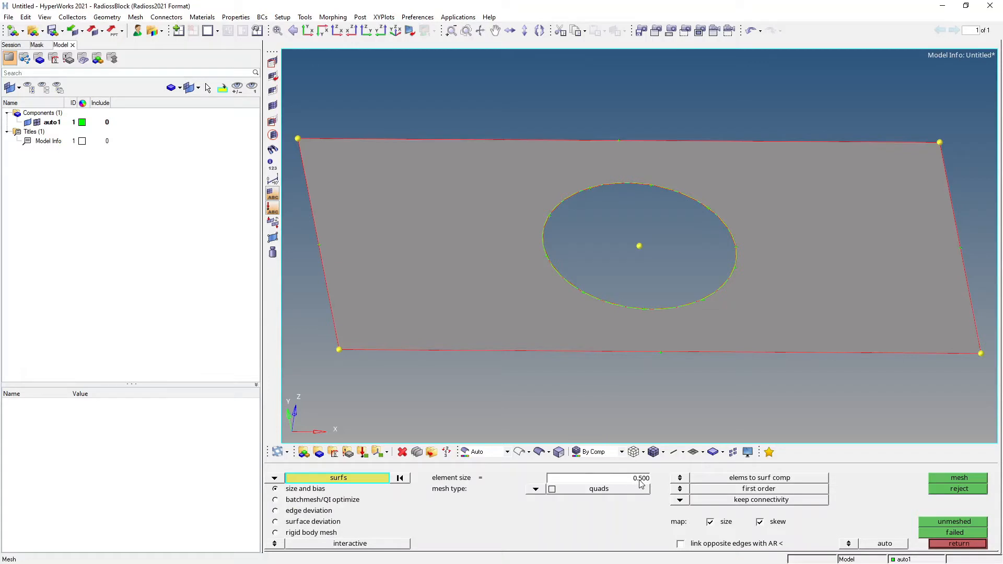
{"action": "mouse_move", "coordinate": [702, 485]}
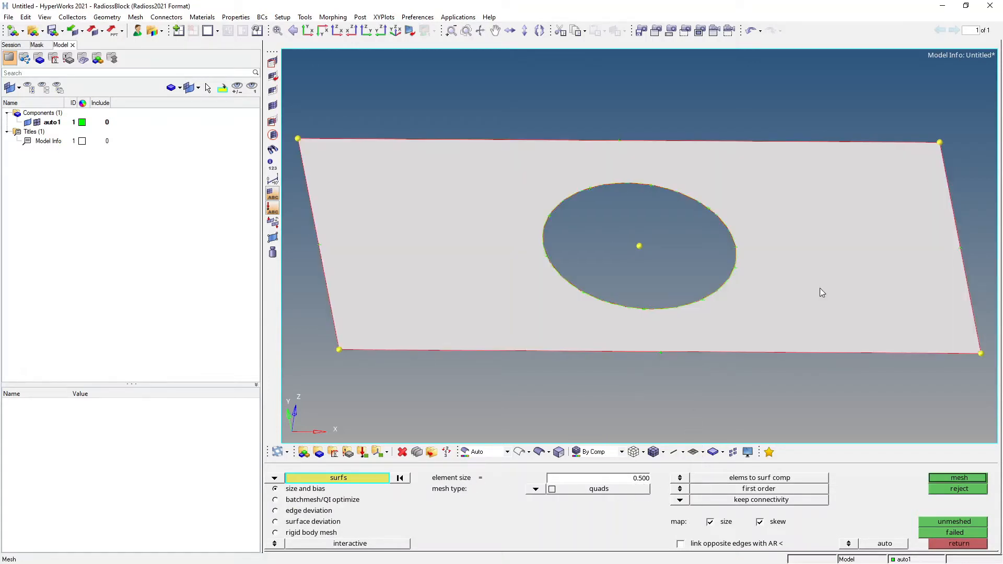
{"action": "left_click", "coordinate": [957, 477]}
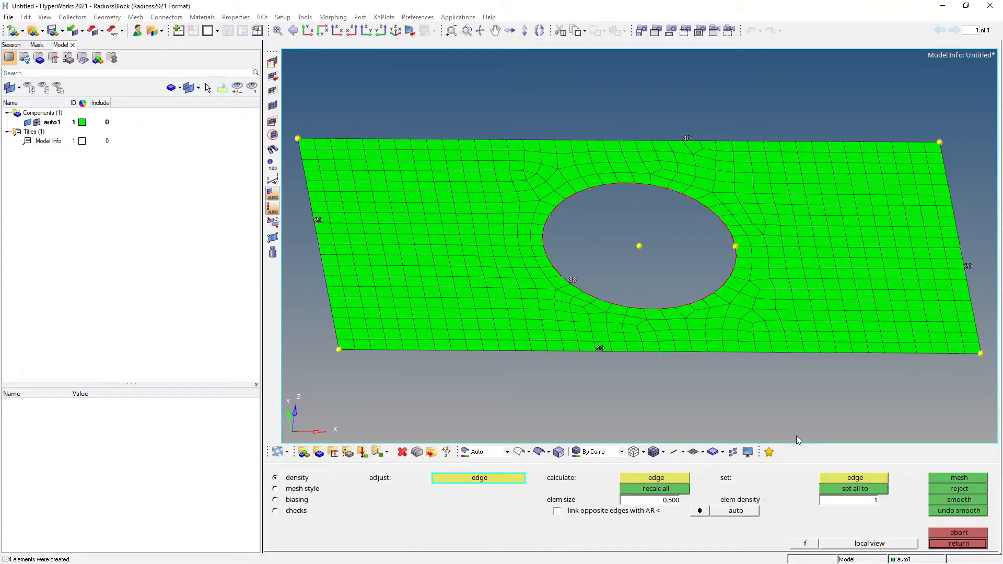
{"action": "mouse_move", "coordinate": [899, 543]}
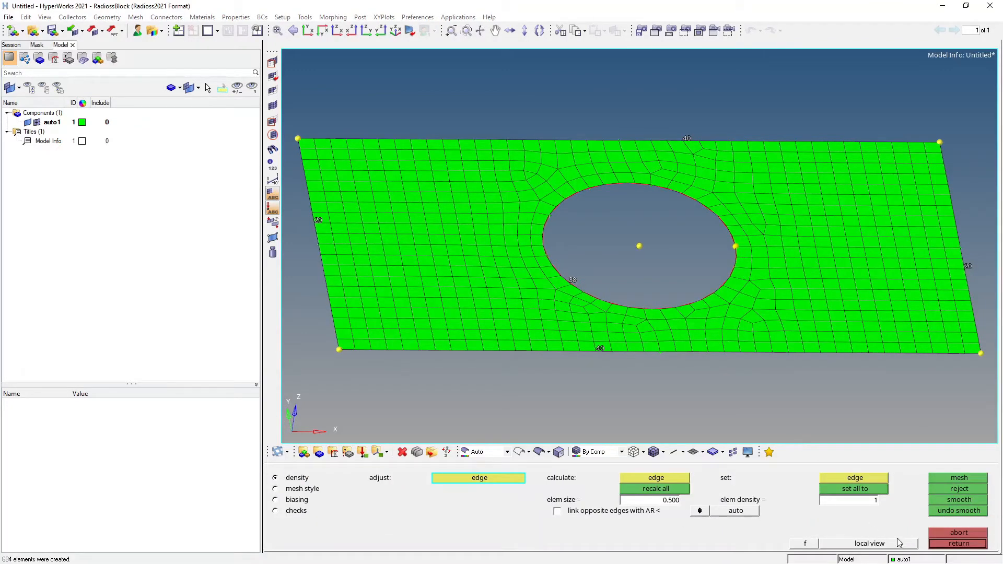
{"action": "left_click", "coordinate": [958, 544]}
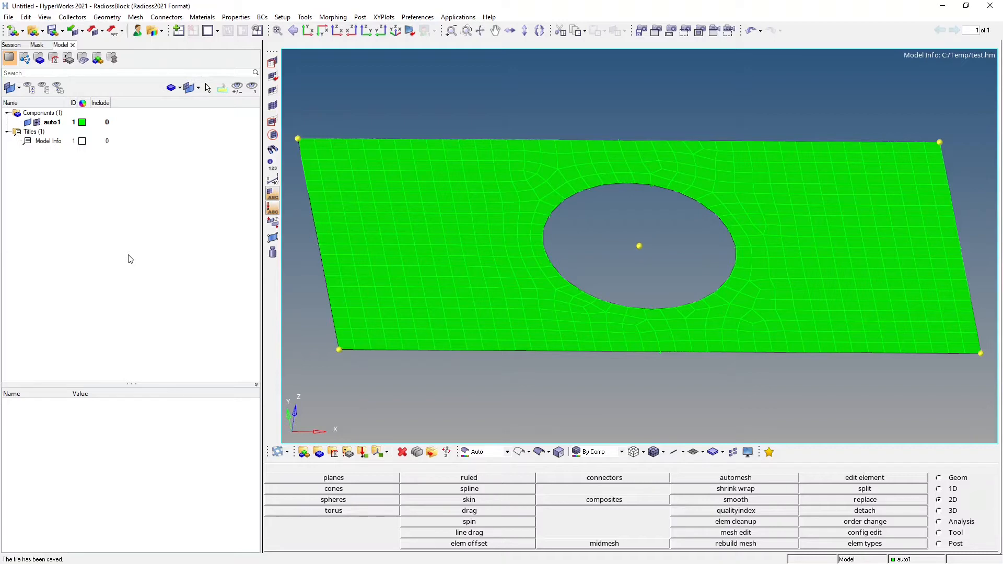
{"action": "mouse_move", "coordinate": [101, 182]}
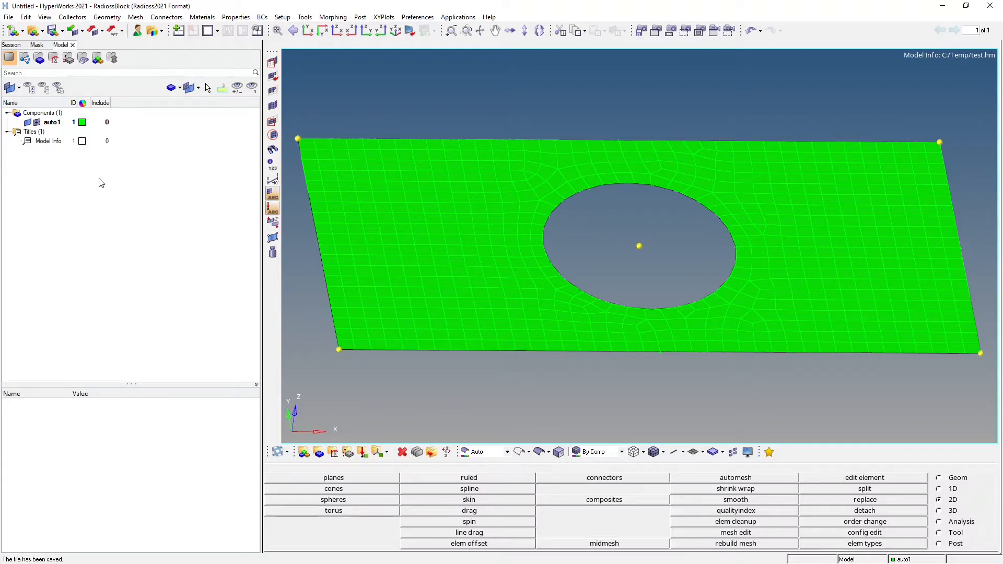
Step: Add a new component named specimen in the Model browser
{"action": "left_click", "coordinate": [42, 112]}
{"action": "type", "text": "specimen"}
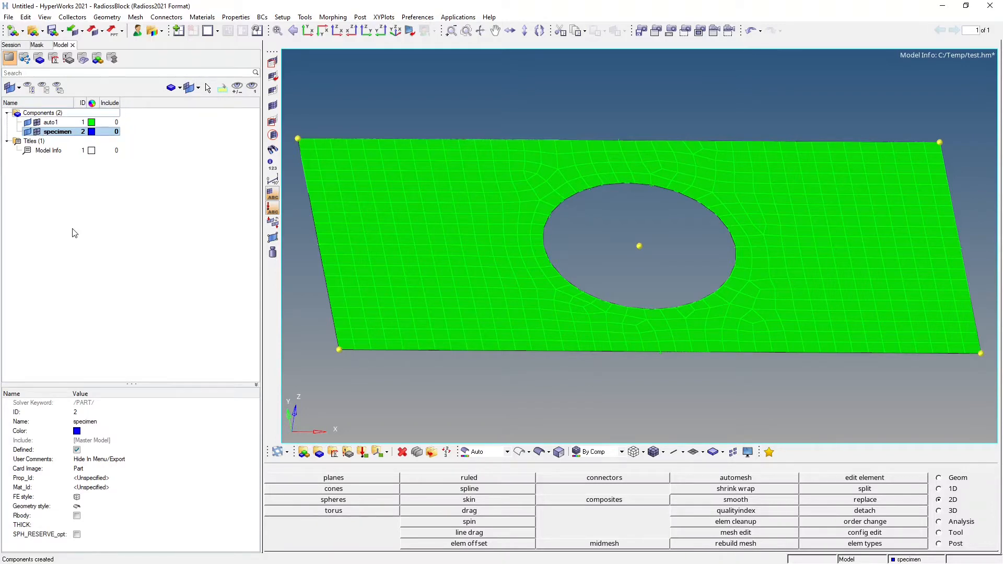
{"action": "mouse_move", "coordinate": [194, 276]}
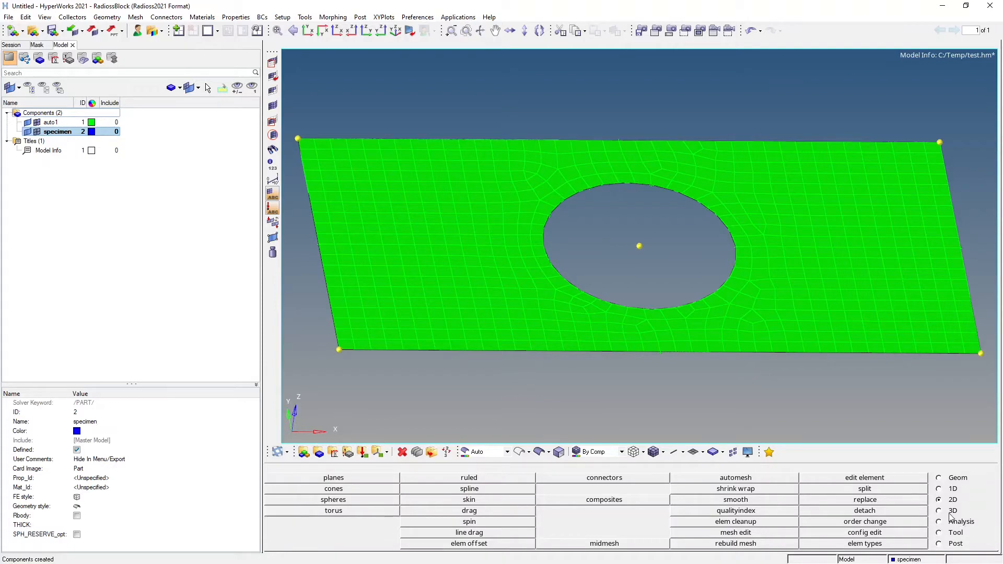
Step: Drag all 684 elements 0.5 along z in 2 layers into specimen
{"action": "left_click", "coordinate": [939, 511]}
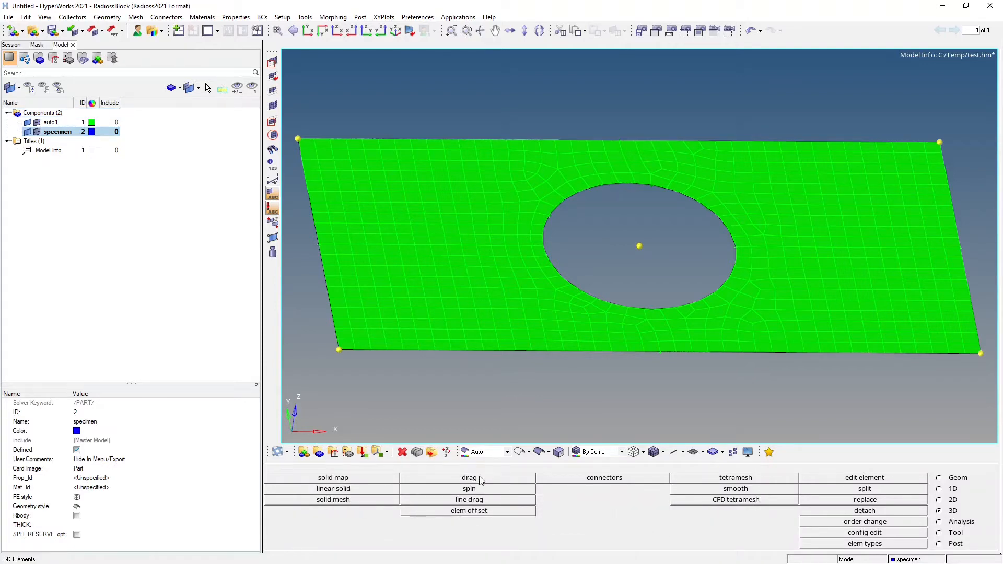
{"action": "left_click", "coordinate": [469, 477]}
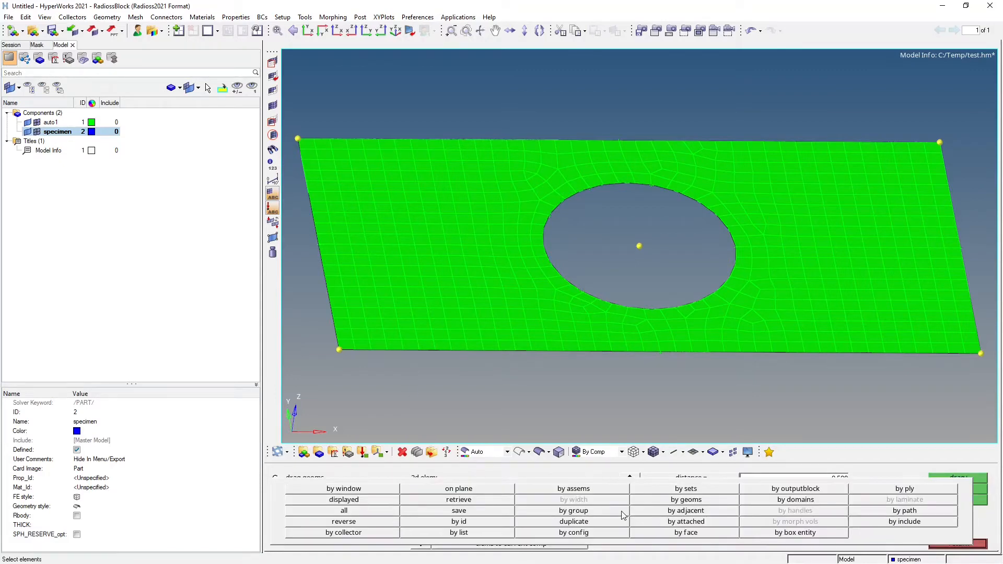
{"action": "mouse_move", "coordinate": [361, 513]}
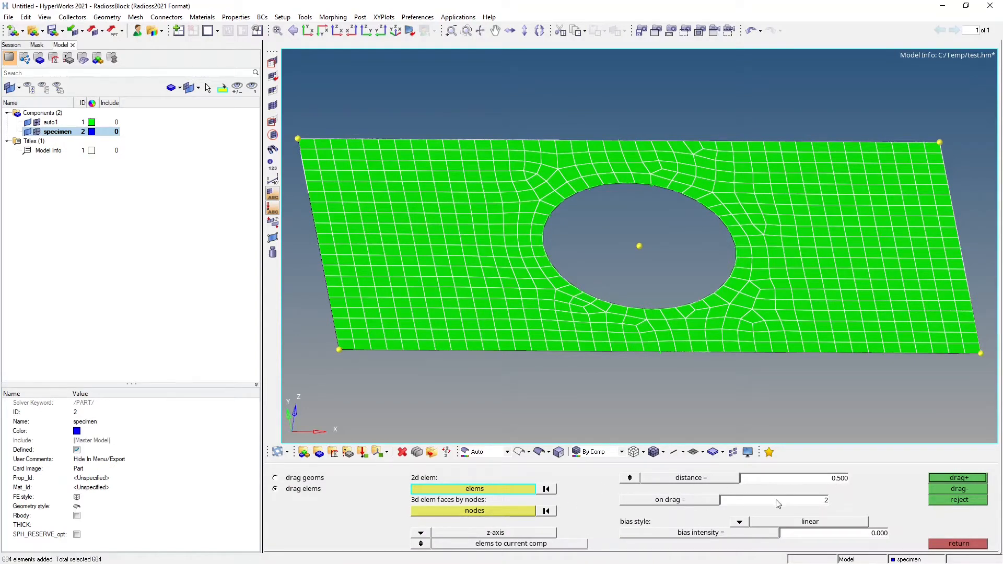
{"action": "left_click", "coordinate": [958, 477]}
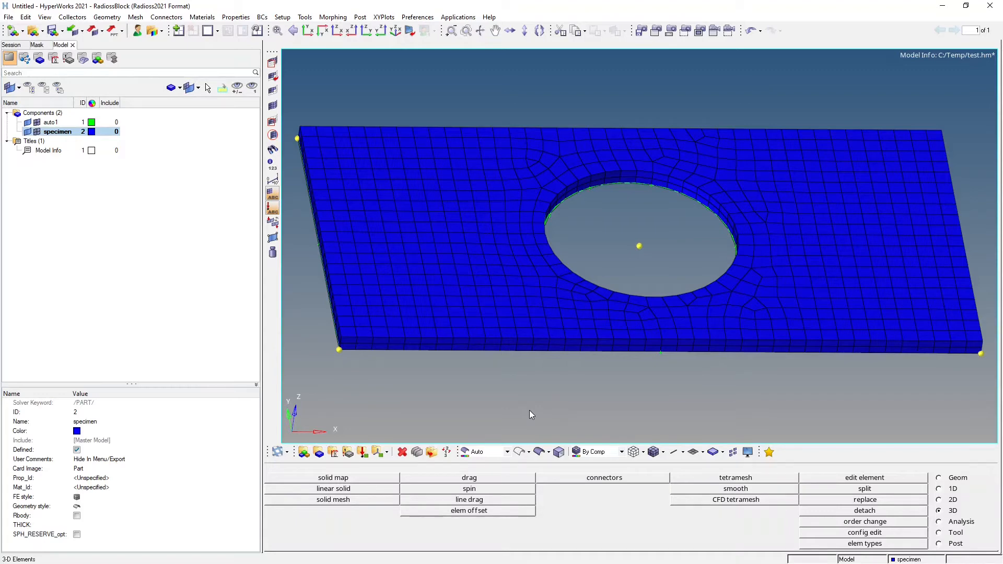
{"action": "mouse_move", "coordinate": [128, 234]}
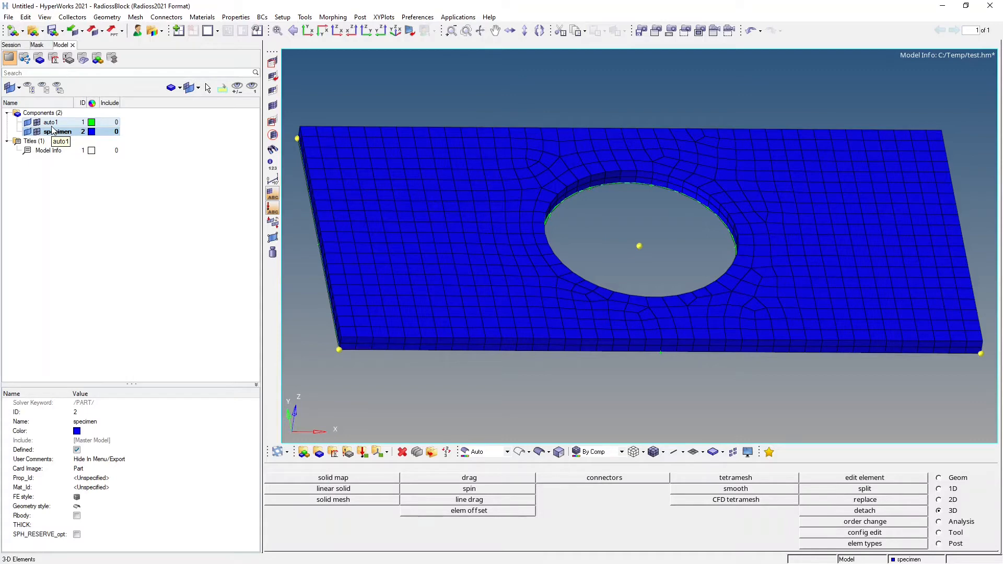
Step: Delete the auto1 component from the model
{"action": "left_click", "coordinate": [50, 122]}
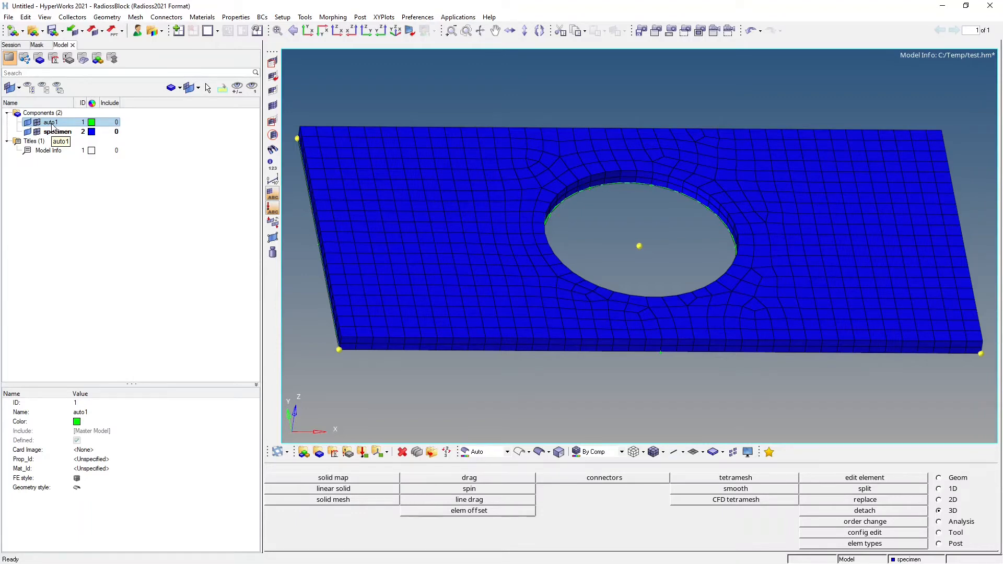
{"action": "right_click", "coordinate": [50, 123]}
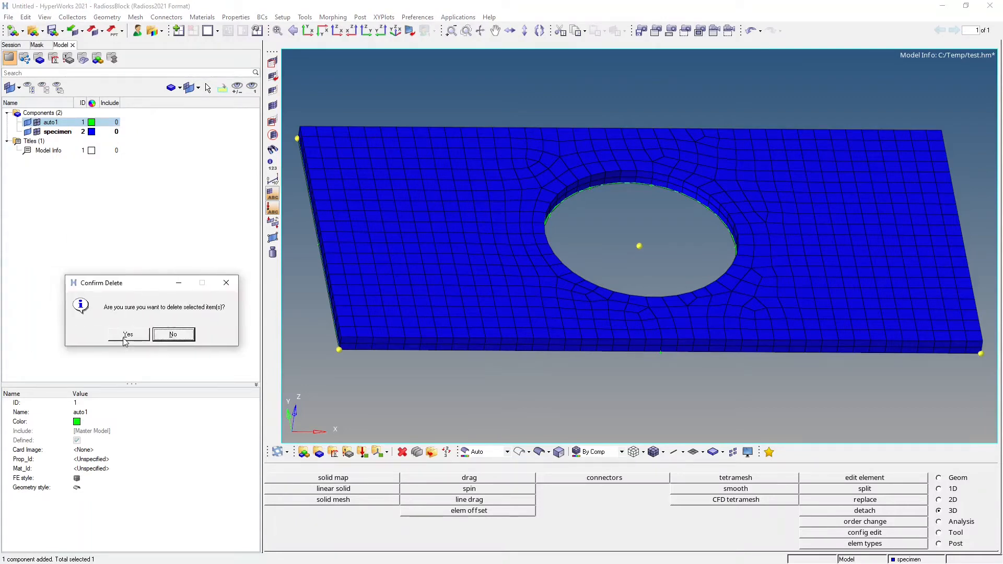
{"action": "left_click", "coordinate": [127, 334]}
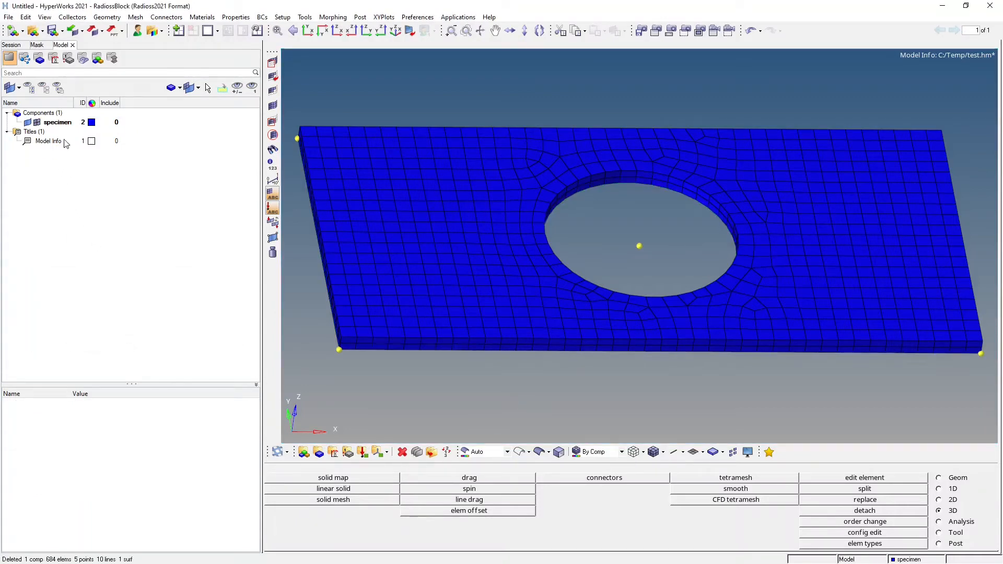
Step: Select the specimen component and clear all temporary nodes
{"action": "left_click", "coordinate": [57, 122]}
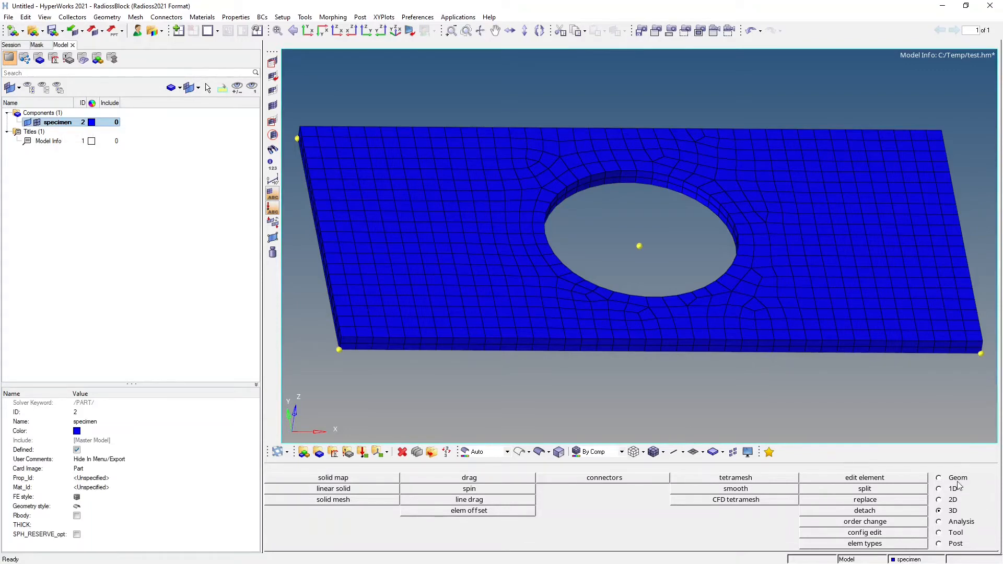
{"action": "left_click", "coordinate": [333, 477]}
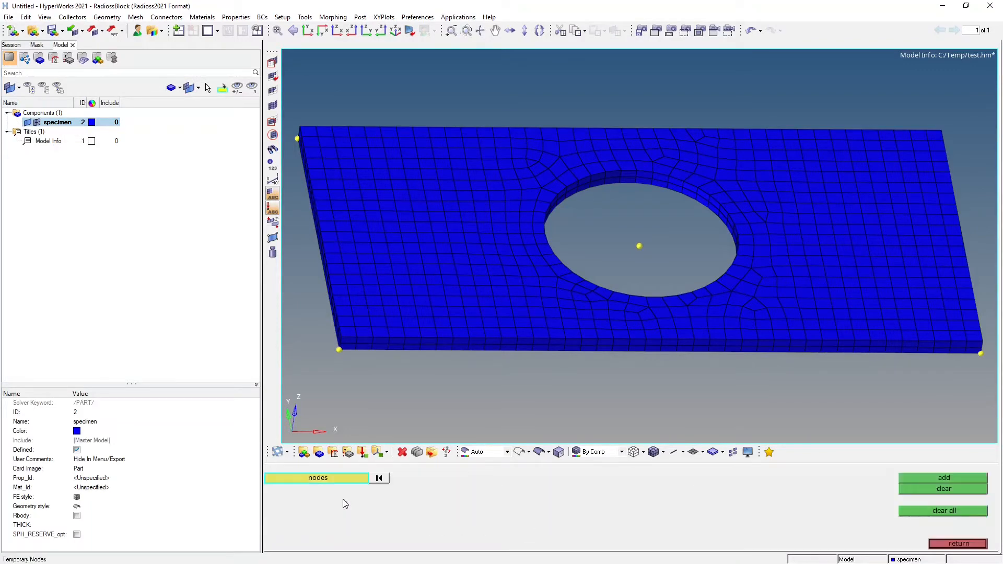
{"action": "mouse_move", "coordinate": [852, 225]}
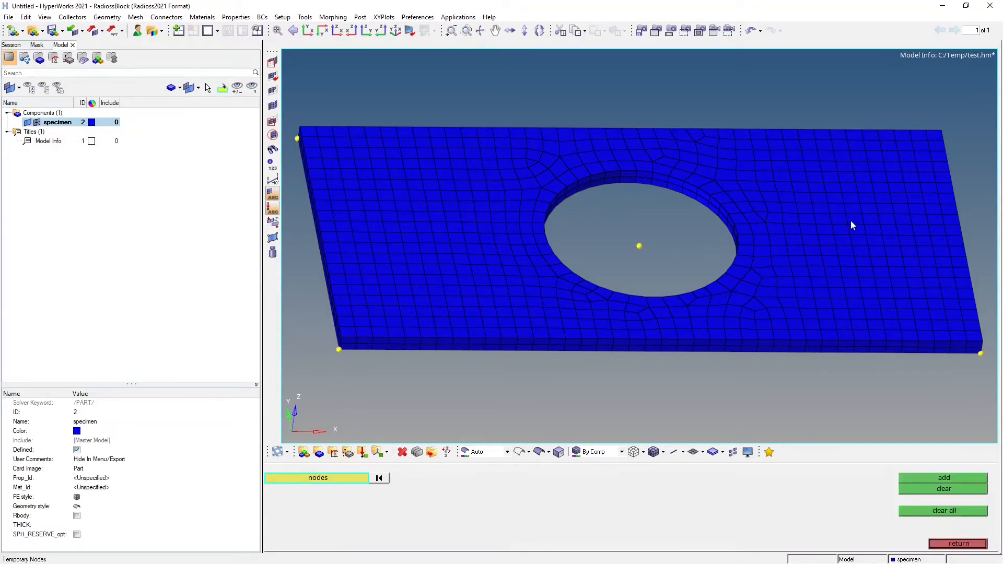
{"action": "left_click", "coordinate": [944, 511]}
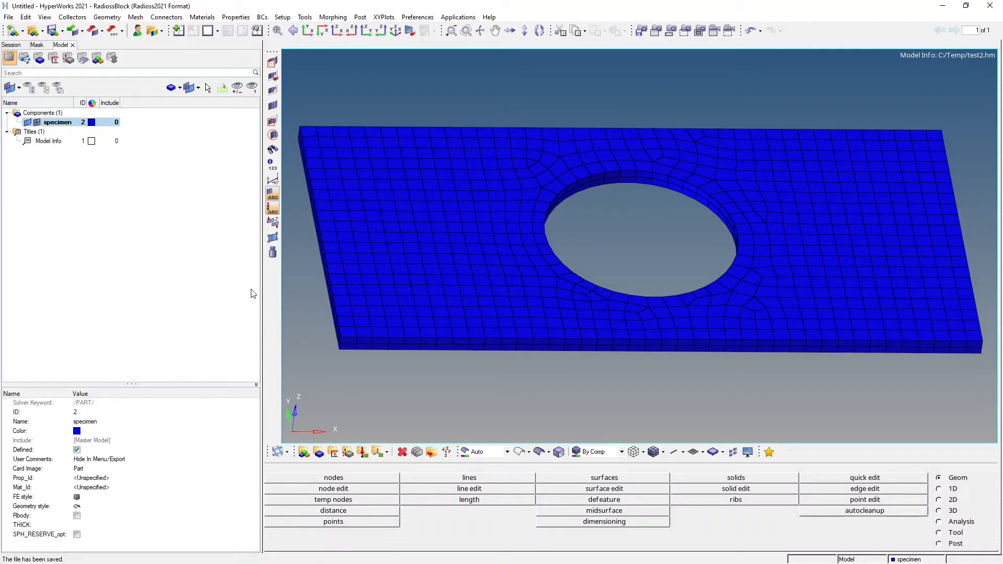
{"action": "mouse_move", "coordinate": [151, 245]}
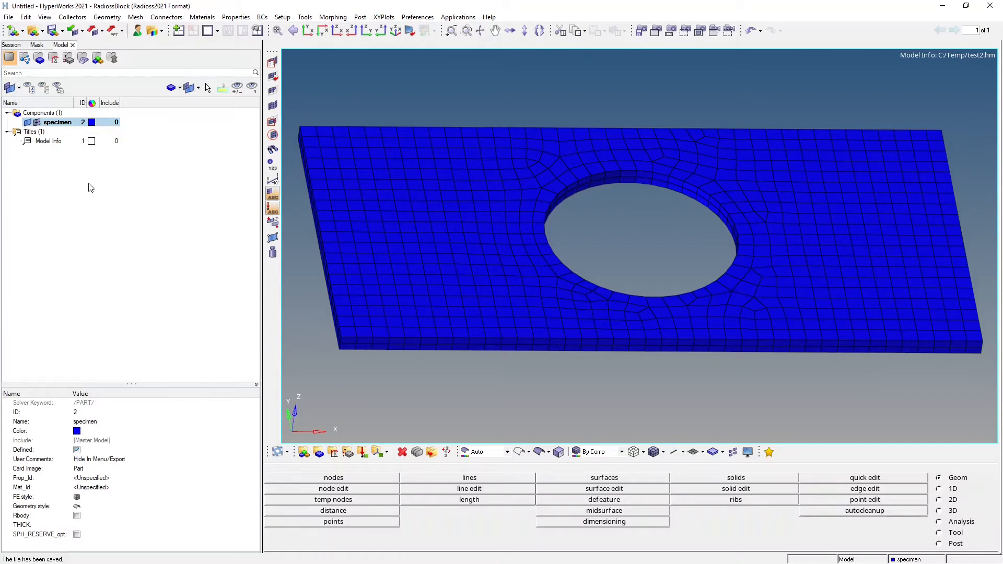
Step: Create a new set, set1, as a GRNOD node group
{"action": "right_click", "coordinate": [89, 188]}
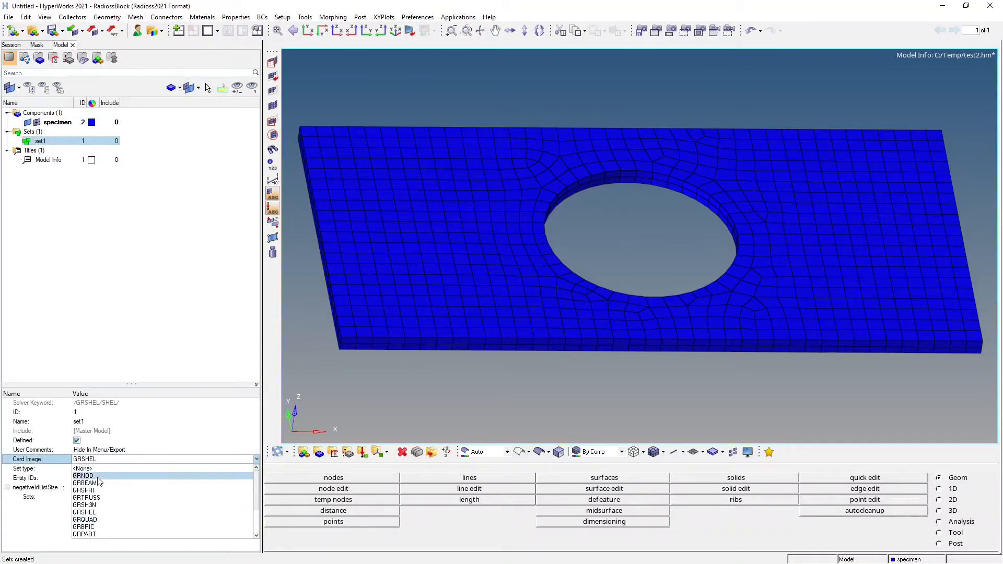
{"action": "left_click", "coordinate": [83, 475]}
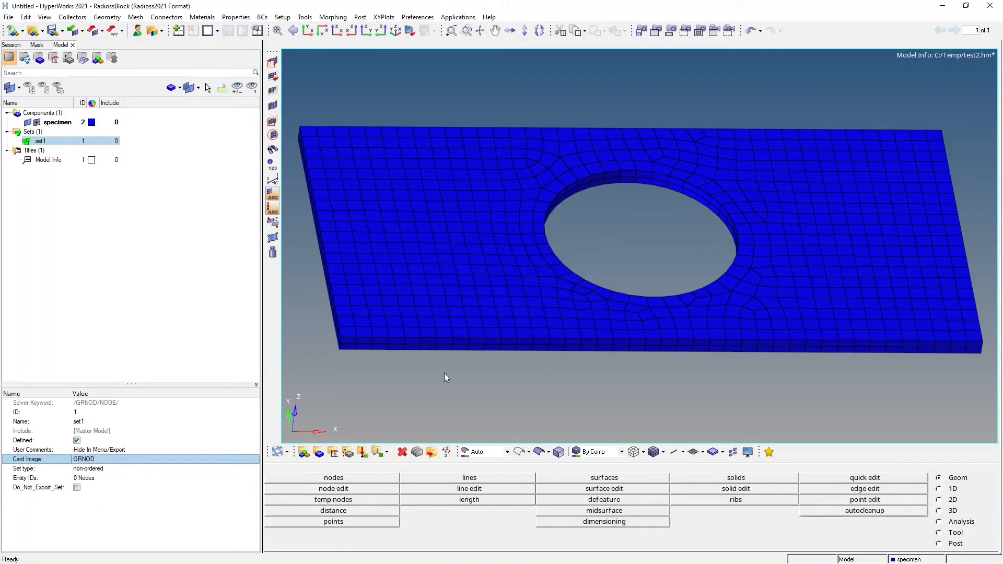
{"action": "mouse_move", "coordinate": [338, 330]}
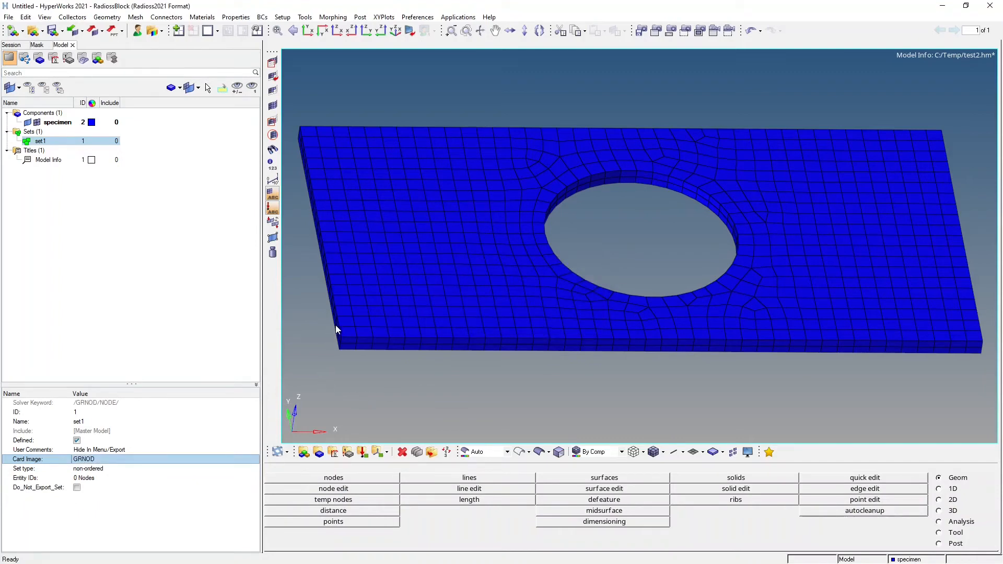
{"action": "scroll", "scroll_direction": "up", "scroll_amount": 3}
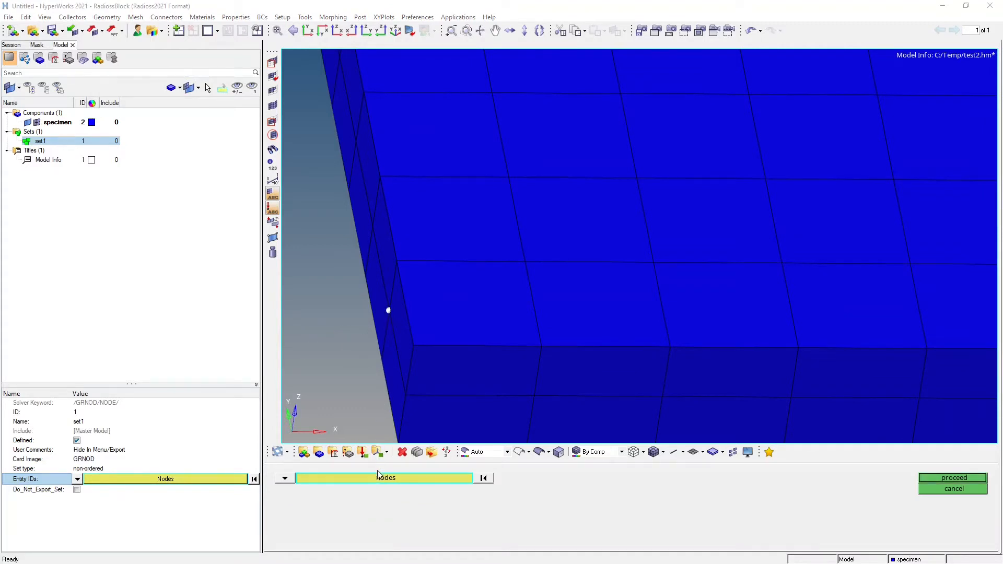
Step: Fill set1 with the 63 left-end-face nodes and rename it 'left'
{"action": "left_click", "coordinate": [282, 478]}
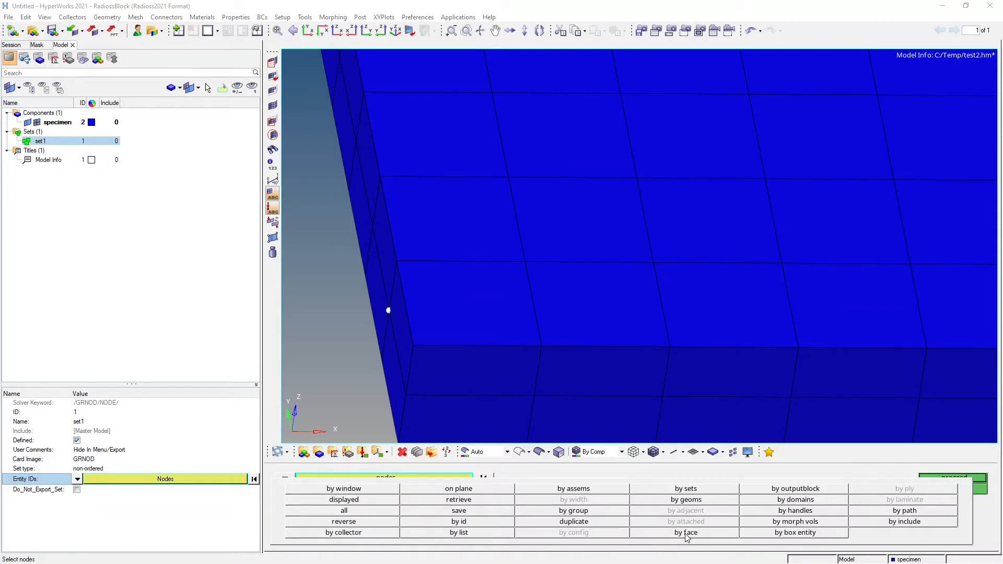
{"action": "left_click", "coordinate": [685, 533]}
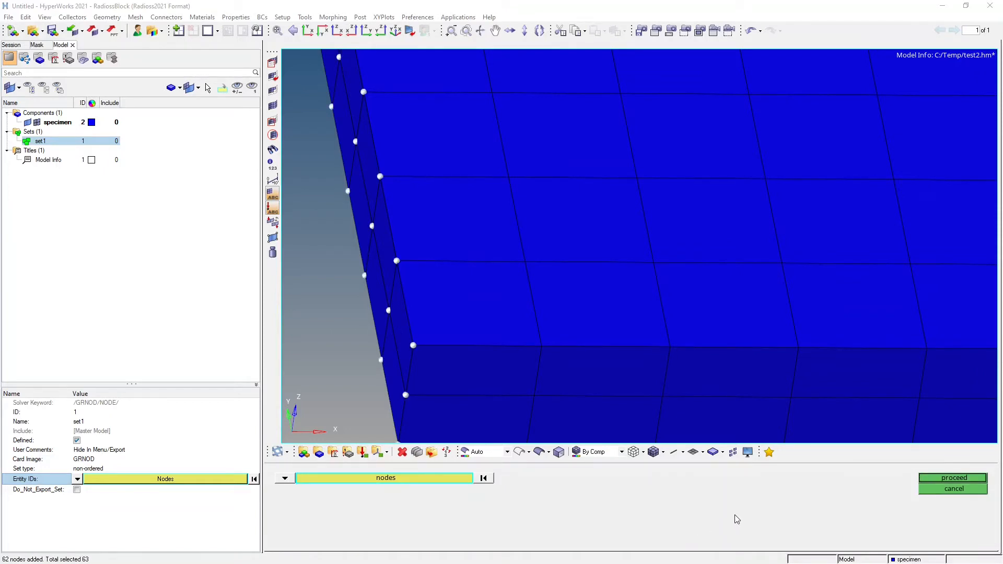
{"action": "left_click", "coordinate": [952, 478]}
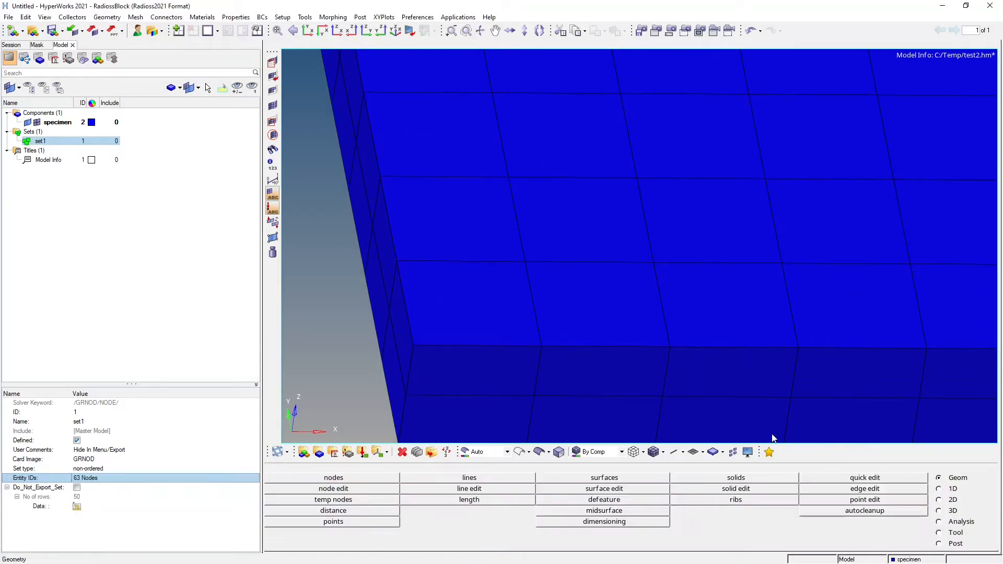
{"action": "left_click", "coordinate": [279, 30]}
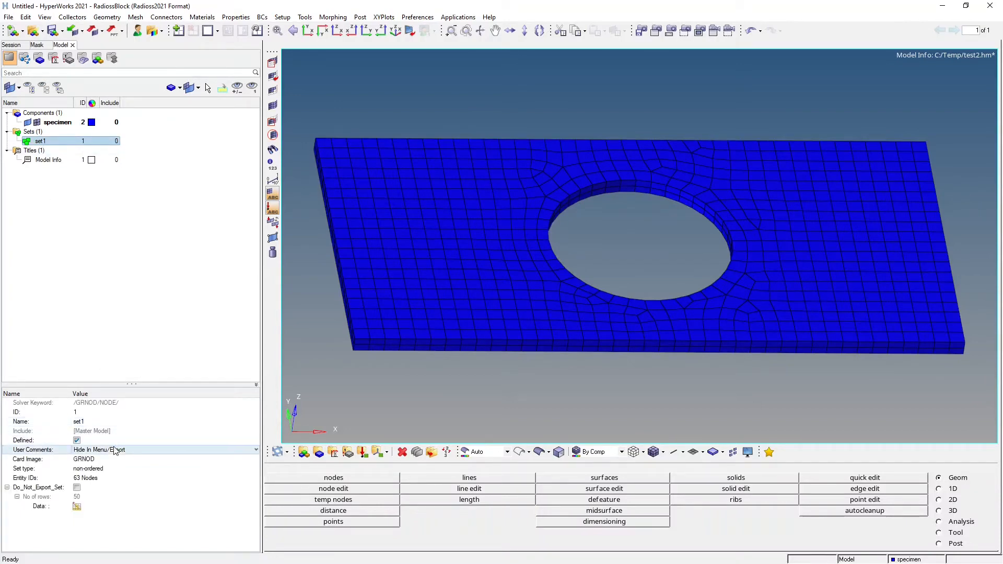
{"action": "double_click", "coordinate": [79, 422]}
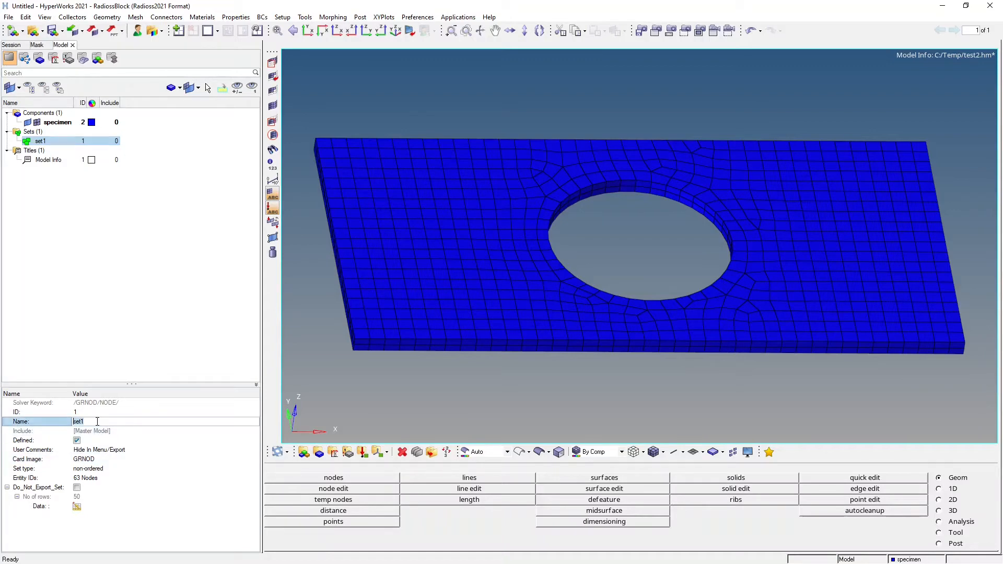
{"action": "type", "text": "left"}
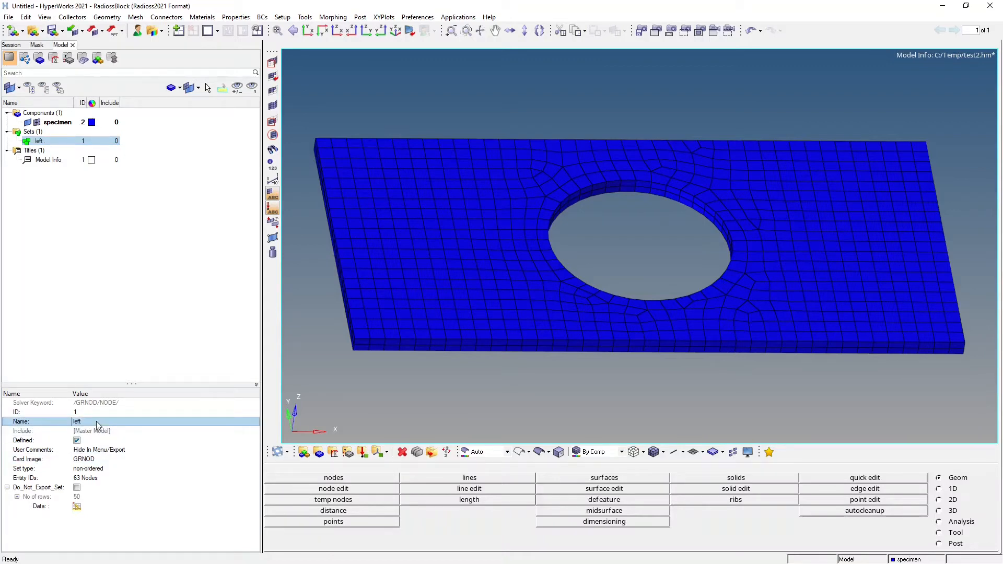
{"action": "mouse_move", "coordinate": [851, 320]}
{"action": "type", "text": "right"}
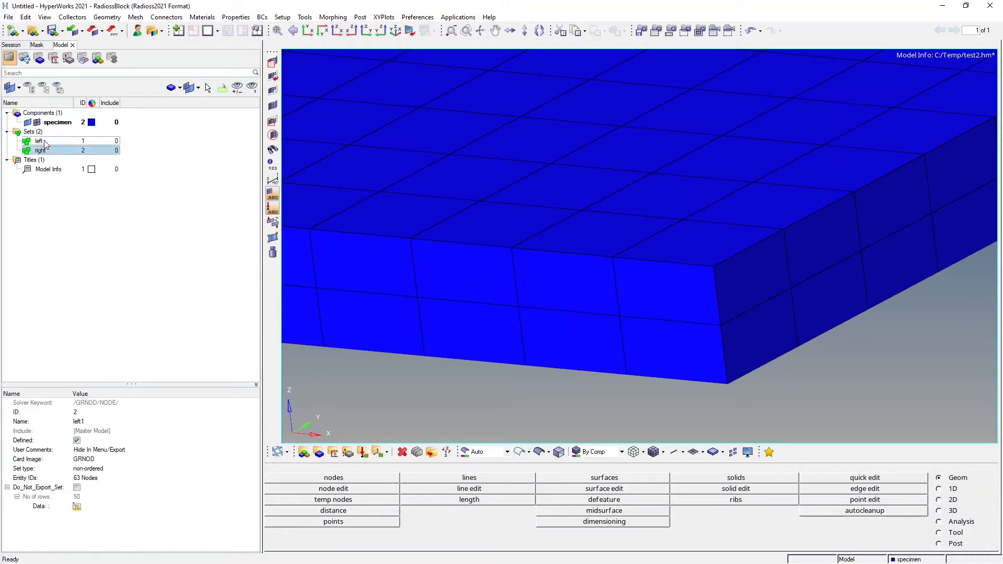
Step: Name the new GRNOD set 'right', add the 63 right end face nodes, and fit the view
{"action": "left_click", "coordinate": [41, 150]}
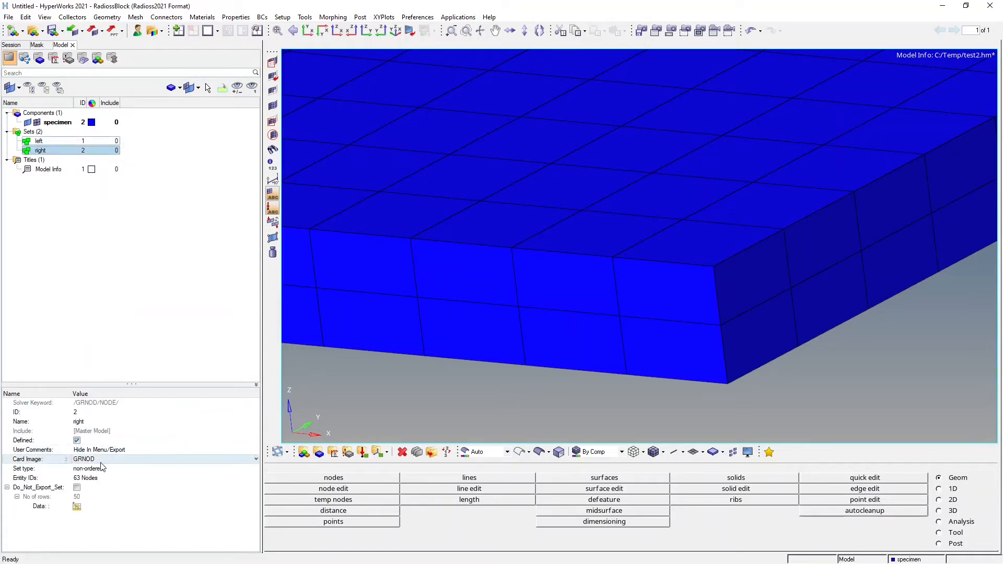
{"action": "left_click", "coordinate": [86, 478]}
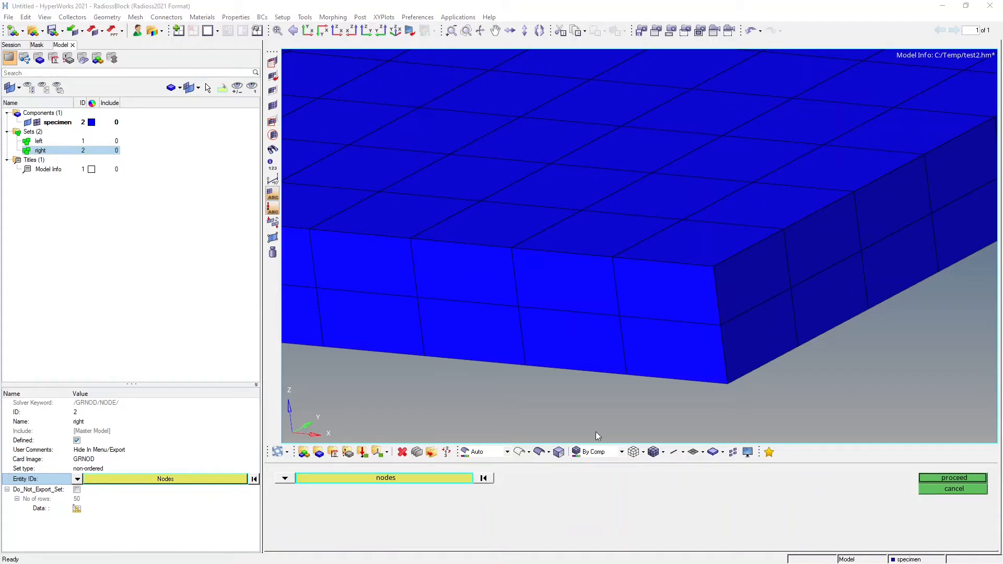
{"action": "mouse_move", "coordinate": [792, 289]}
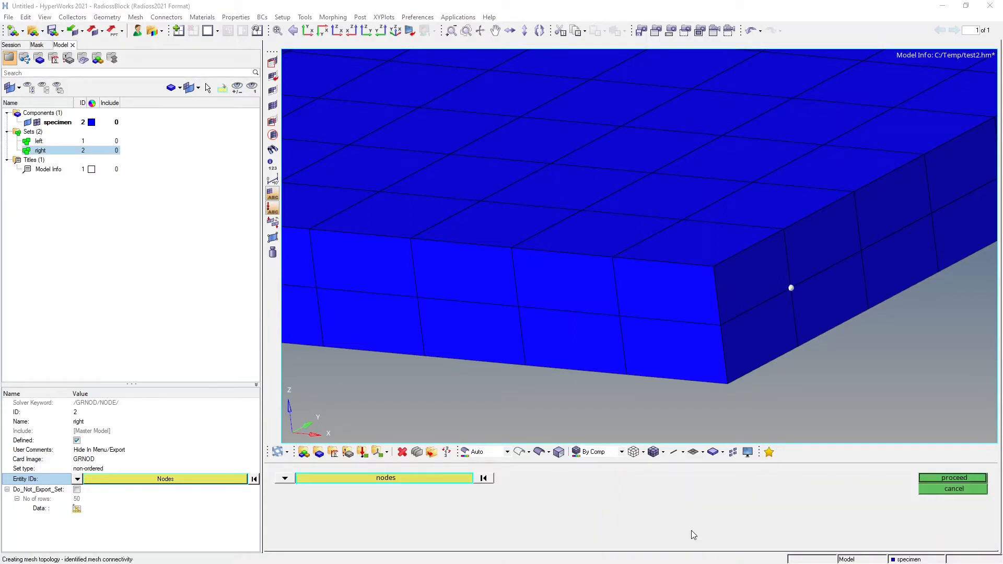
{"action": "left_click", "coordinate": [958, 477]}
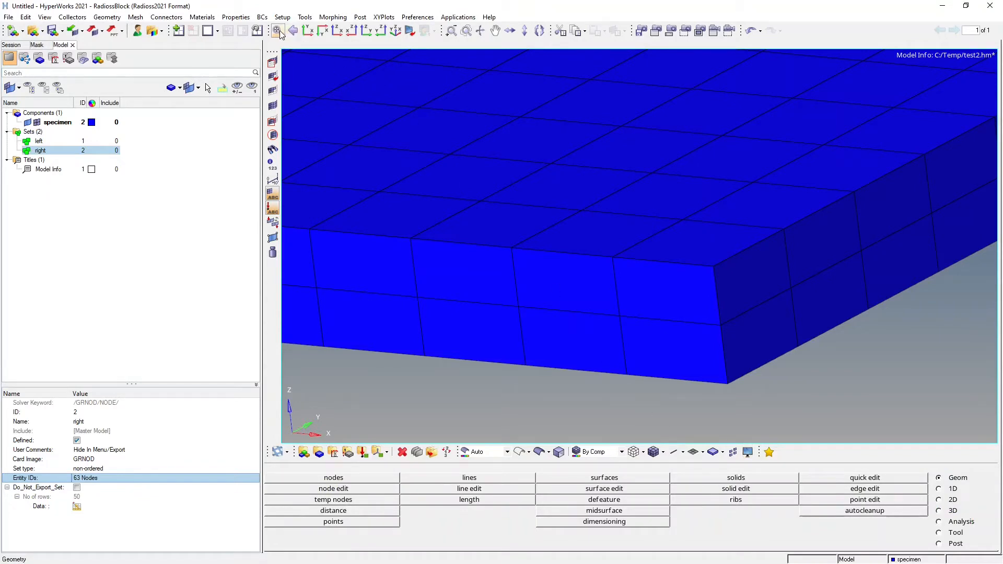
{"action": "left_click", "coordinate": [279, 32]}
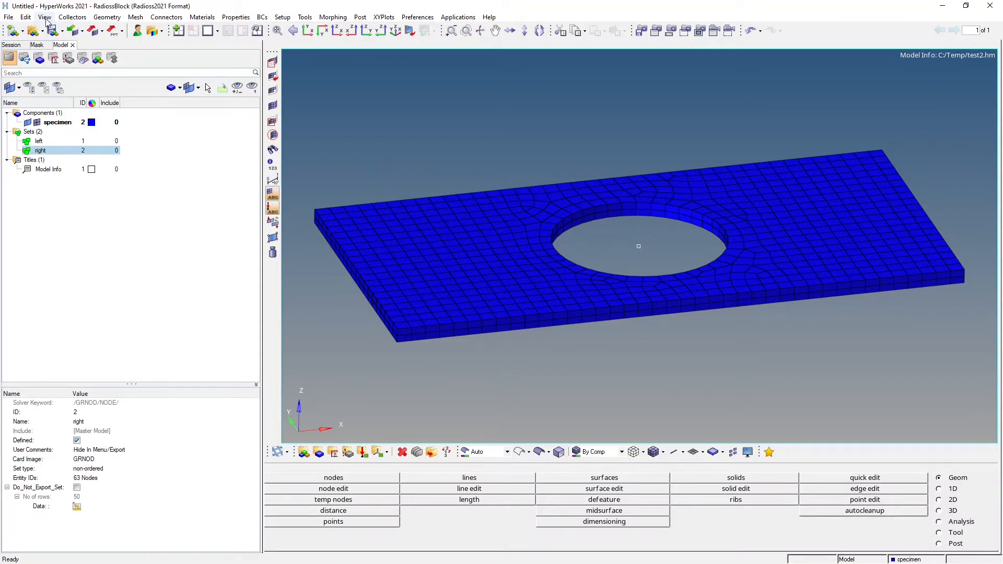
Step: Create BCS boundary condition 'left' with grnd_ID pointing to the left node set
{"action": "left_click", "coordinate": [44, 16]}
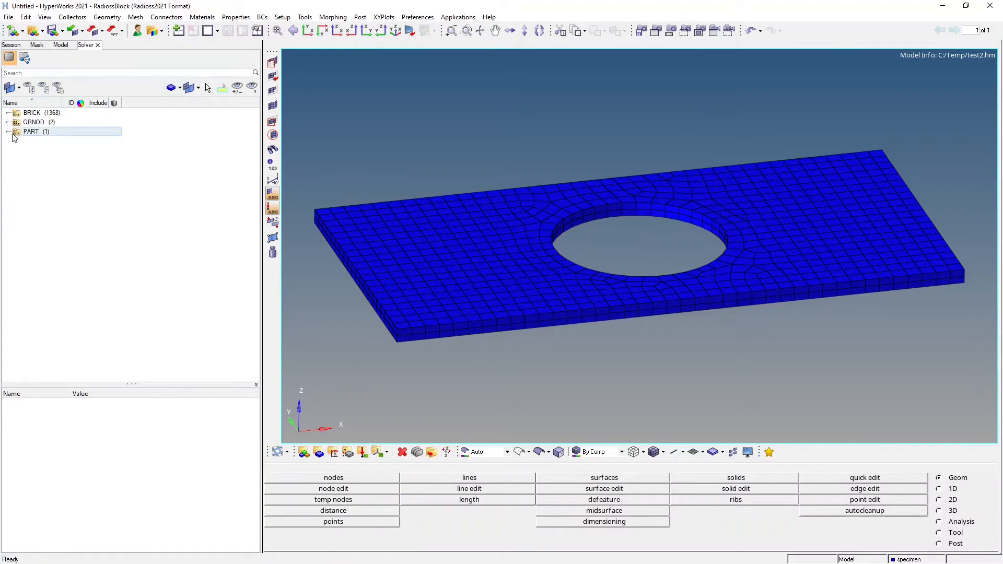
{"action": "left_click", "coordinate": [6, 131]}
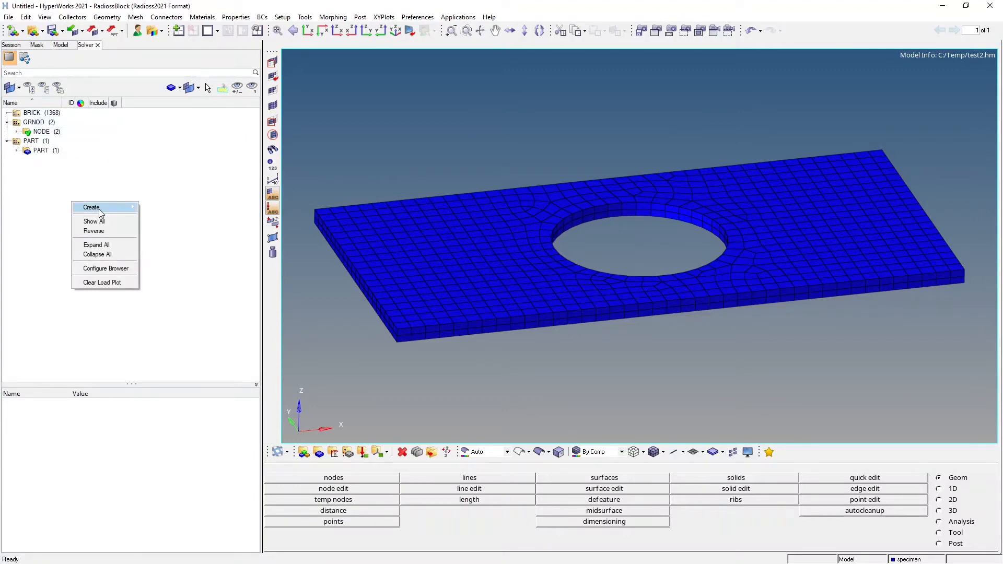
{"action": "left_click", "coordinate": [91, 207]}
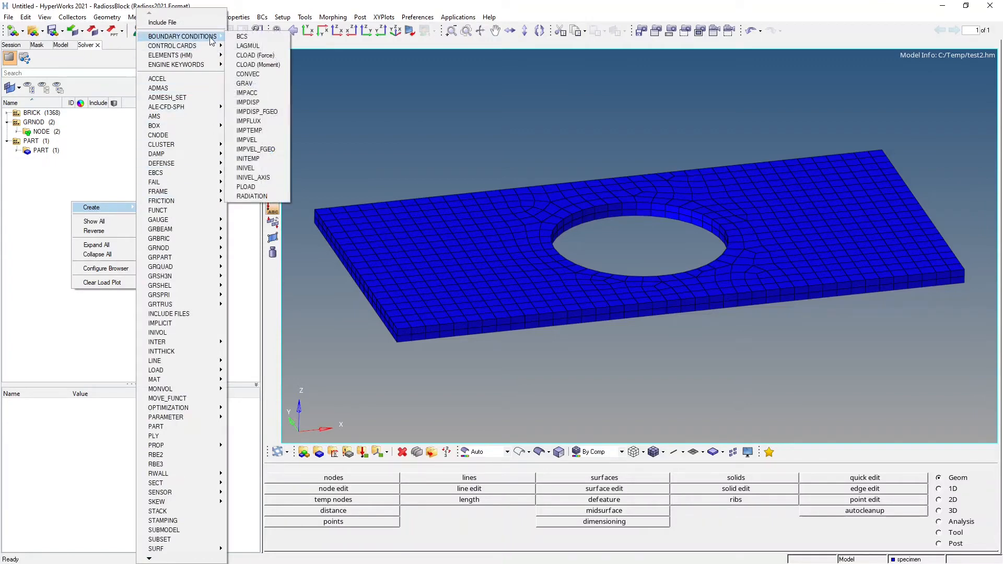
{"action": "mouse_move", "coordinate": [243, 36]}
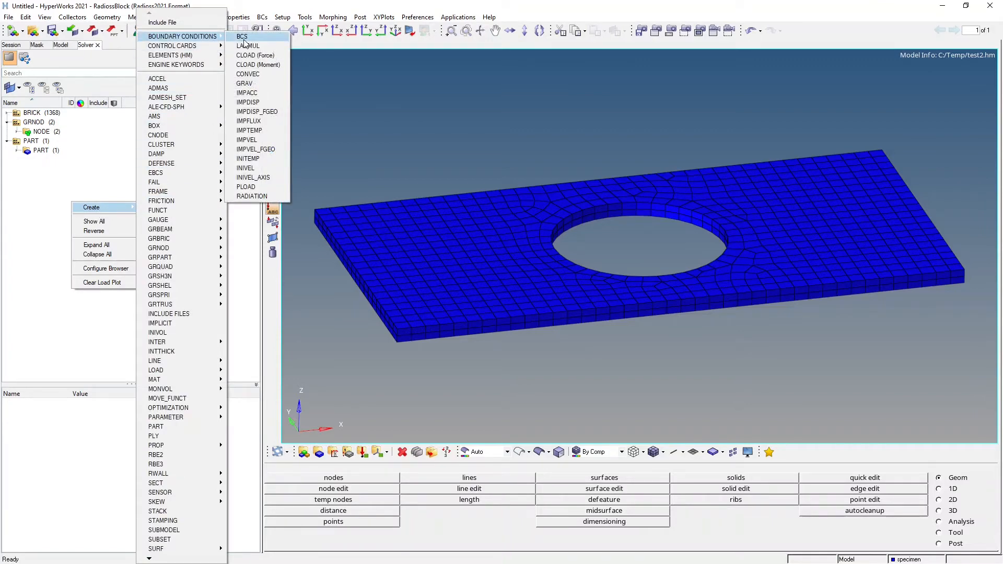
{"action": "left_click", "coordinate": [242, 37]}
{"action": "type", "text": "left"}
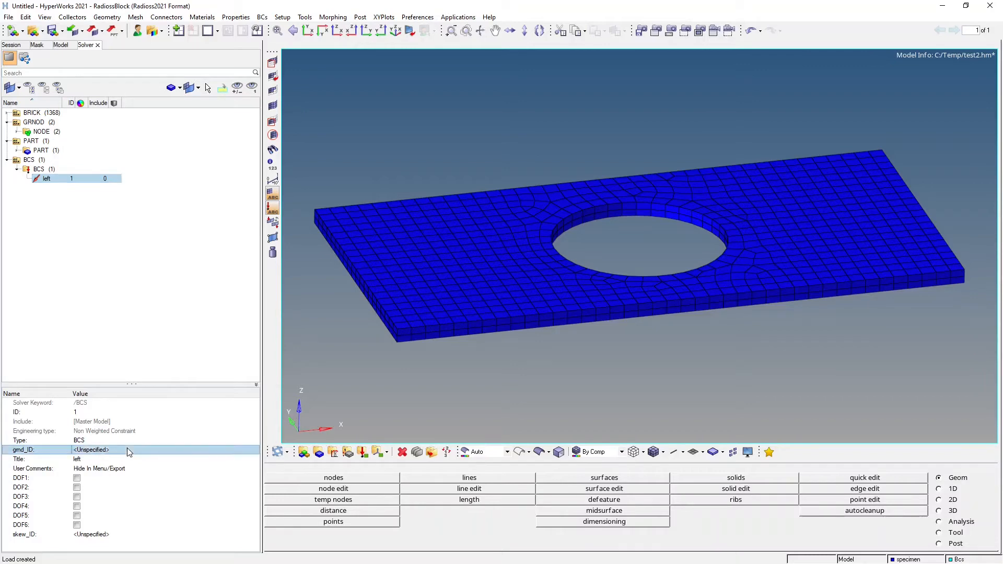
{"action": "left_click", "coordinate": [91, 450]}
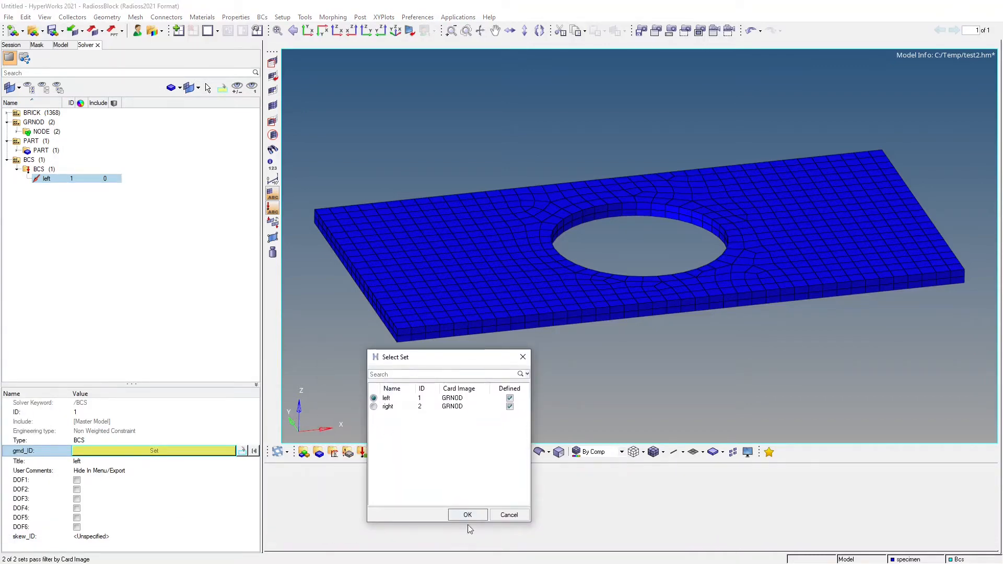
{"action": "left_click", "coordinate": [467, 514]}
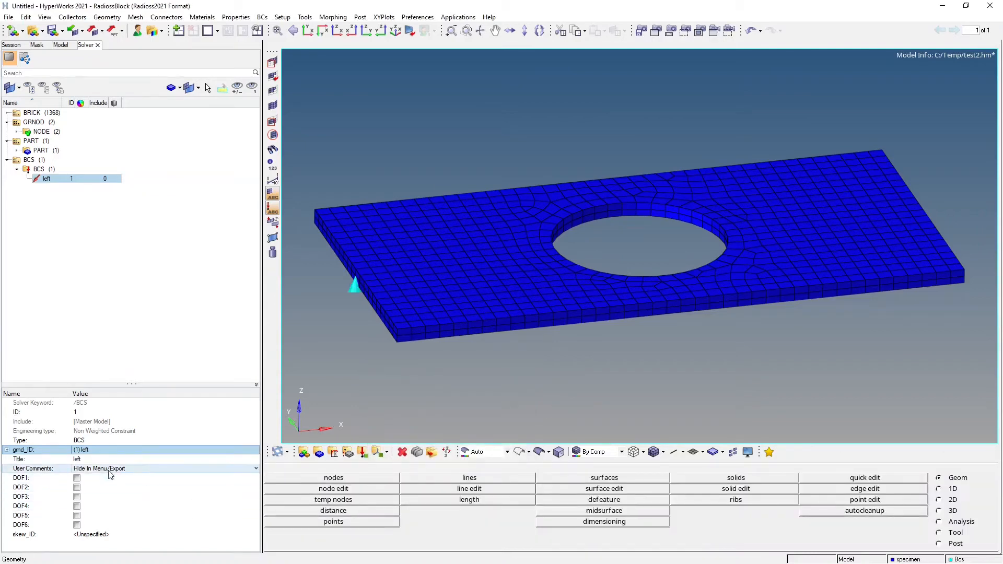
{"action": "left_click", "coordinate": [77, 488]}
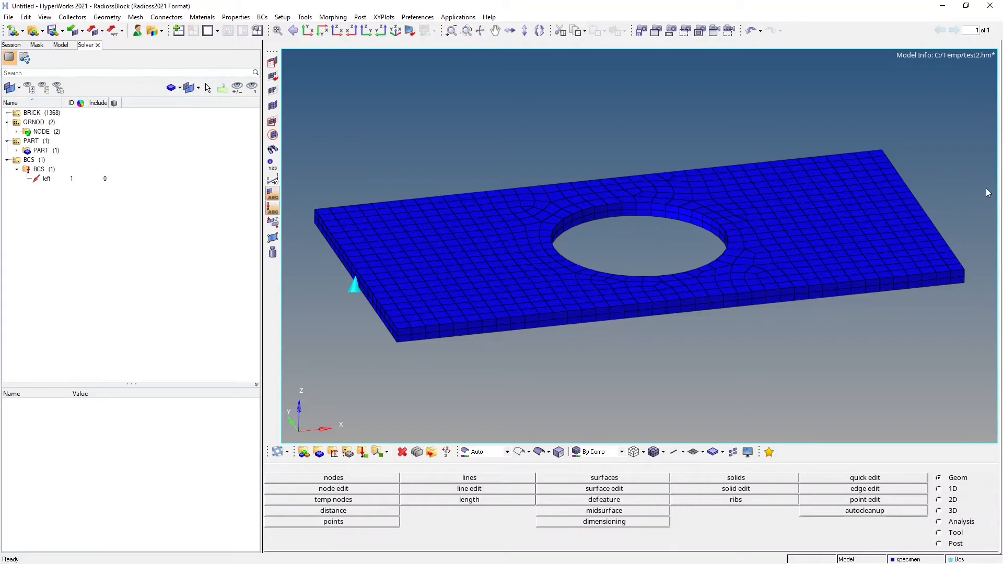
{"action": "mouse_move", "coordinate": [165, 251]}
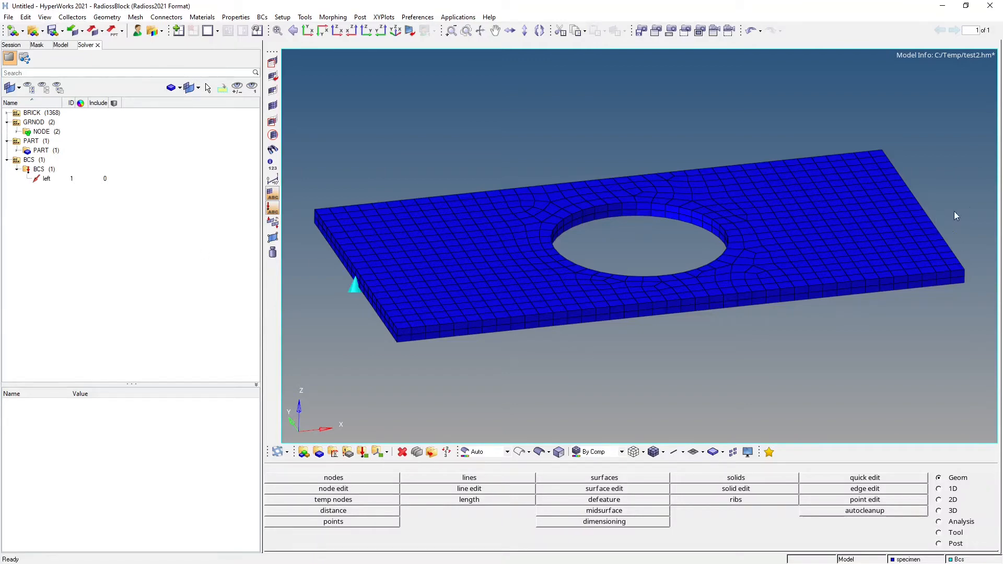
{"action": "mouse_move", "coordinate": [963, 190]}
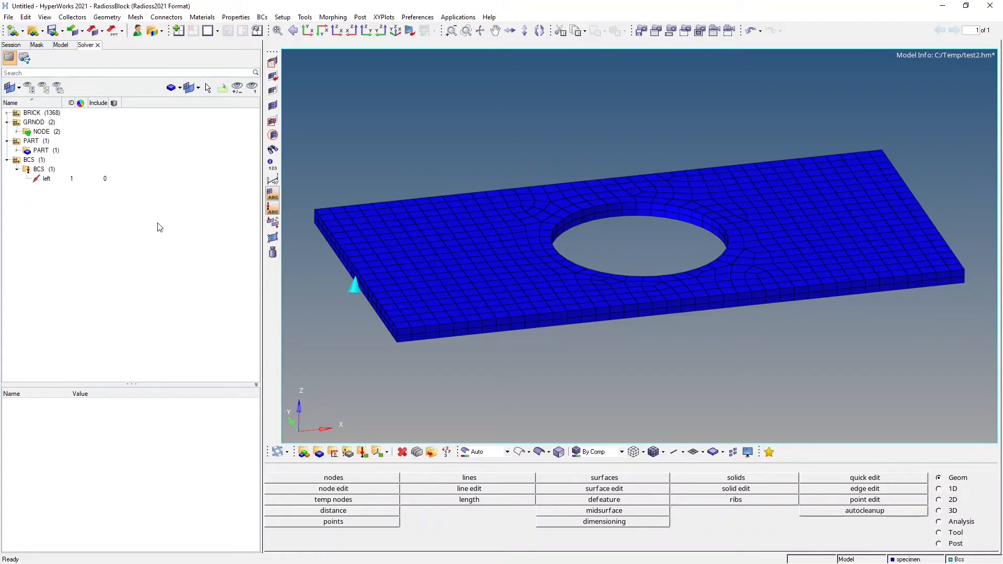
{"action": "mouse_move", "coordinate": [61, 206]}
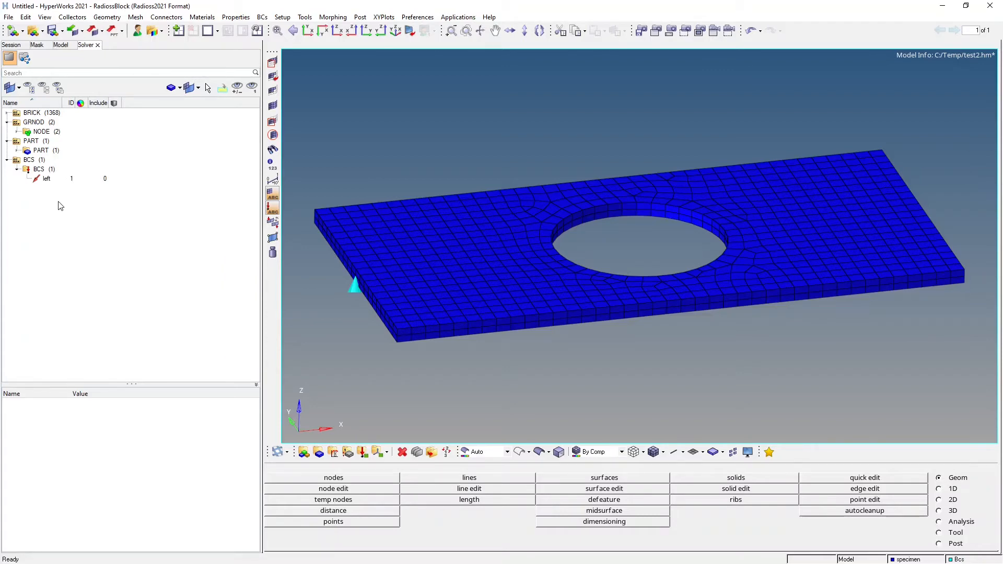
Step: Add curve 'dispamp' with points (0,0) and (0.5,0.5), then close the Curve Editor
{"action": "right_click", "coordinate": [58, 205]}
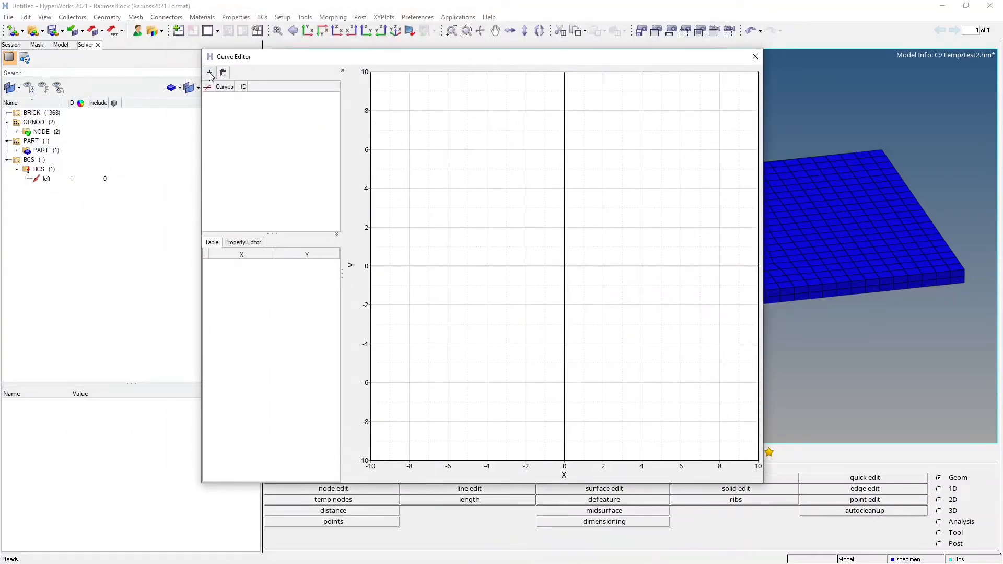
{"action": "left_click", "coordinate": [209, 73]}
{"action": "type", "text": "dispen"}
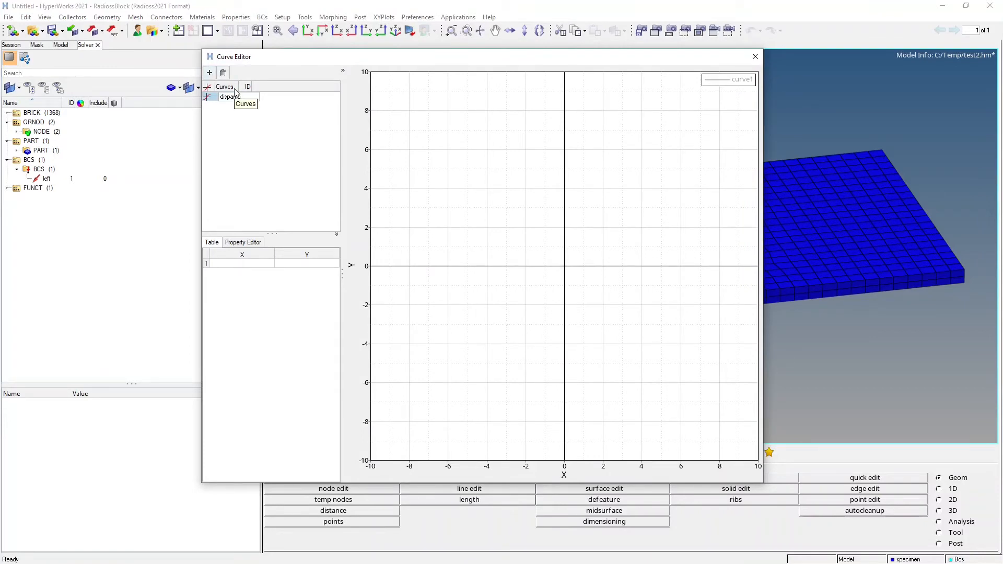
{"action": "left_click", "coordinate": [229, 97]}
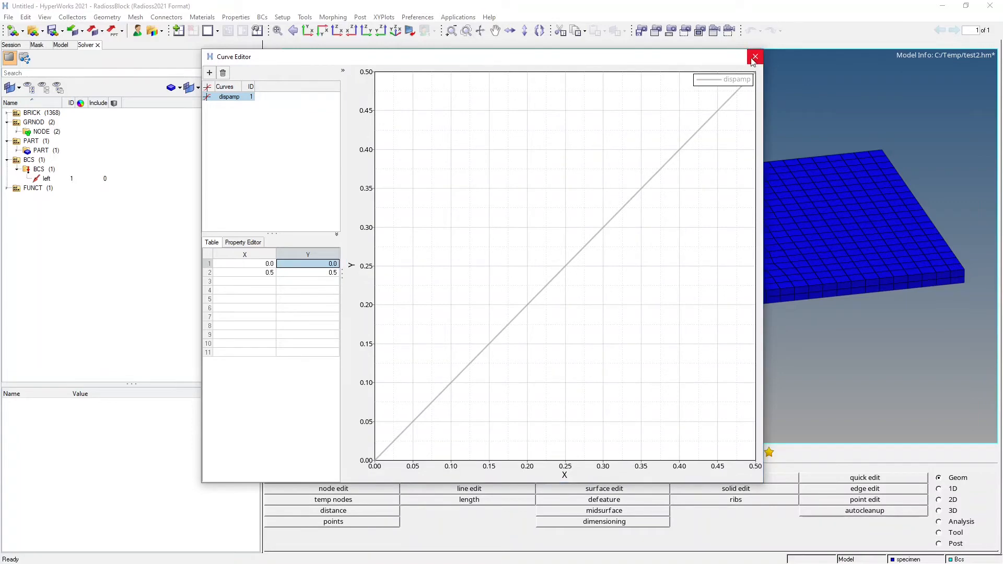
{"action": "left_click", "coordinate": [755, 57]}
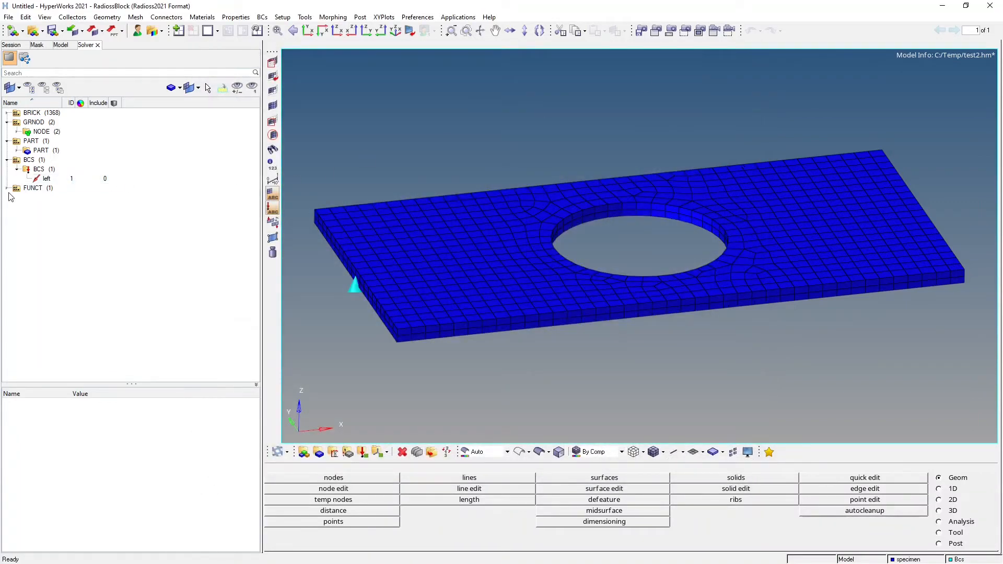
{"action": "left_click", "coordinate": [16, 188]}
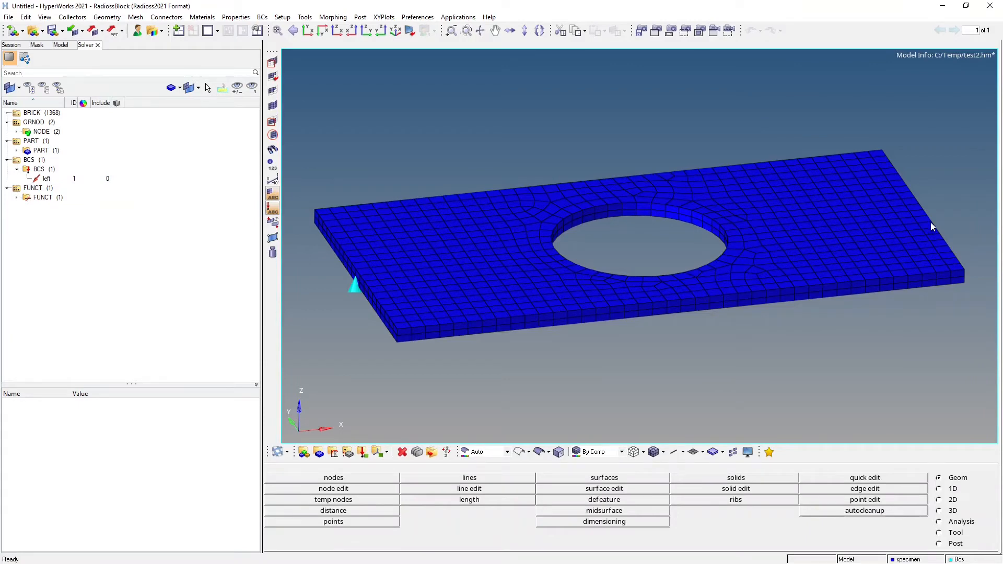
{"action": "mouse_move", "coordinate": [94, 241]}
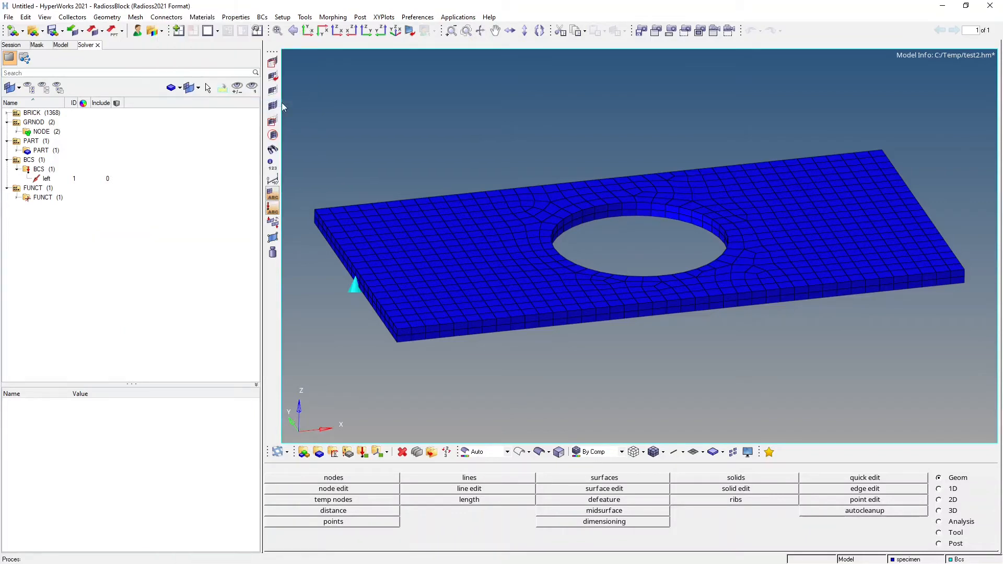
{"action": "mouse_move", "coordinate": [120, 245]}
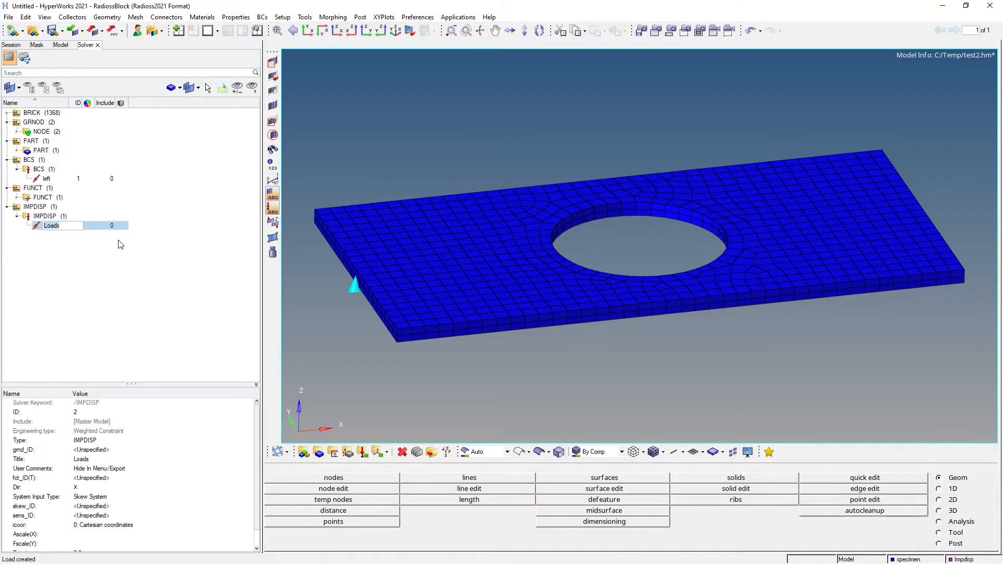
Step: Rename the IMPDISP to move_Right, targeting the right node set with curve dispamp
{"action": "type", "text": "move_Right"}
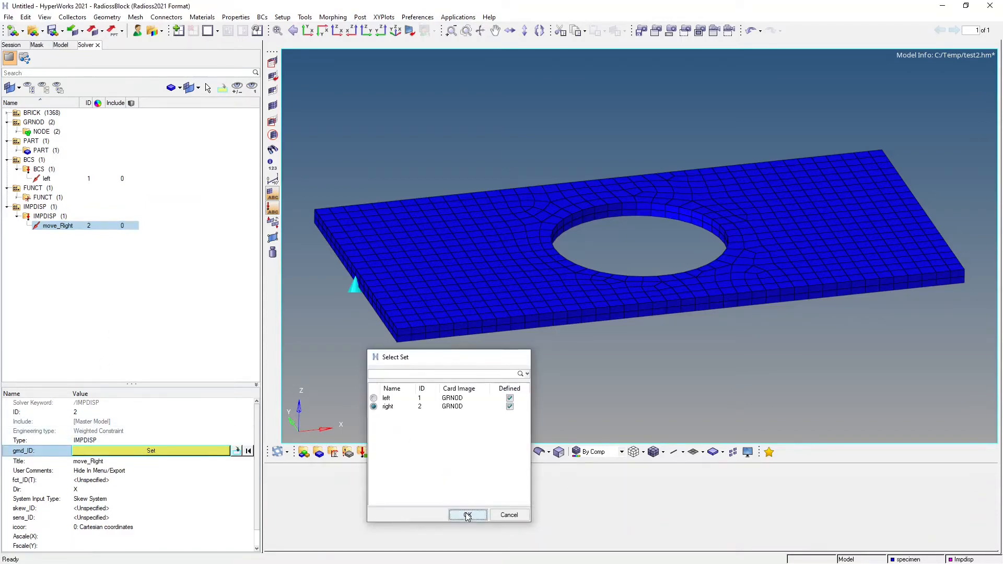
{"action": "left_click", "coordinate": [467, 516]}
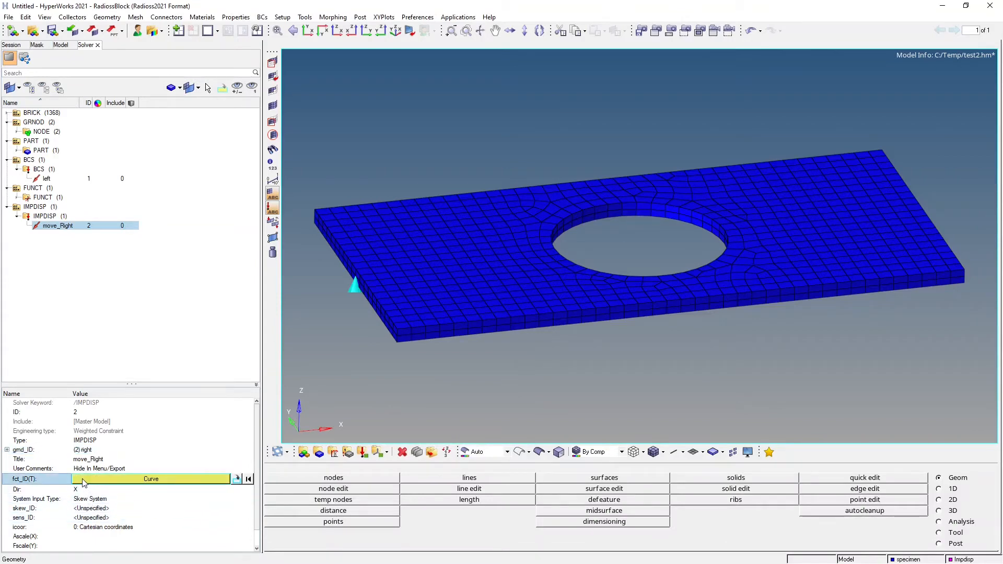
{"action": "left_click", "coordinate": [248, 478]}
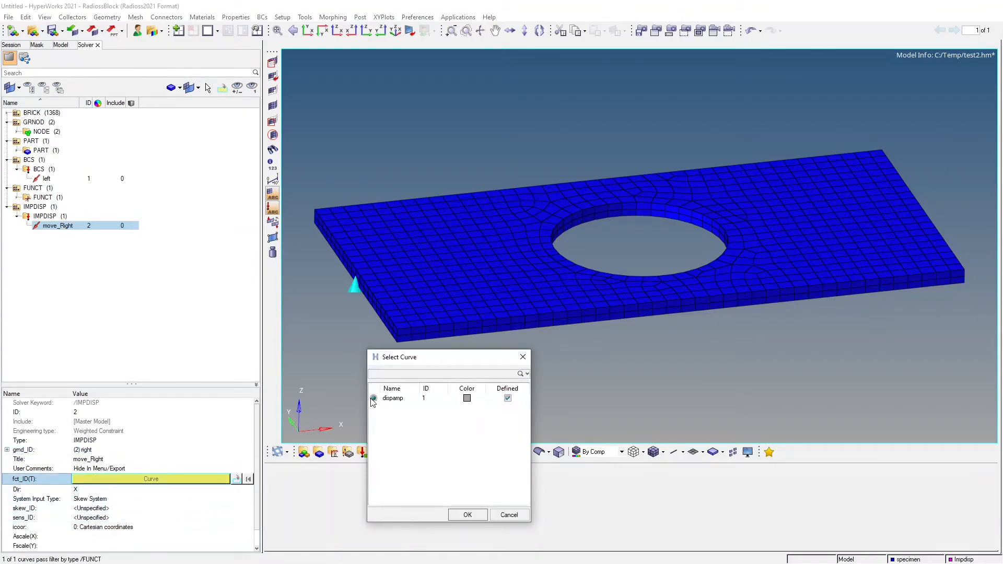
{"action": "left_click", "coordinate": [467, 516]}
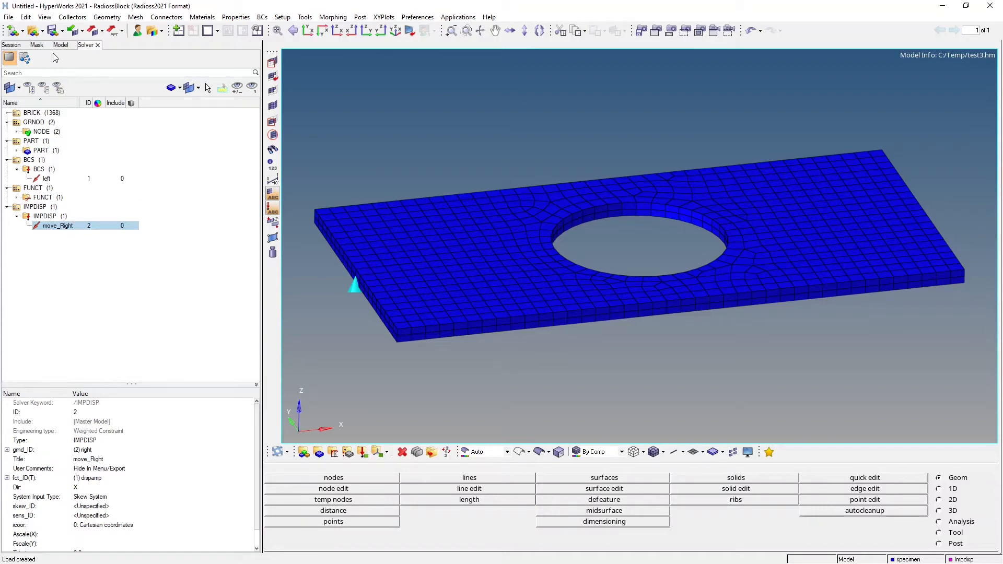
Step: Create M1_ELAST material LE with density 1e-09, E 10 and Nu 0.4
{"action": "left_click", "coordinate": [60, 44]}
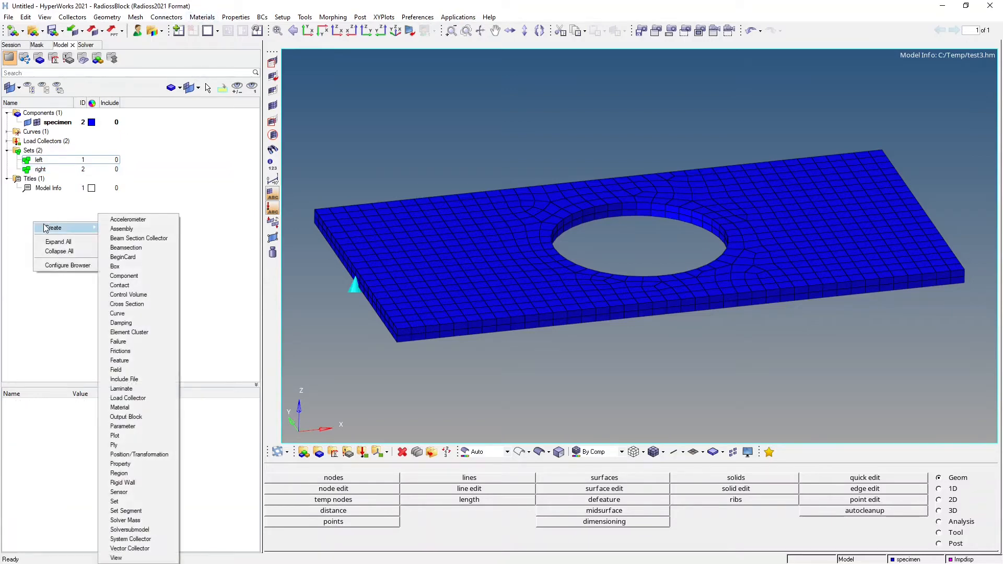
{"action": "mouse_move", "coordinate": [134, 285]}
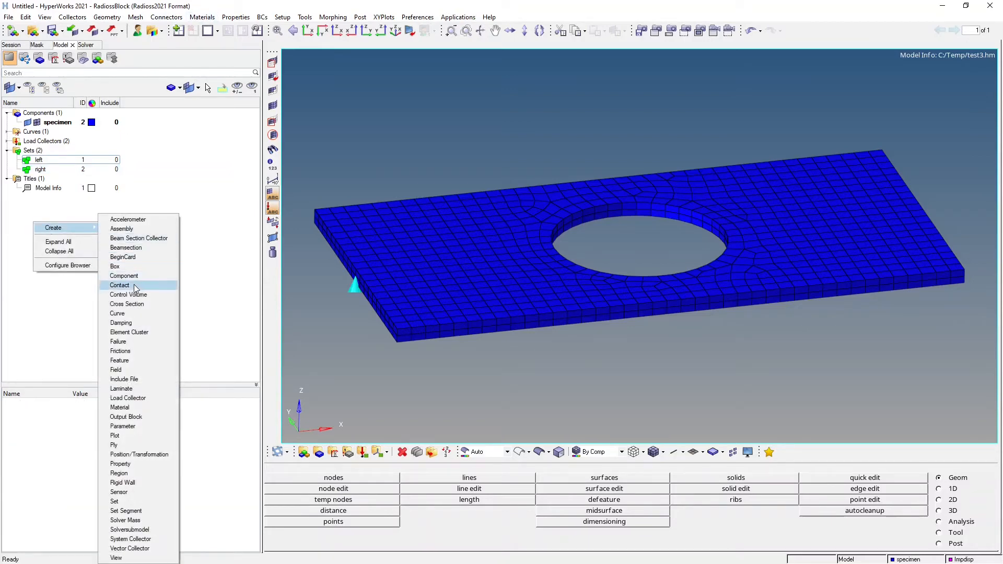
{"action": "left_click", "coordinate": [120, 407]}
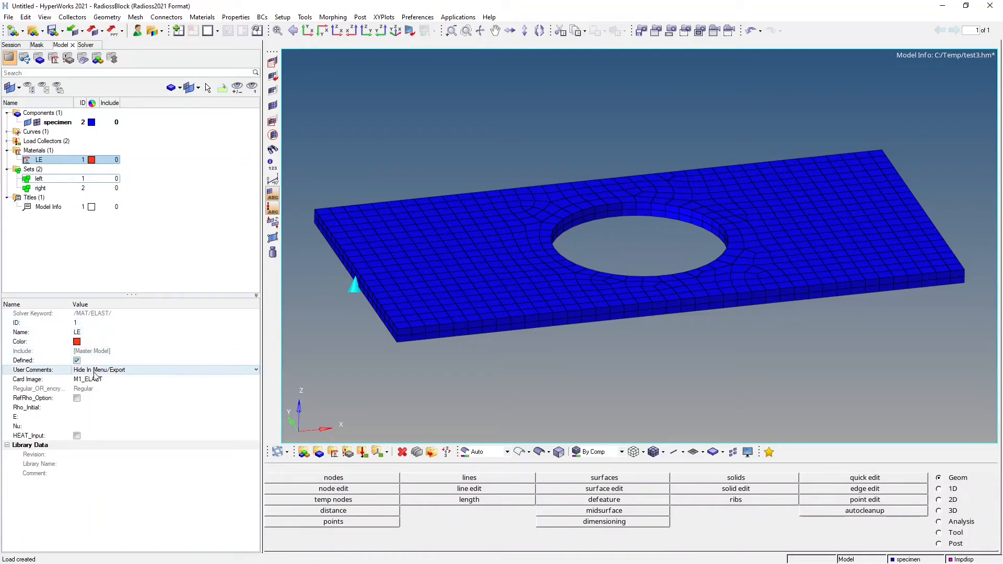
{"action": "left_click", "coordinate": [77, 407]}
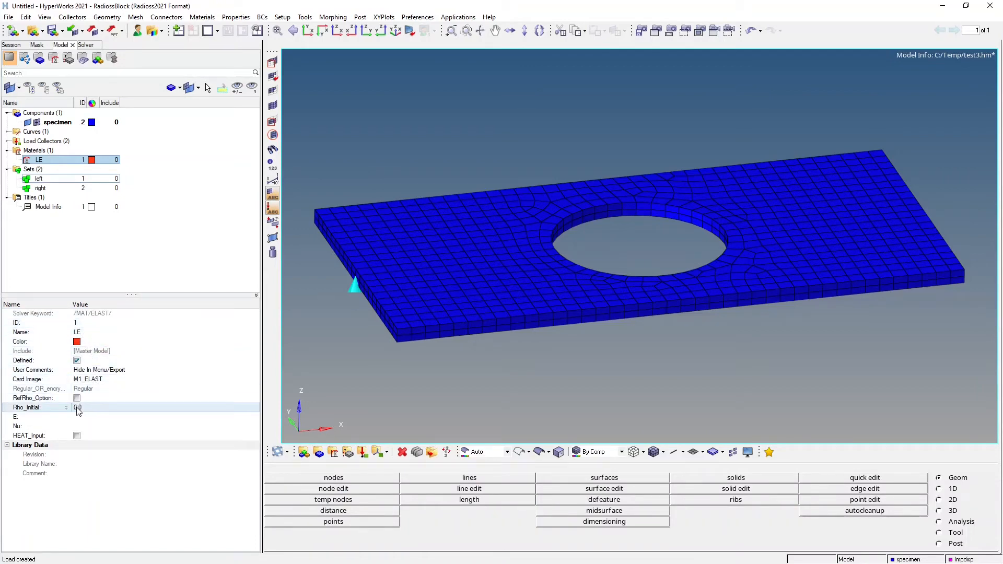
{"action": "left_click", "coordinate": [97, 416]}
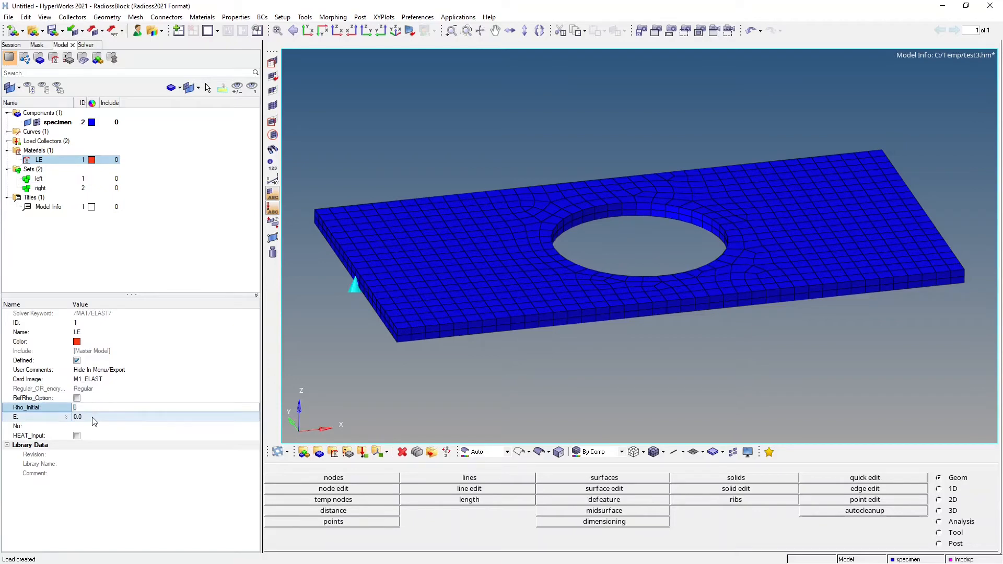
{"action": "type", "text": "1000e-12"}
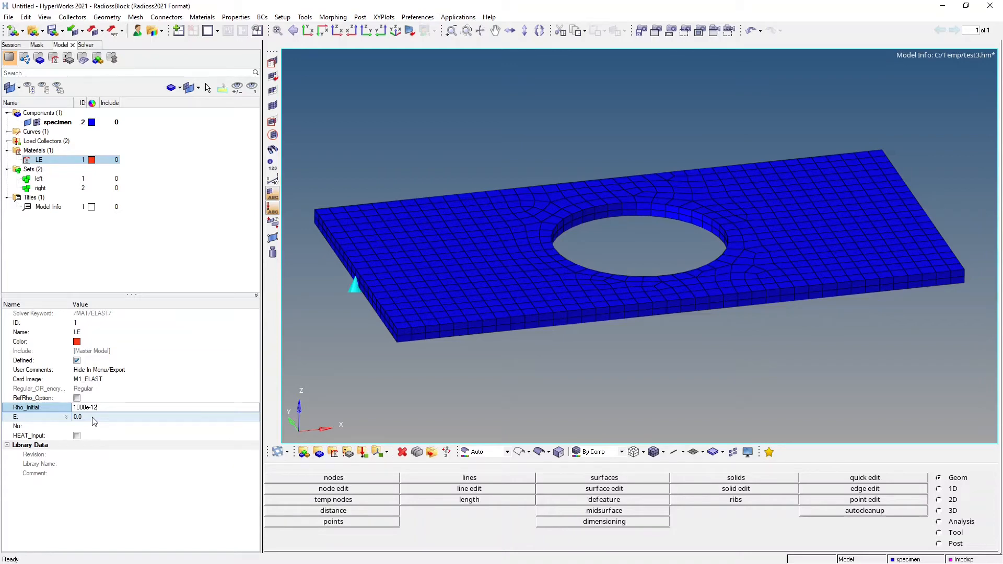
{"action": "left_click", "coordinate": [83, 416]}
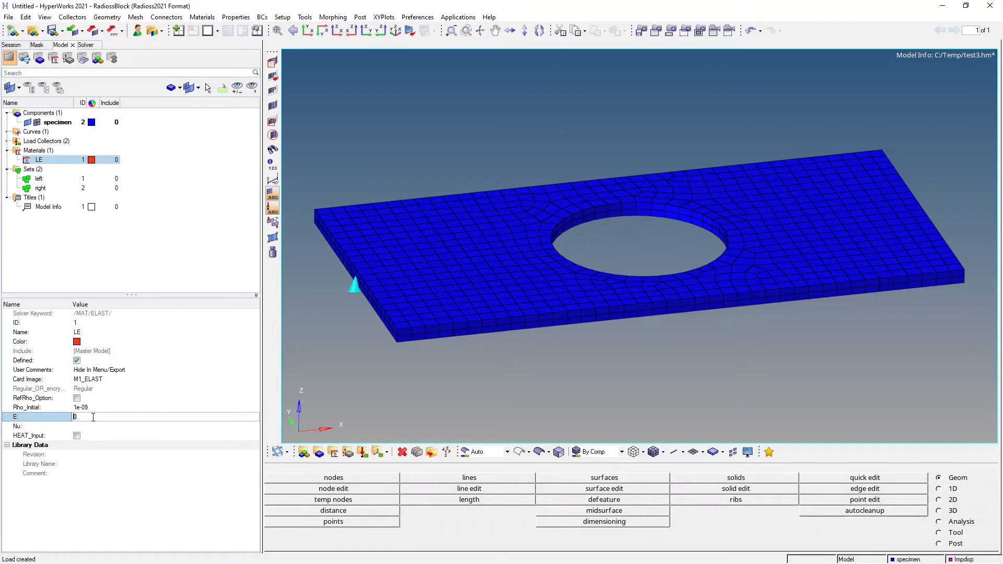
{"action": "type", "text": "10"}
{"action": "left_click", "coordinate": [165, 426]}
{"action": "type", "text": "0.4"}
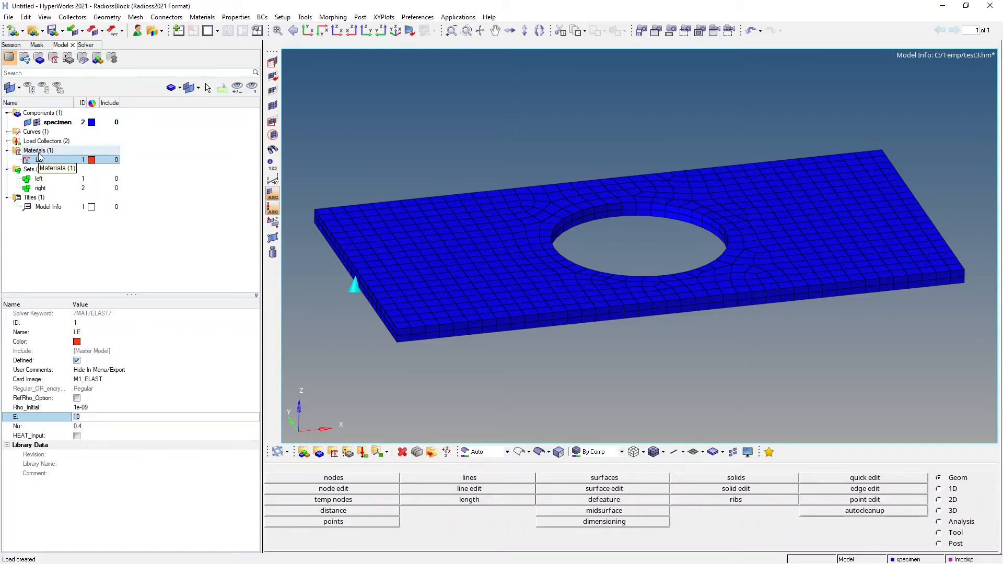
Step: Add material PolyUMod_BB and change its card image to MAT_UNSUPPORTED
{"action": "left_click", "coordinate": [38, 150]}
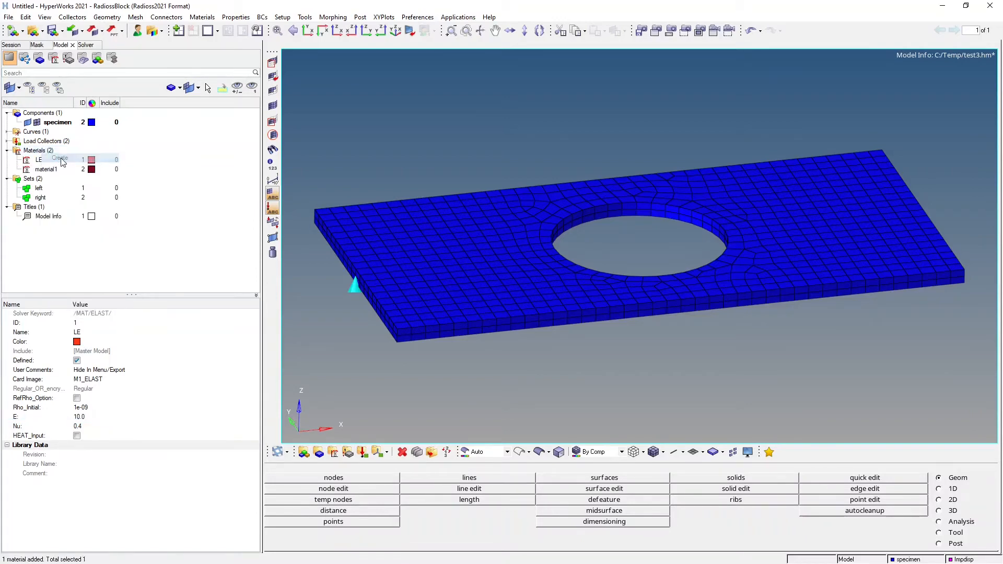
{"action": "left_click", "coordinate": [46, 168]}
{"action": "type", "text": "PolyUMod_BB"}
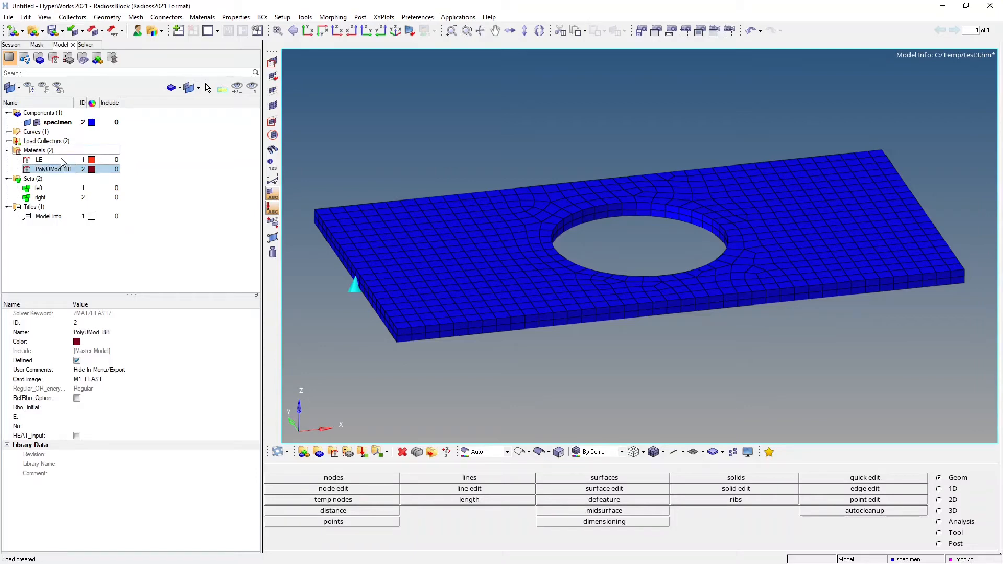
{"action": "mouse_move", "coordinate": [51, 169]}
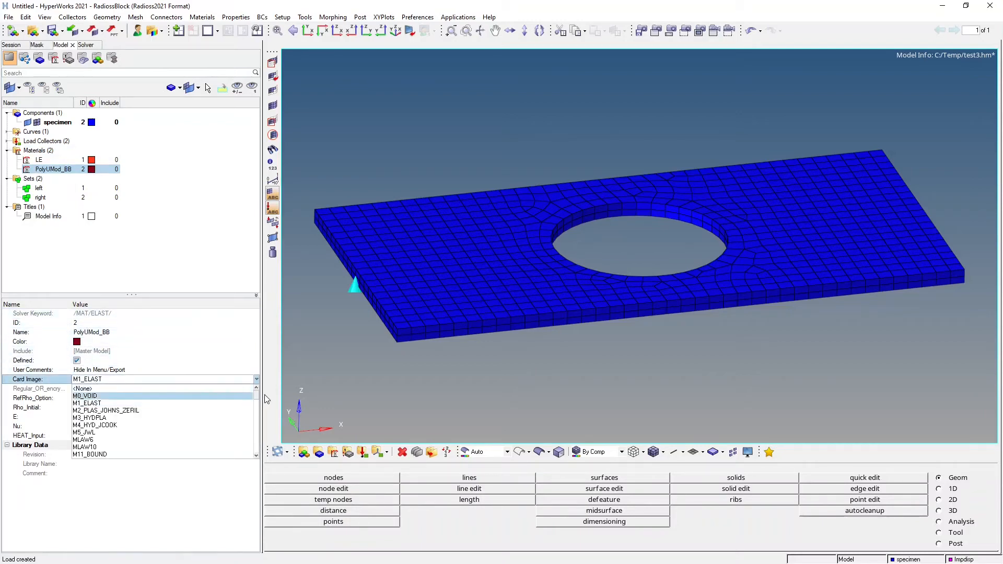
{"action": "scroll", "scroll_direction": "down", "scroll_amount": 3}
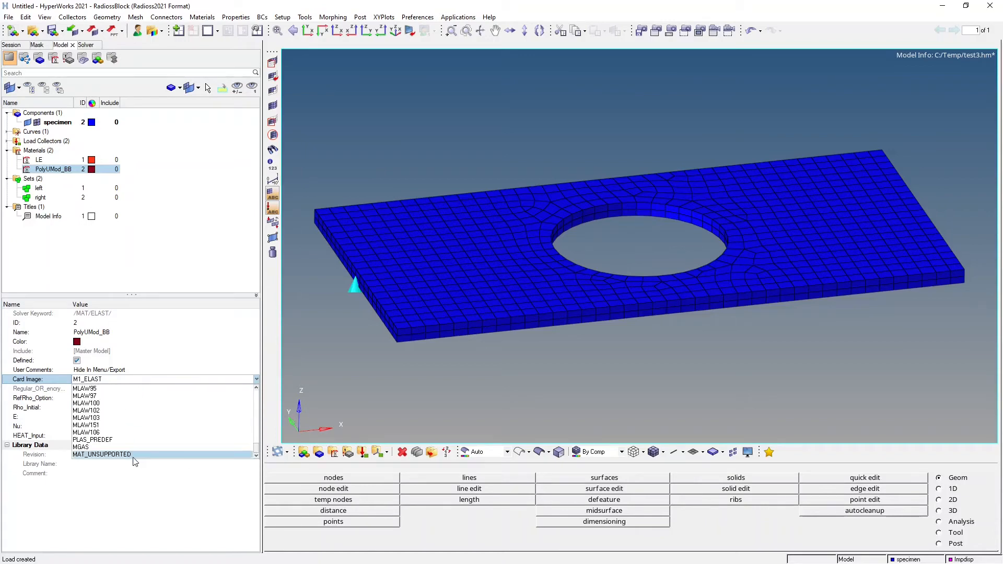
{"action": "left_click", "coordinate": [101, 454]}
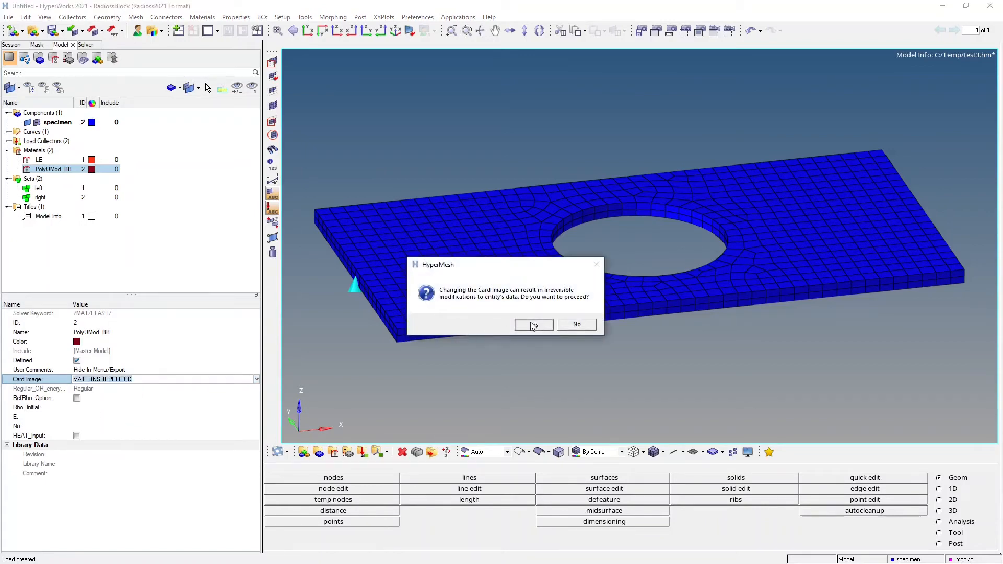
{"action": "left_click", "coordinate": [533, 325]}
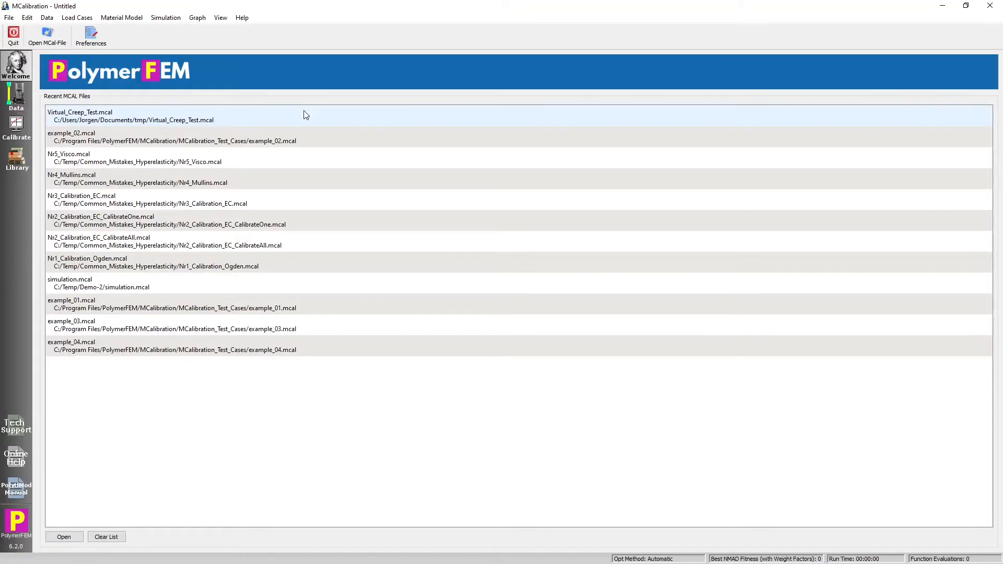
Step: Choose the Bergstrom-Boyce model, add six-rate uniaxial tension load cases, and run a prediction
{"action": "left_click", "coordinate": [17, 128]}
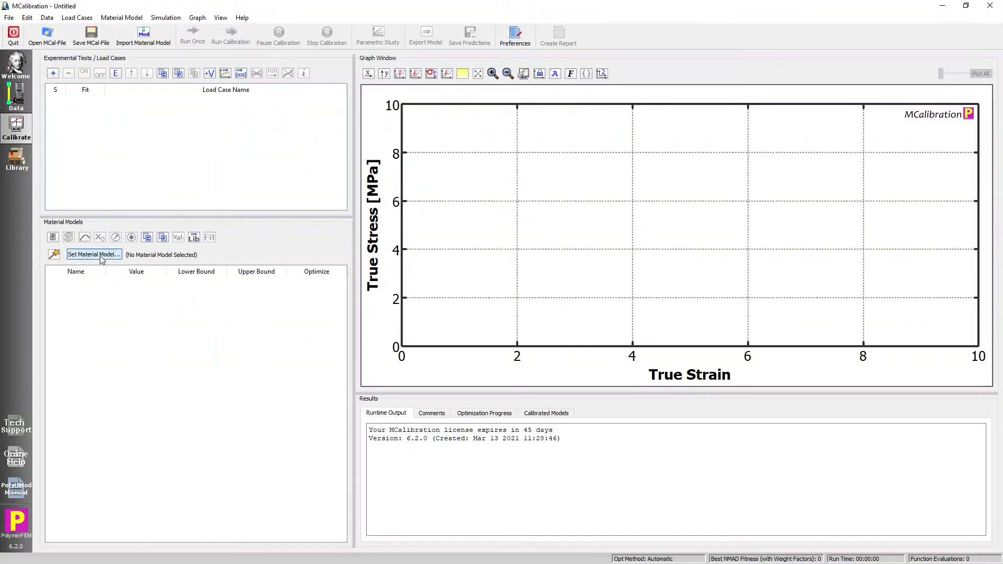
{"action": "left_click", "coordinate": [94, 253]}
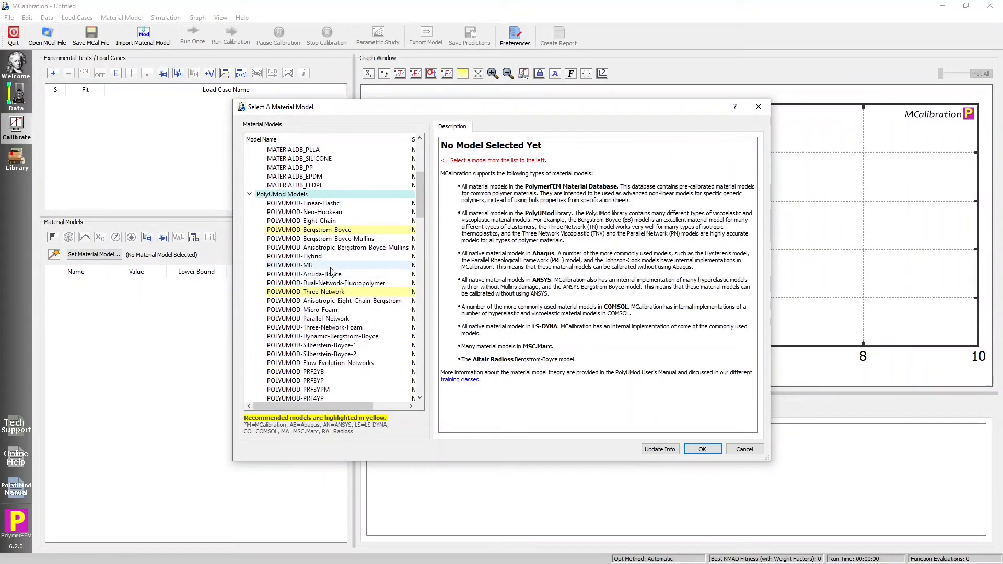
{"action": "left_click", "coordinate": [308, 230]}
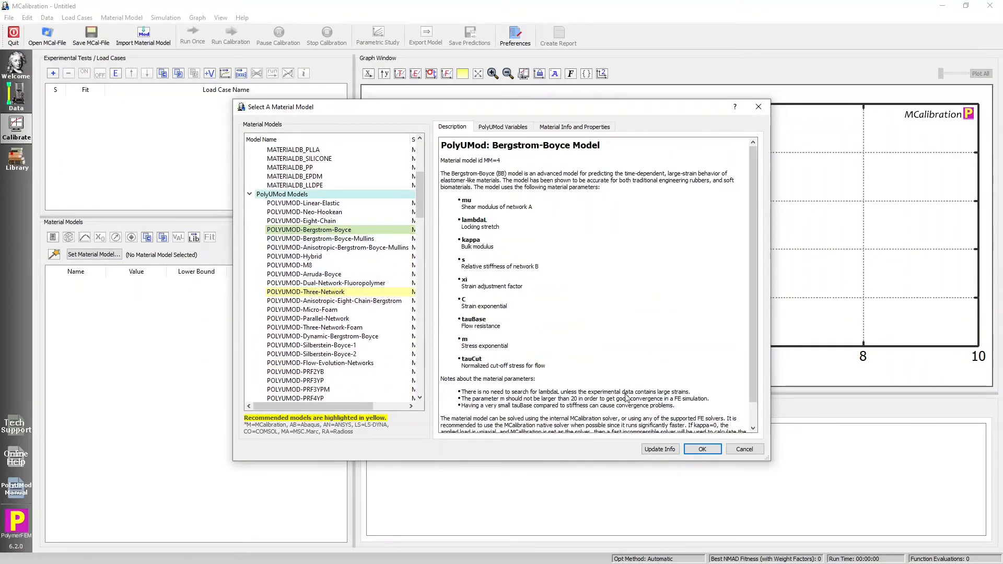
{"action": "left_click", "coordinate": [702, 448]}
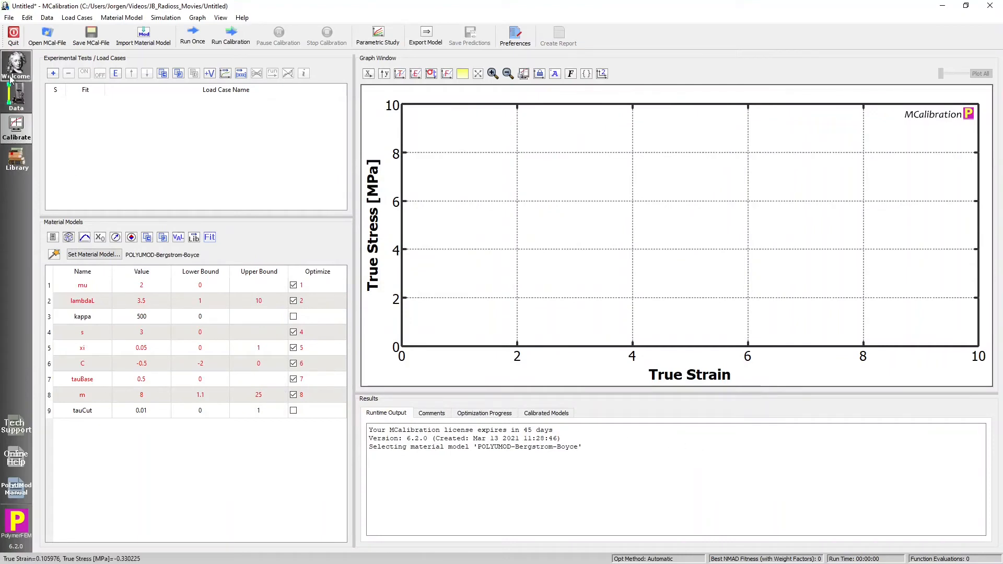
{"action": "left_click", "coordinate": [209, 73]}
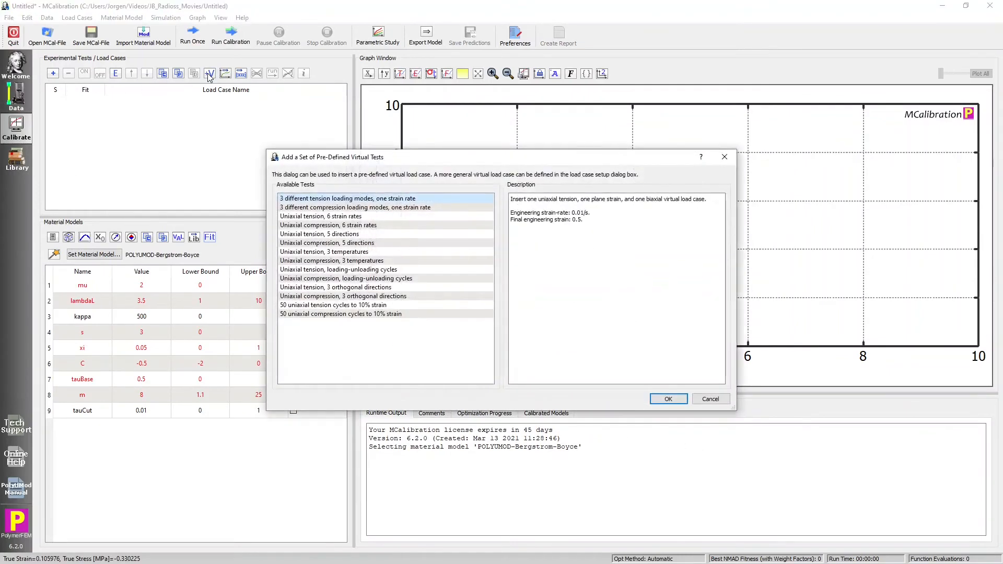
{"action": "left_click", "coordinate": [321, 216]}
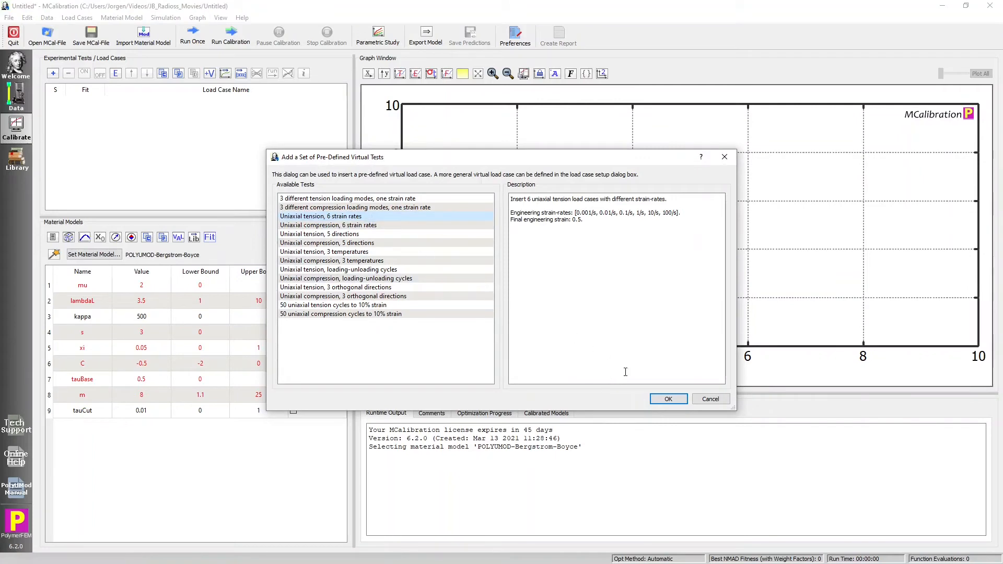
{"action": "left_click", "coordinate": [667, 399]}
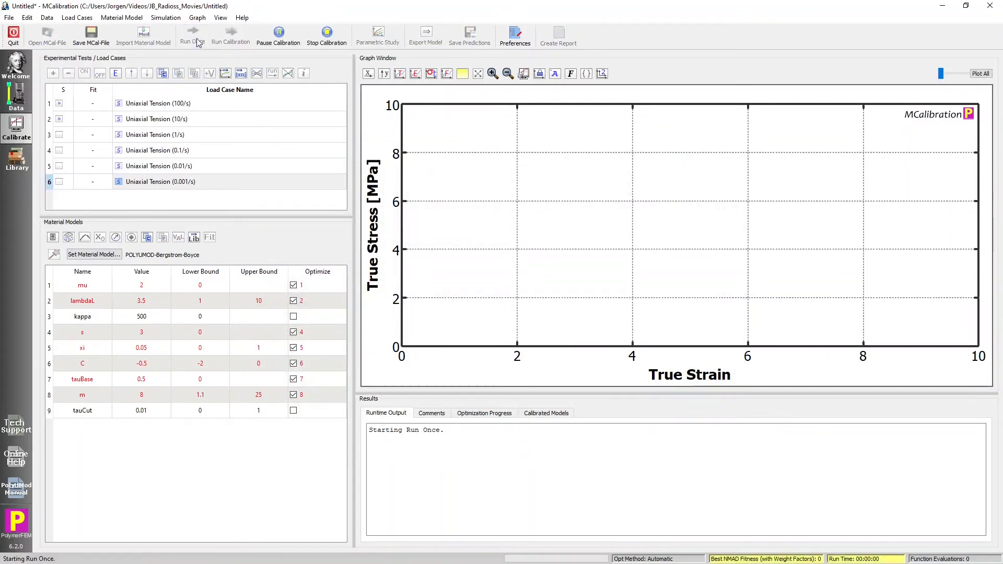
{"action": "left_click", "coordinate": [192, 37]}
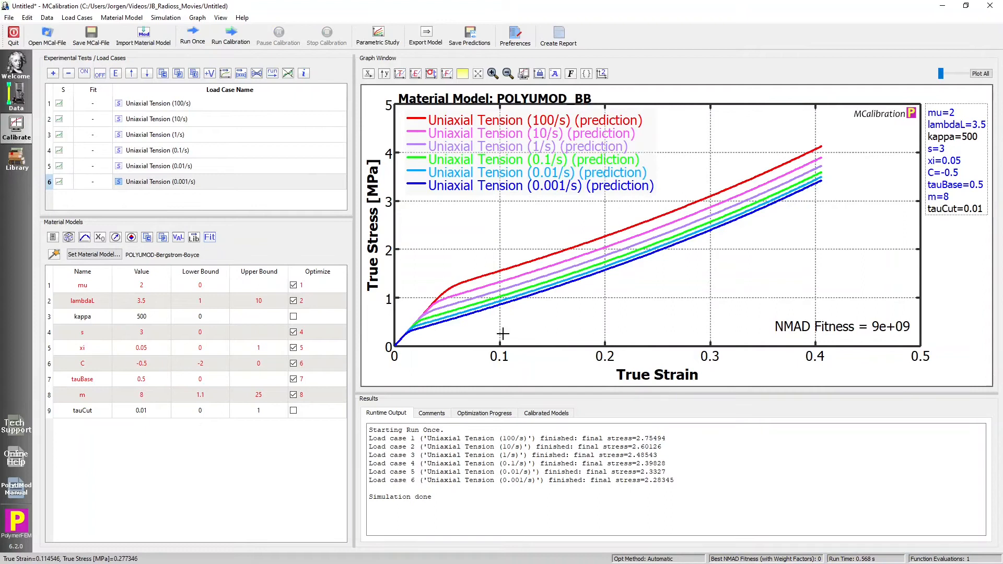
{"action": "mouse_move", "coordinate": [412, 302]}
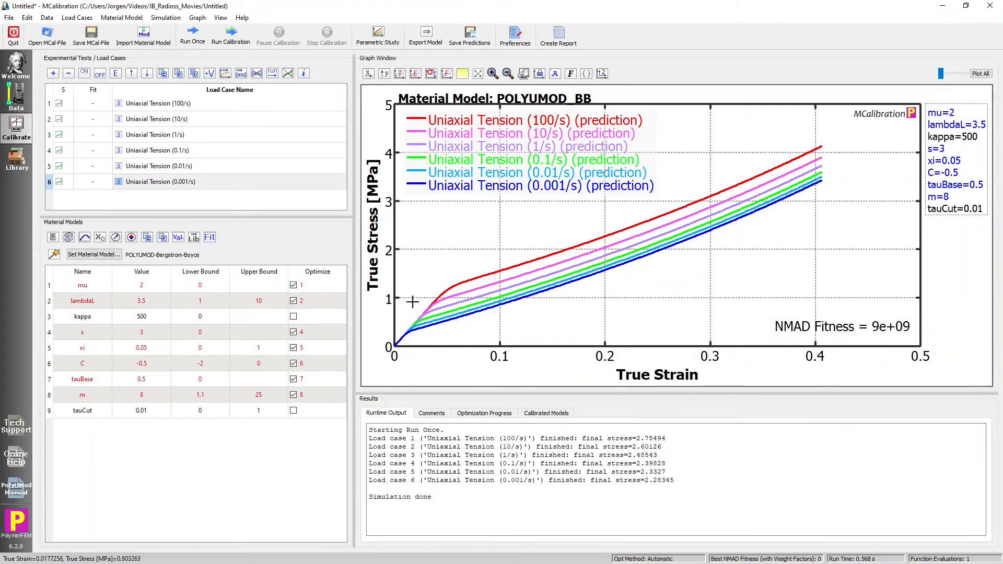
{"action": "mouse_move", "coordinate": [252, 245]}
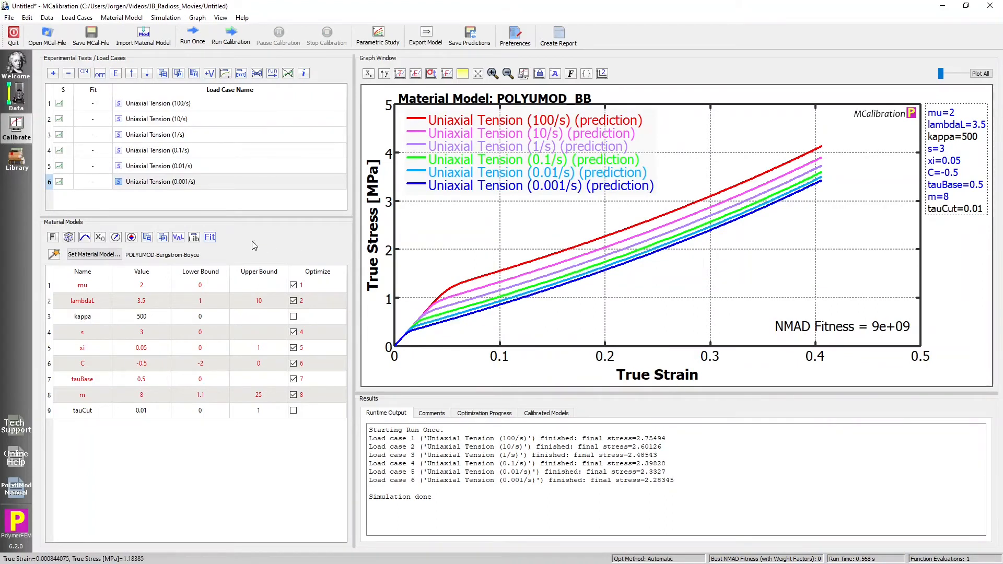
Step: Save as PolyUMod_BB.mcal and export RADIOSS parameters to PolyUMod_BB_material.txt in C:\Temp
{"action": "left_click", "coordinate": [91, 32]}
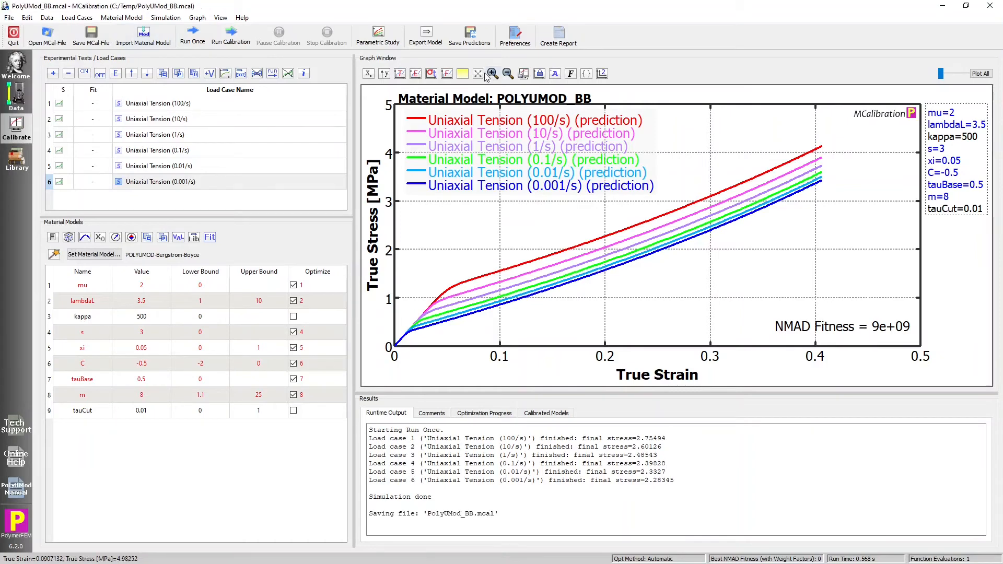
{"action": "left_click", "coordinate": [425, 35]}
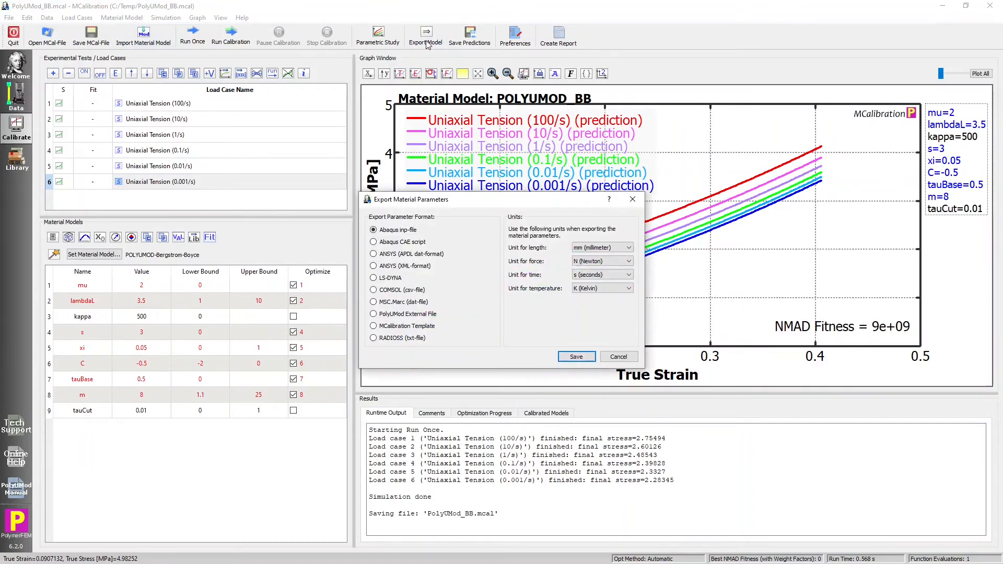
{"action": "left_click", "coordinate": [373, 338]}
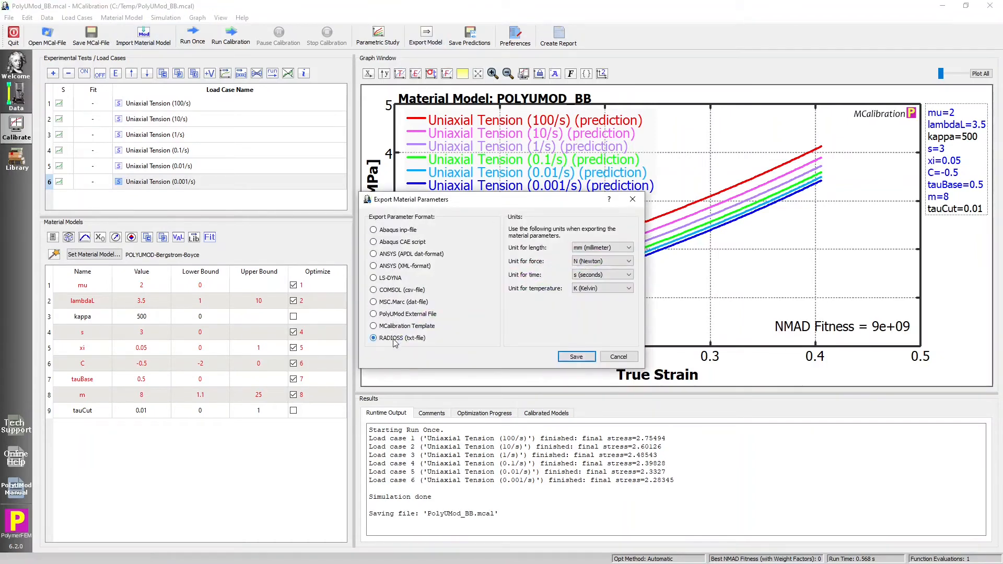
{"action": "left_click", "coordinate": [575, 356]}
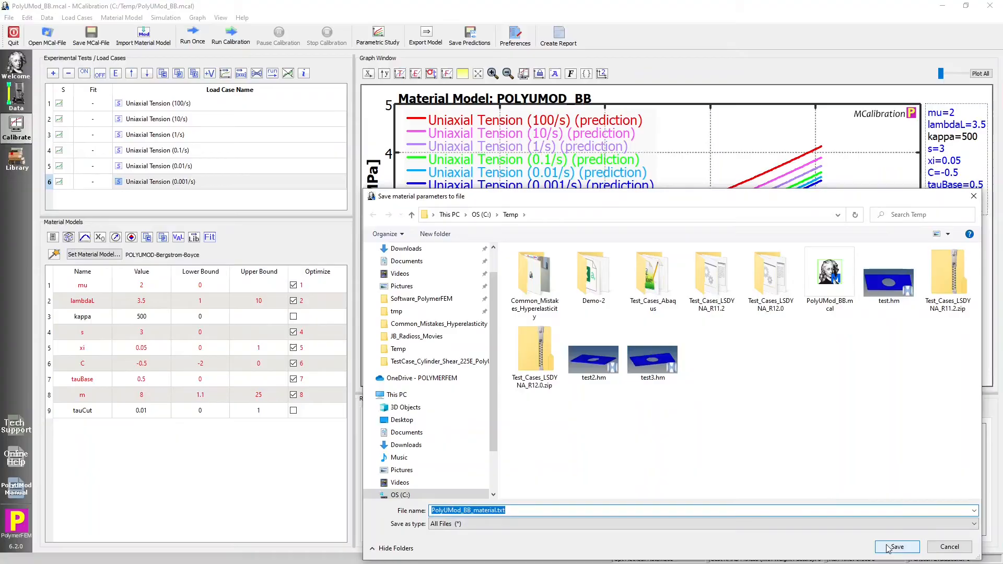
{"action": "left_click", "coordinate": [896, 547]}
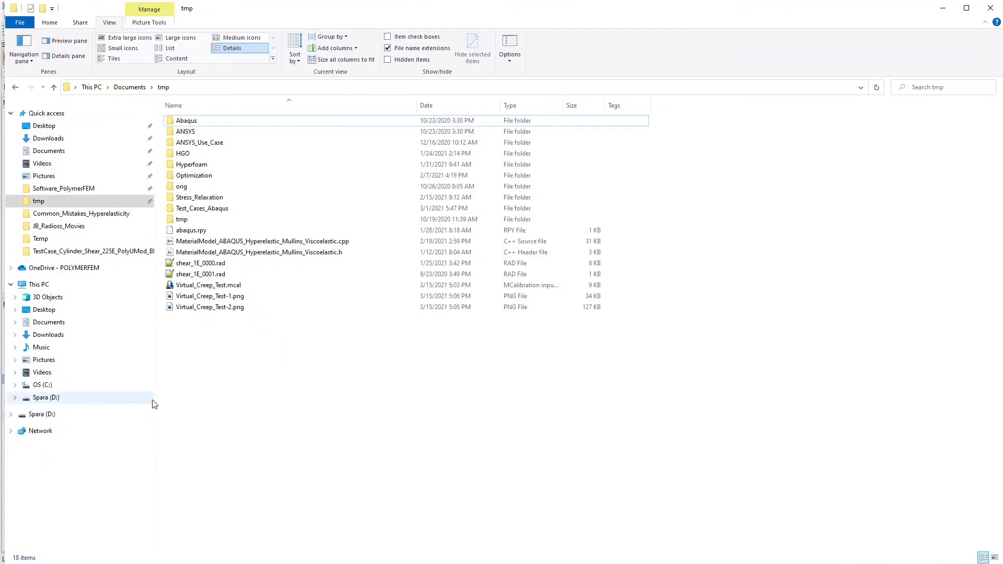
Step: Browse to C:\Temp and select PolyUMod_BB_material.txt
{"action": "left_click", "coordinate": [42, 385]}
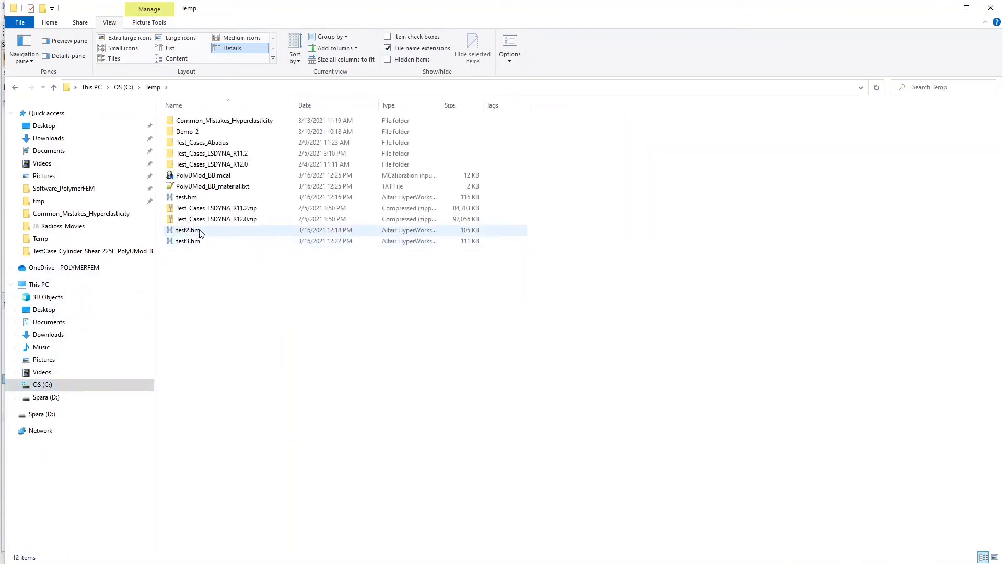
{"action": "left_click", "coordinate": [213, 186]}
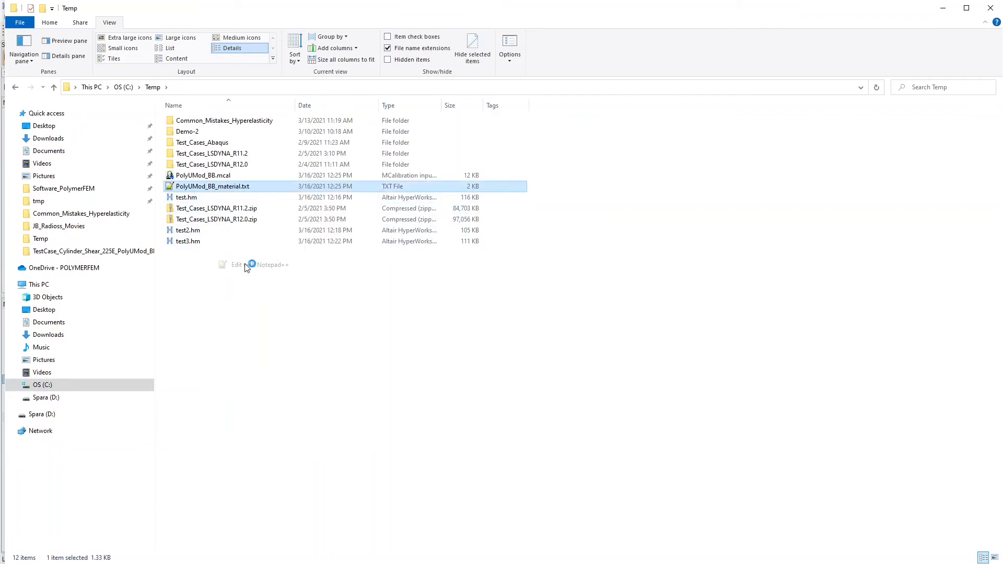
Step: Open PolyUMod_BB_material.txt in Notepad++ to view its /MAT/USER01 card
{"action": "left_click", "coordinate": [271, 264]}
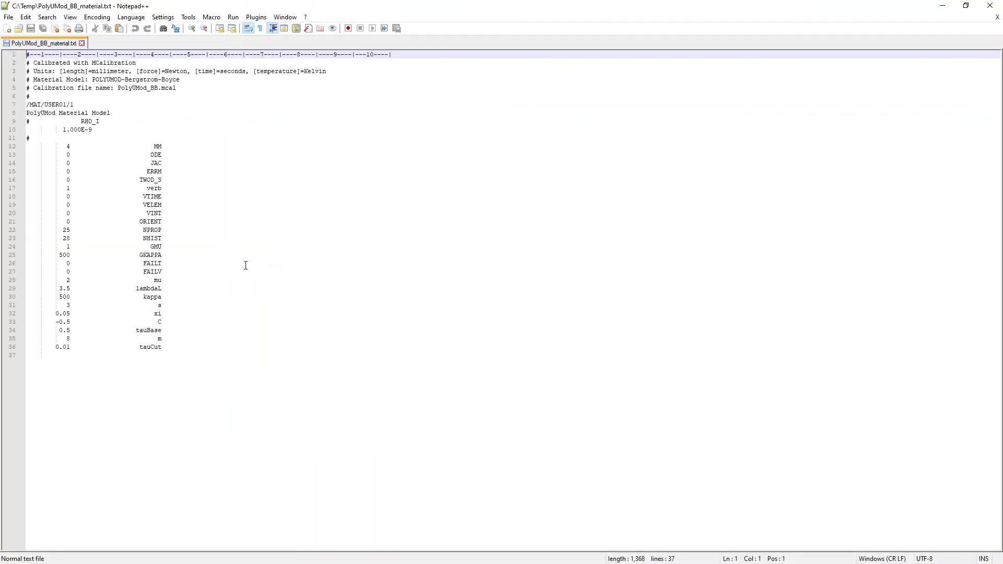
{"action": "mouse_move", "coordinate": [270, 220]}
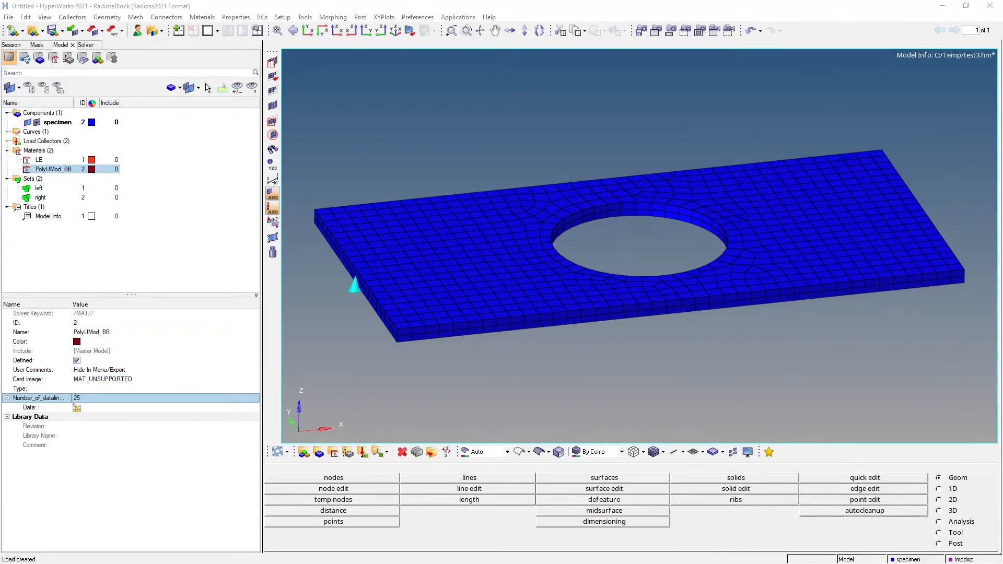
Step: Check the 25 PolyUMod_BB data line values in the Data table, then close it
{"action": "left_click", "coordinate": [77, 408]}
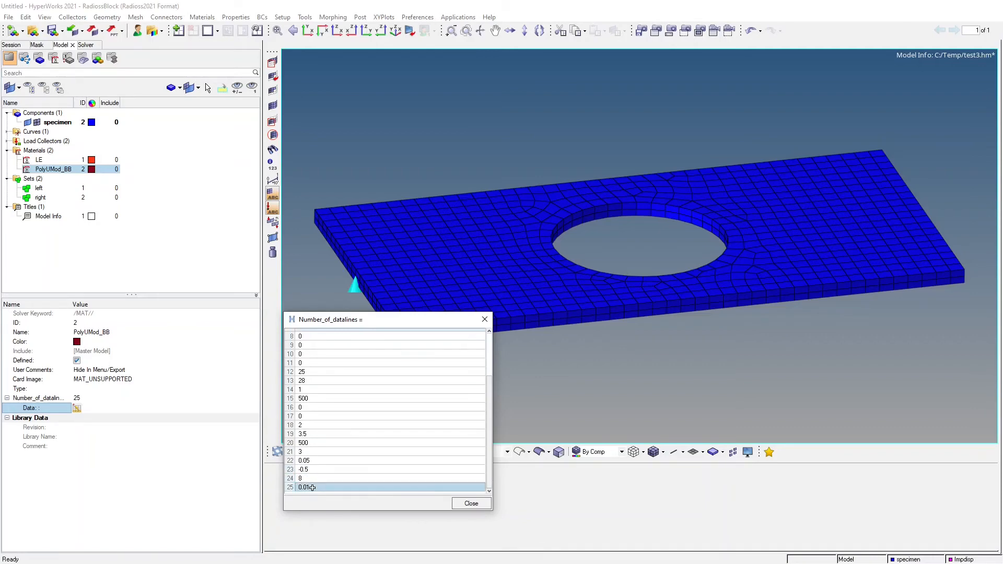
{"action": "left_click", "coordinate": [471, 504]}
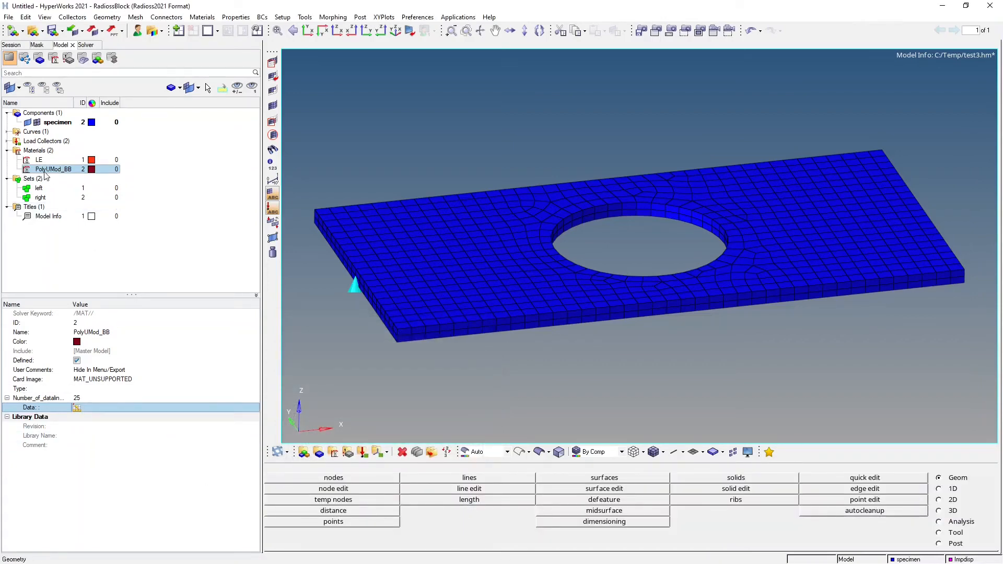
{"action": "mouse_move", "coordinate": [50, 173]}
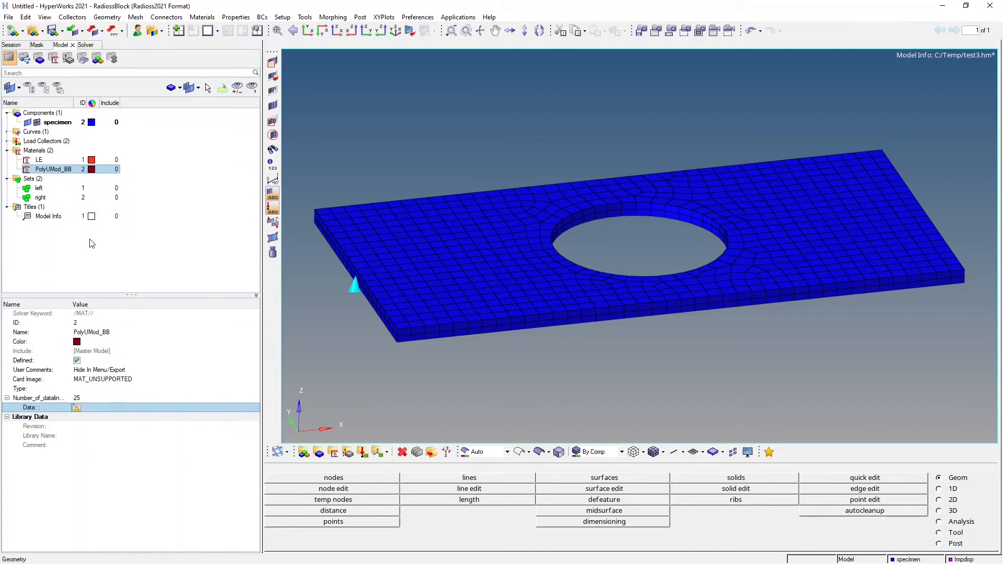
Step: Create property1 as a P14_SOLID card with Isolid 17 (H8C) and Ismstr 10 (Lagrange)
{"action": "left_click", "coordinate": [235, 16]}
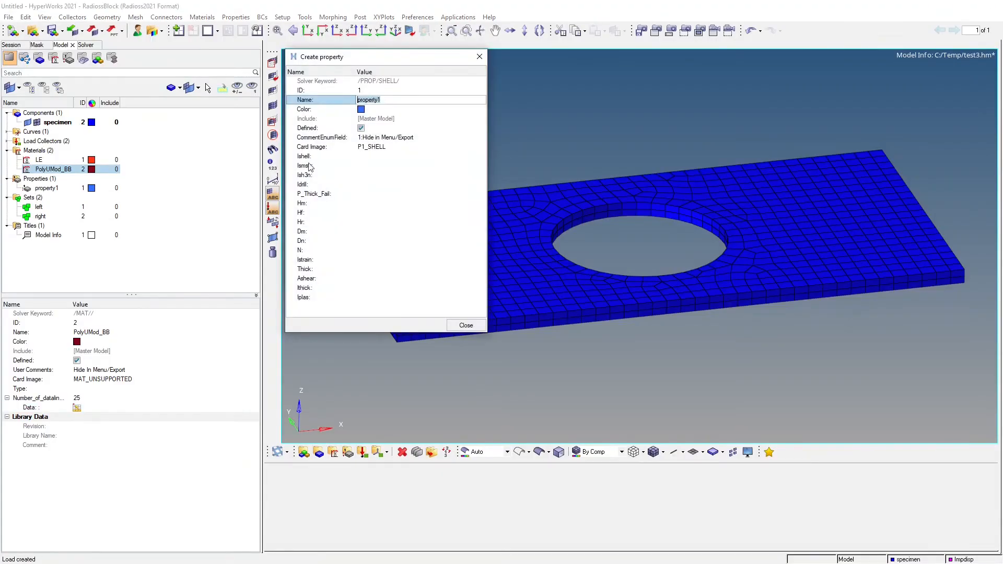
{"action": "mouse_move", "coordinate": [420, 113]}
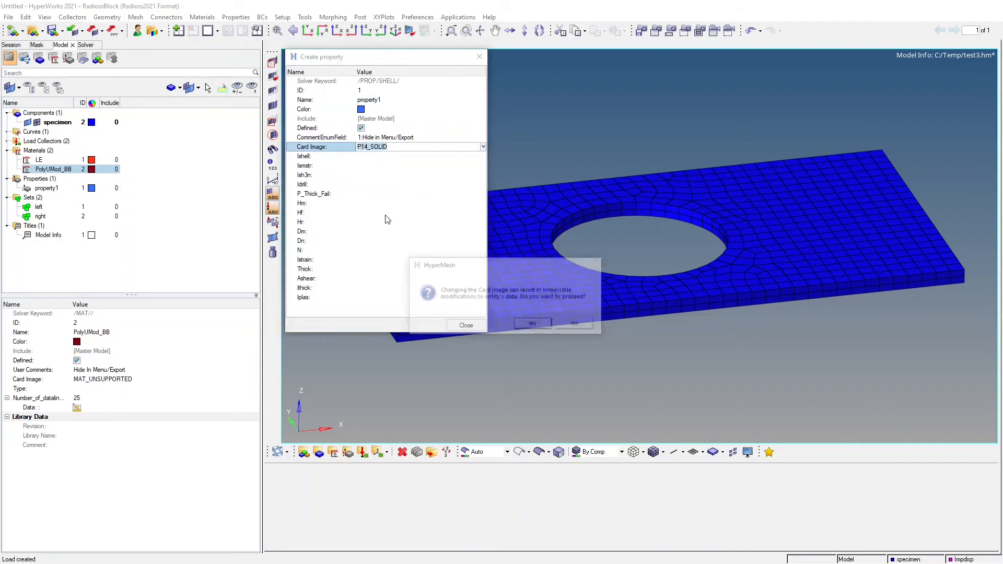
{"action": "left_click", "coordinate": [532, 324]}
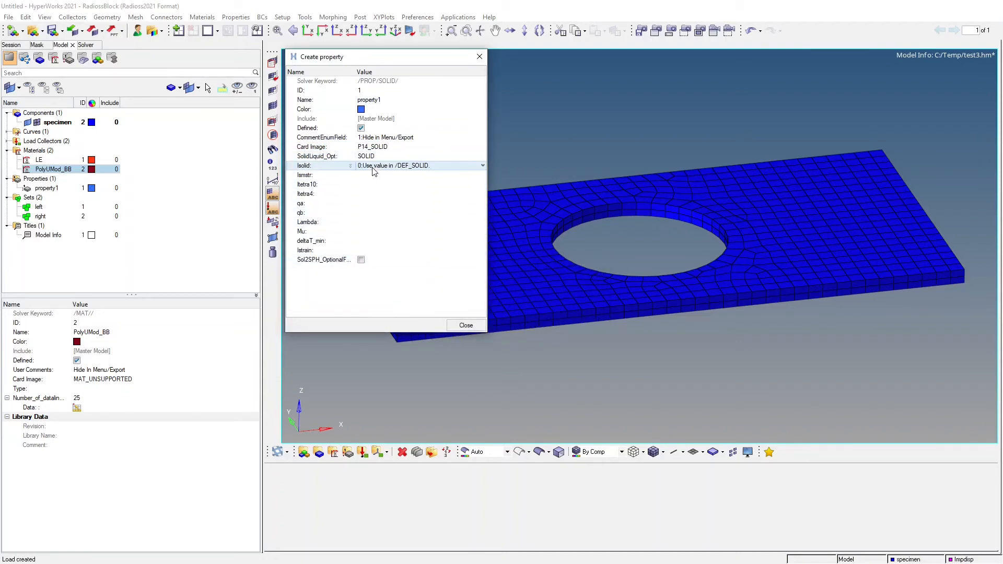
{"action": "left_click", "coordinate": [481, 165]}
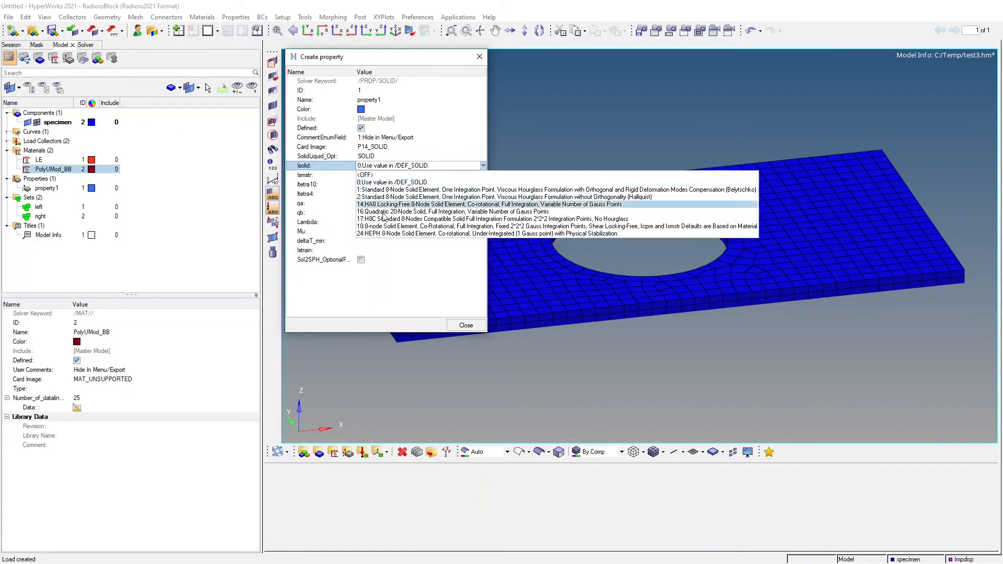
{"action": "mouse_move", "coordinate": [384, 219]}
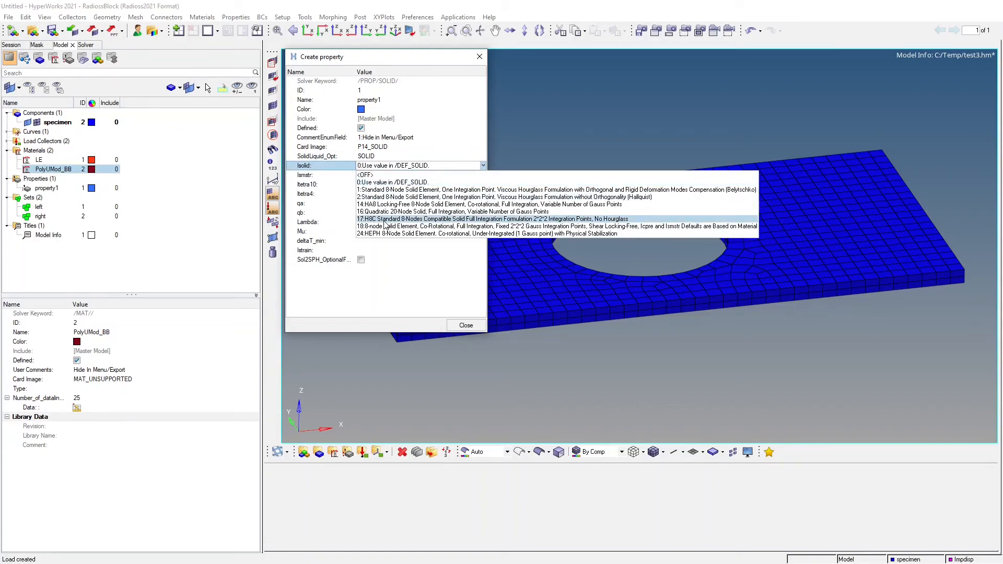
{"action": "left_click", "coordinate": [493, 219]}
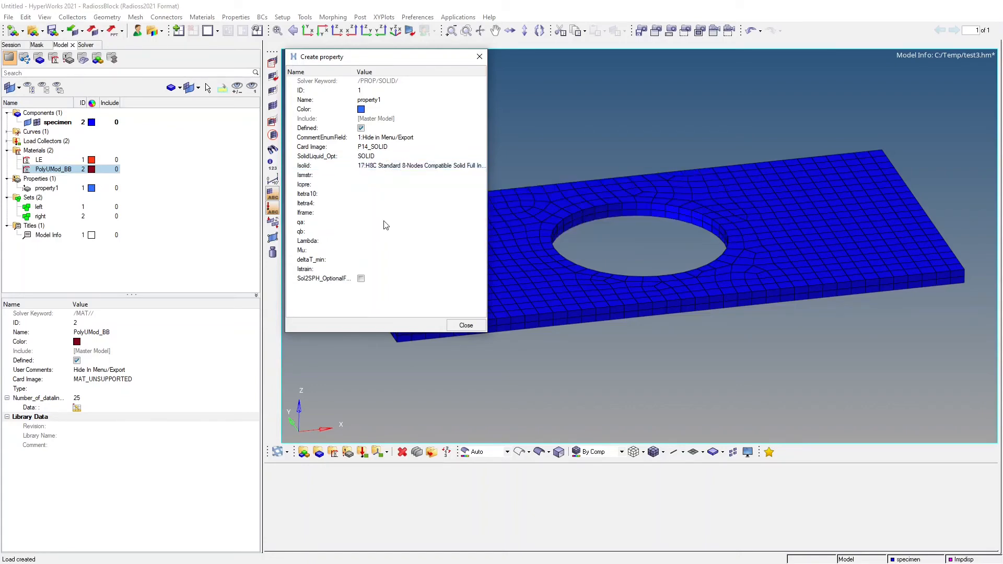
{"action": "left_click", "coordinate": [384, 175]}
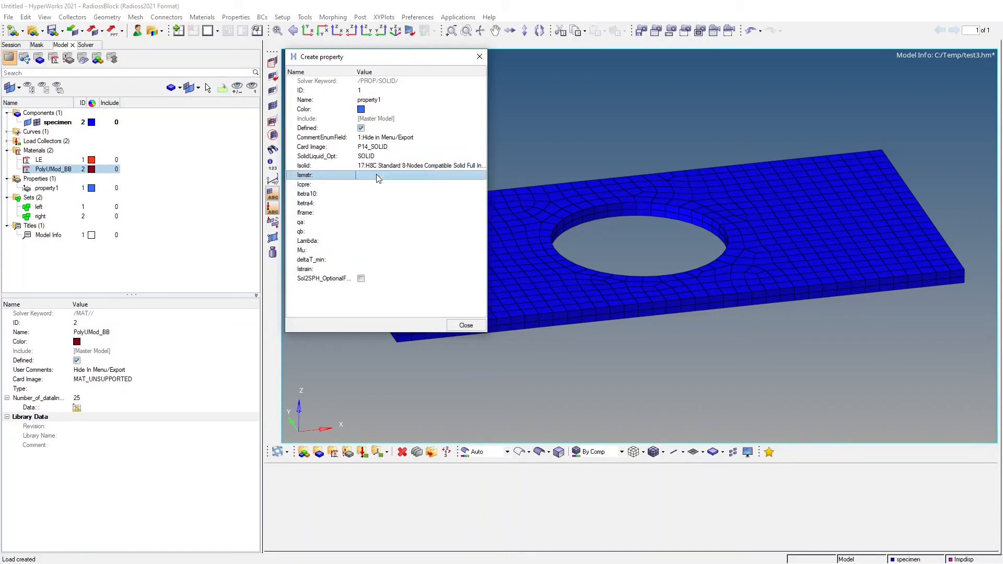
{"action": "left_click", "coordinate": [419, 174]}
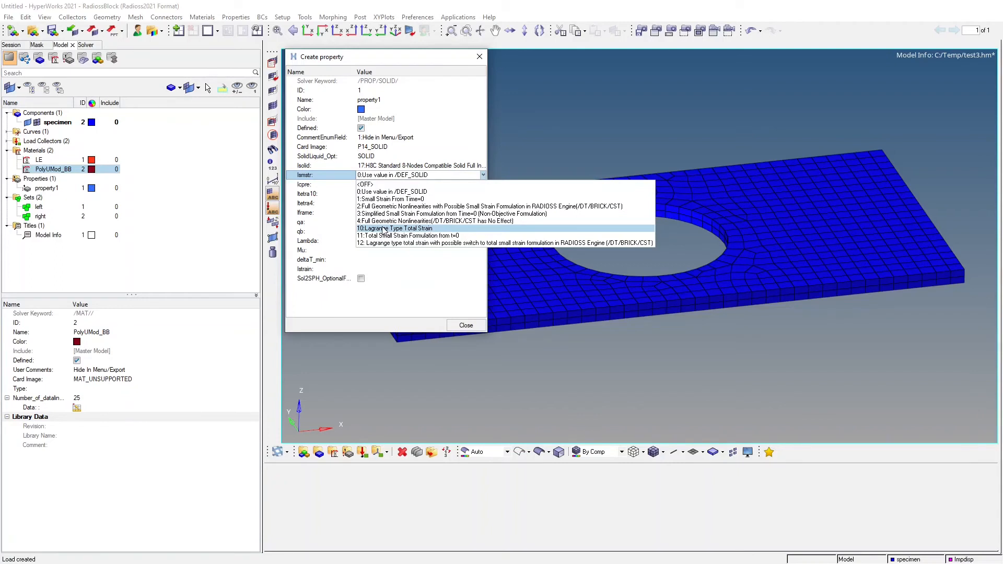
{"action": "left_click", "coordinate": [395, 228]}
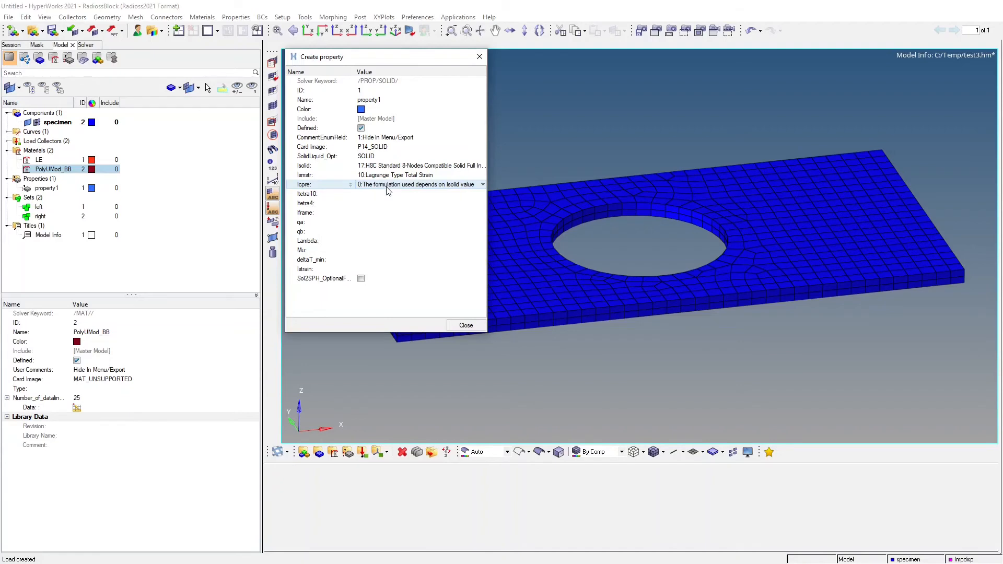
{"action": "left_click", "coordinate": [465, 325]}
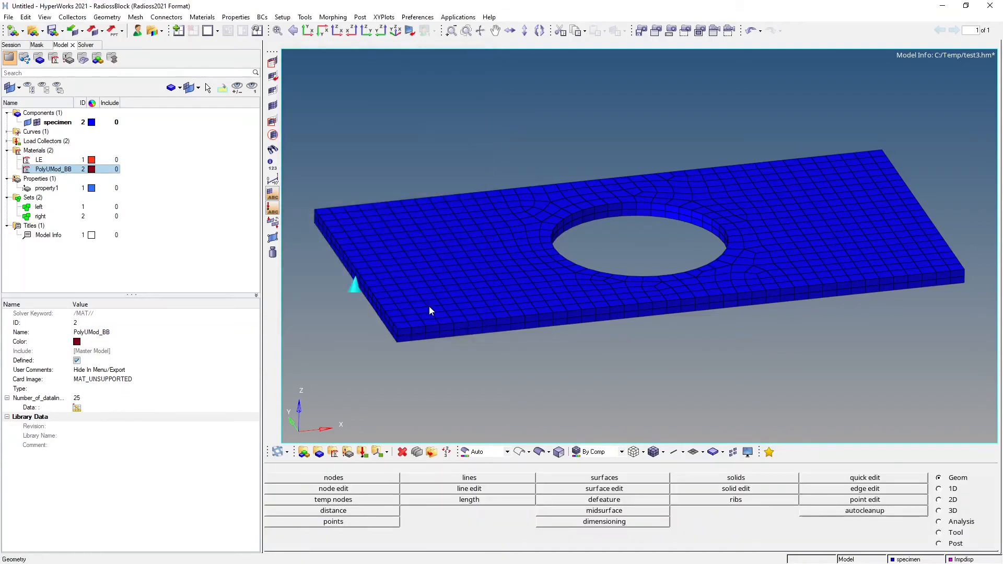
Step: Set the specimen component's Prop_Id to property1
{"action": "left_click", "coordinate": [45, 188]}
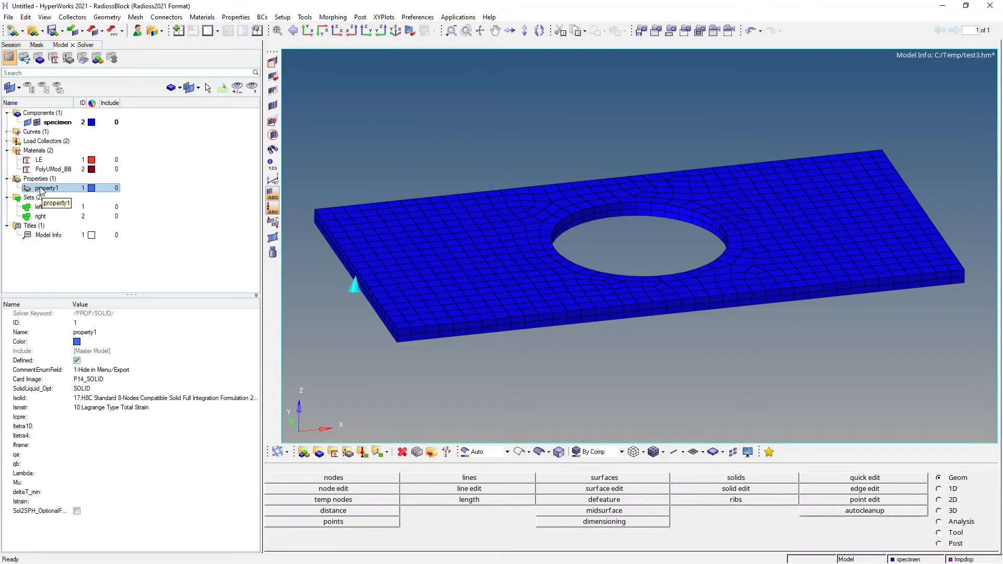
{"action": "left_click", "coordinate": [58, 122]}
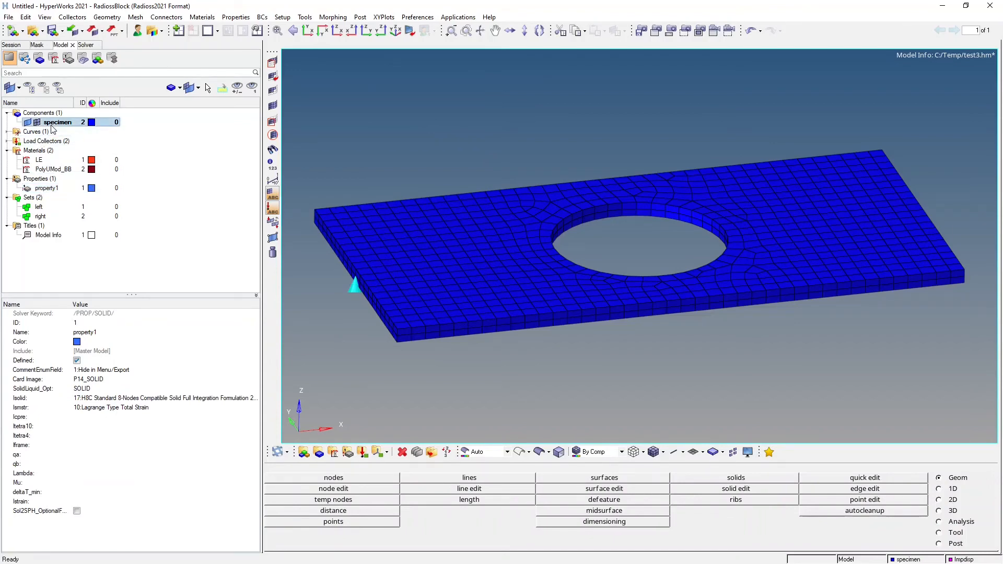
{"action": "left_click", "coordinate": [58, 122]}
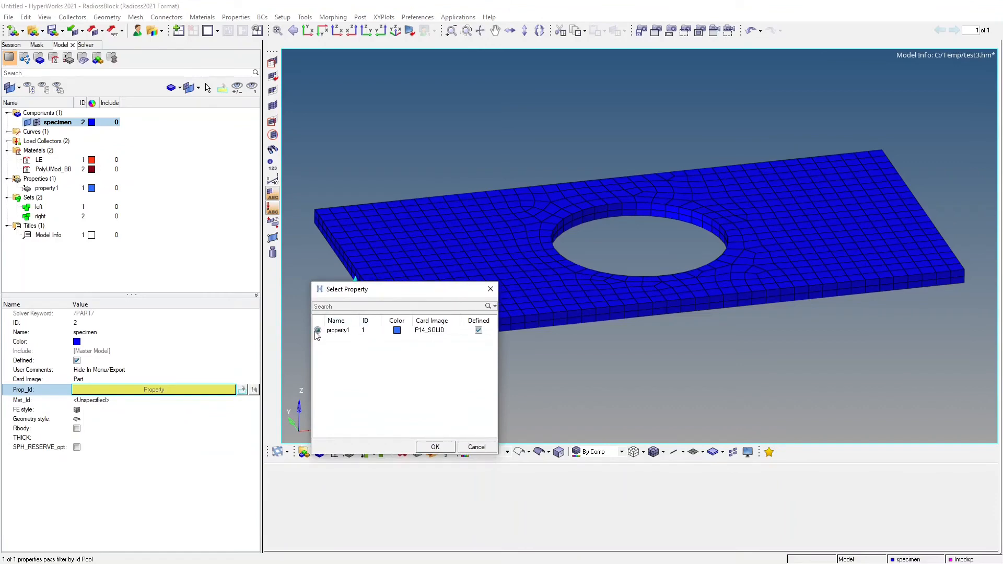
{"action": "left_click", "coordinate": [434, 447]}
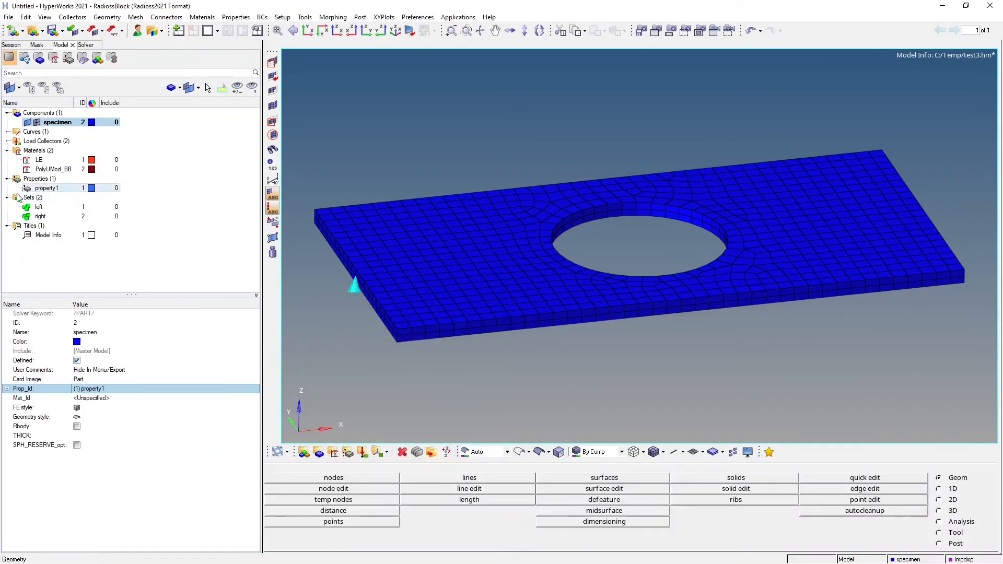
Step: Set the specimen's Mat_Id to PolyUMod_BB, then expand Load Collectors and Curves in the browser
{"action": "left_click", "coordinate": [93, 399]}
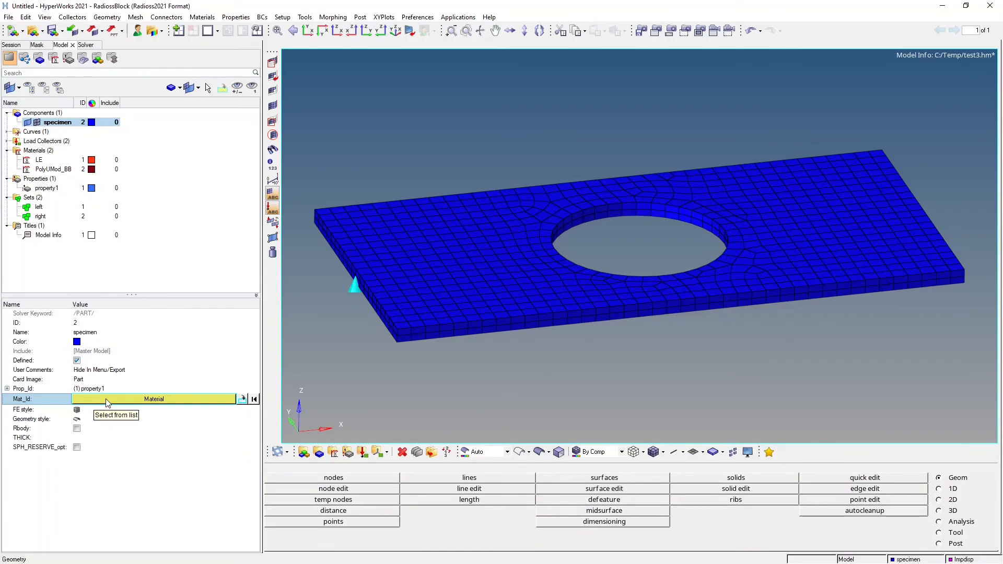
{"action": "left_click", "coordinate": [116, 414]}
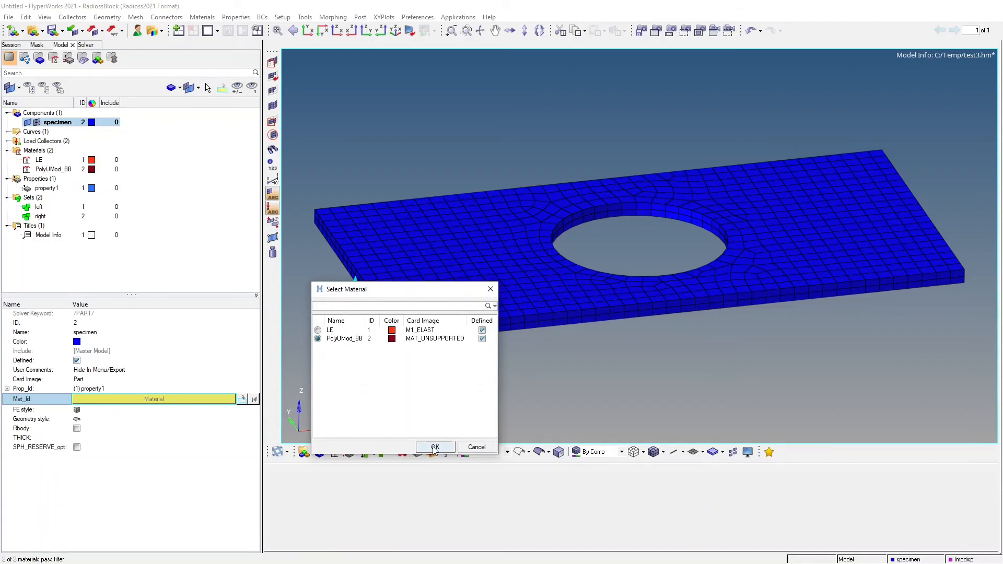
{"action": "left_click", "coordinate": [435, 447]}
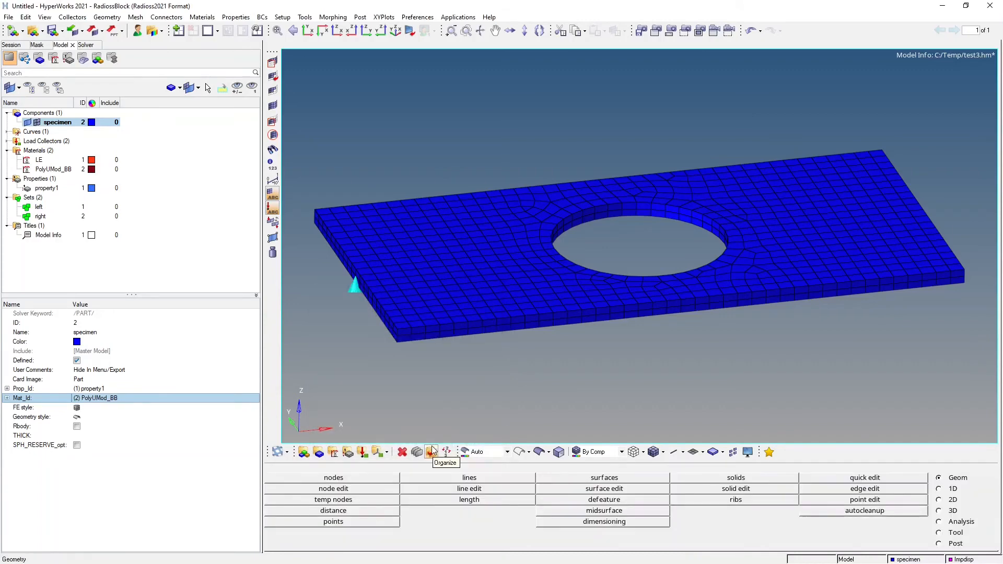
{"action": "left_click", "coordinate": [7, 140]}
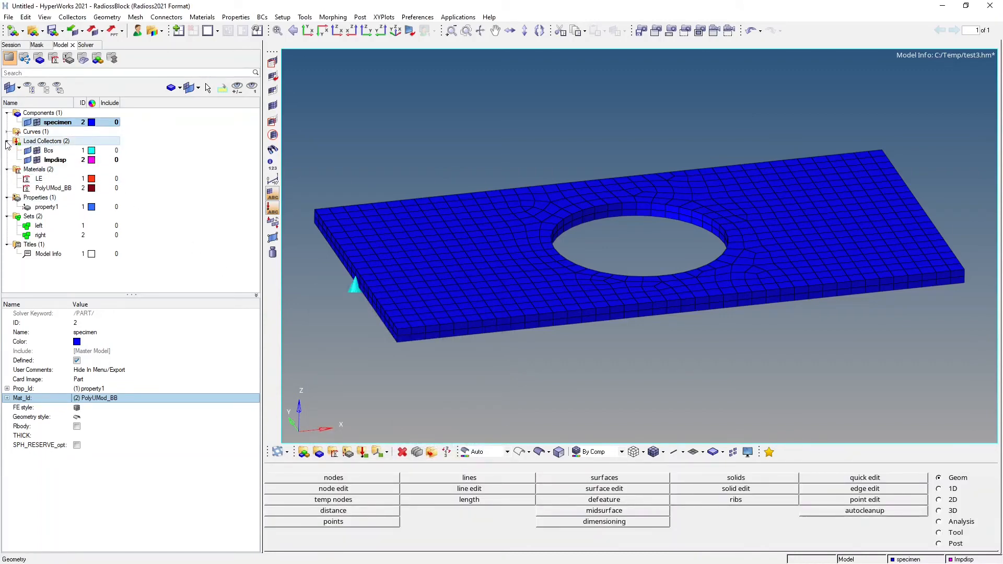
{"action": "left_click", "coordinate": [6, 131]}
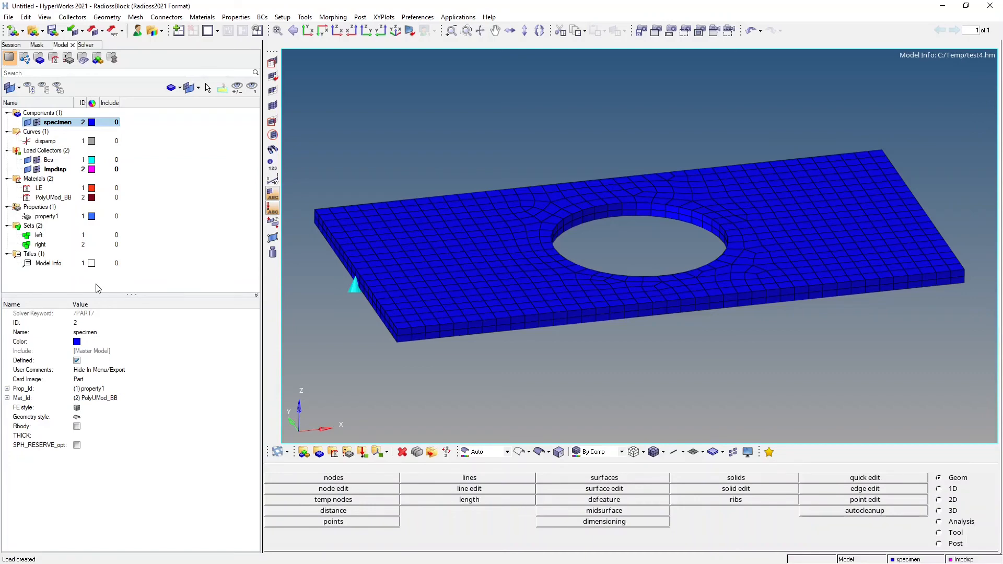
Step: Generate Radioss engine cards with termination time 0.05, animation 0.002 and time history 0.001
{"action": "left_click", "coordinate": [305, 17]}
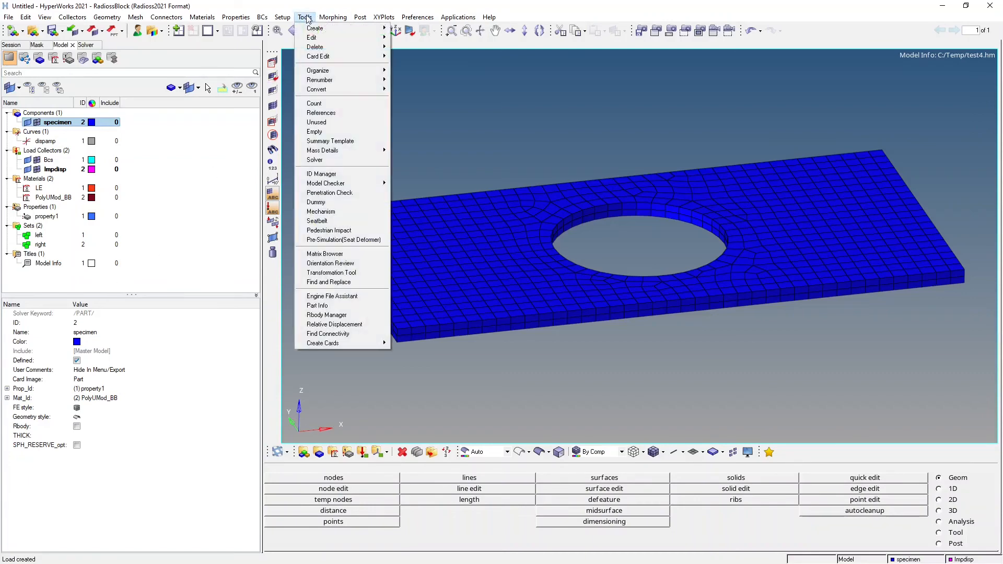
{"action": "left_click", "coordinate": [332, 296]}
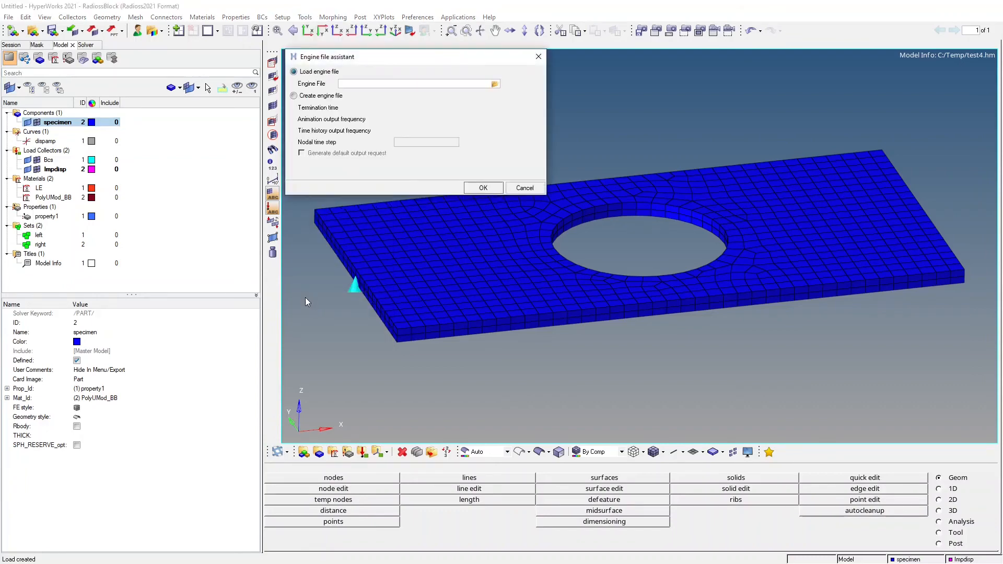
{"action": "left_click", "coordinate": [294, 95]}
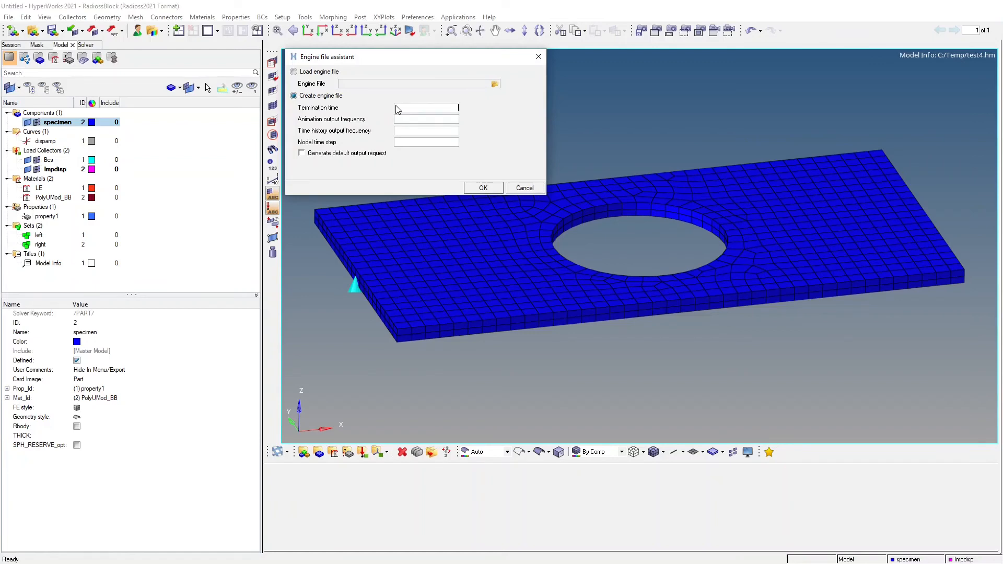
{"action": "type", "text": "0.05"}
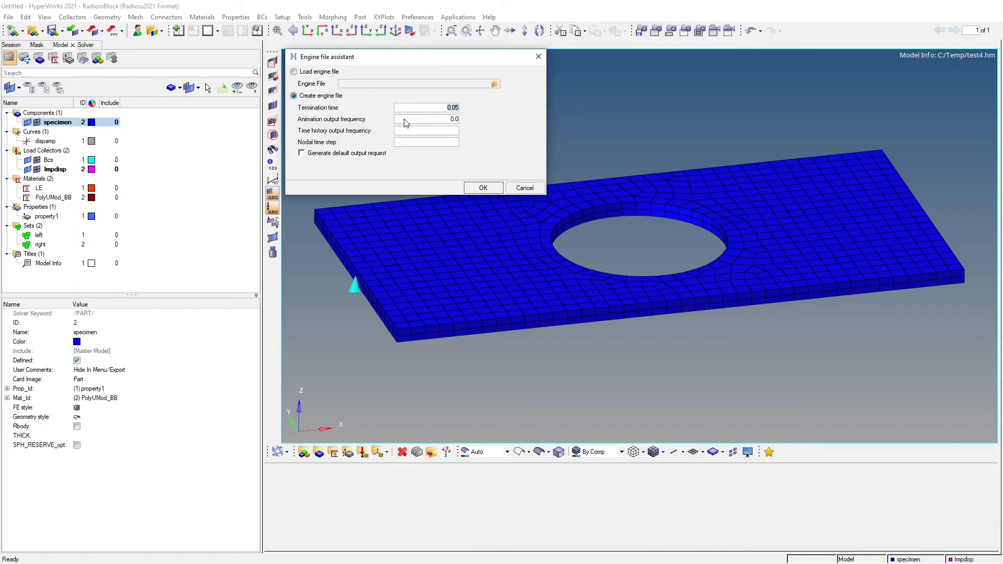
{"action": "type", "text": "0.01"}
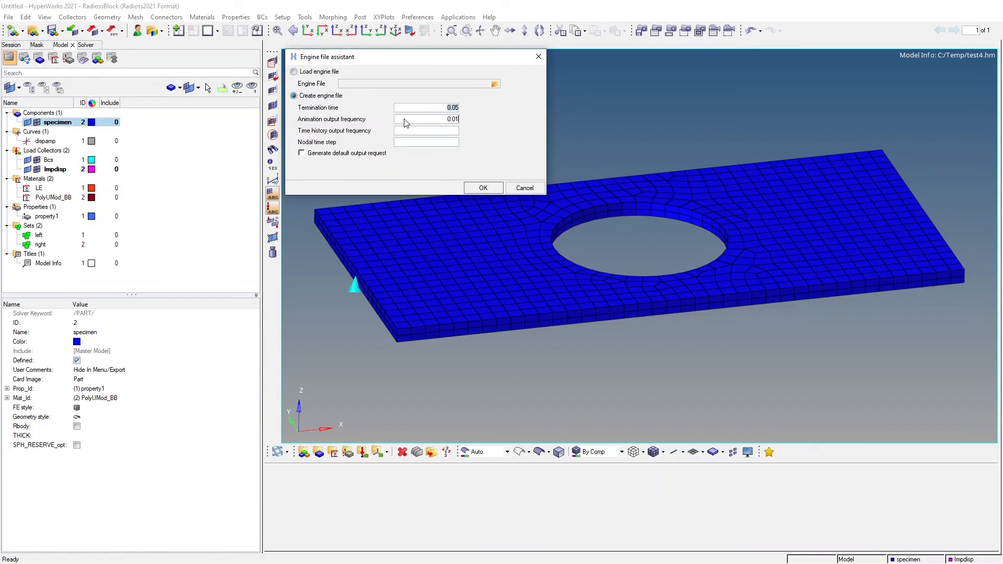
{"action": "type", "text": "0.0"}
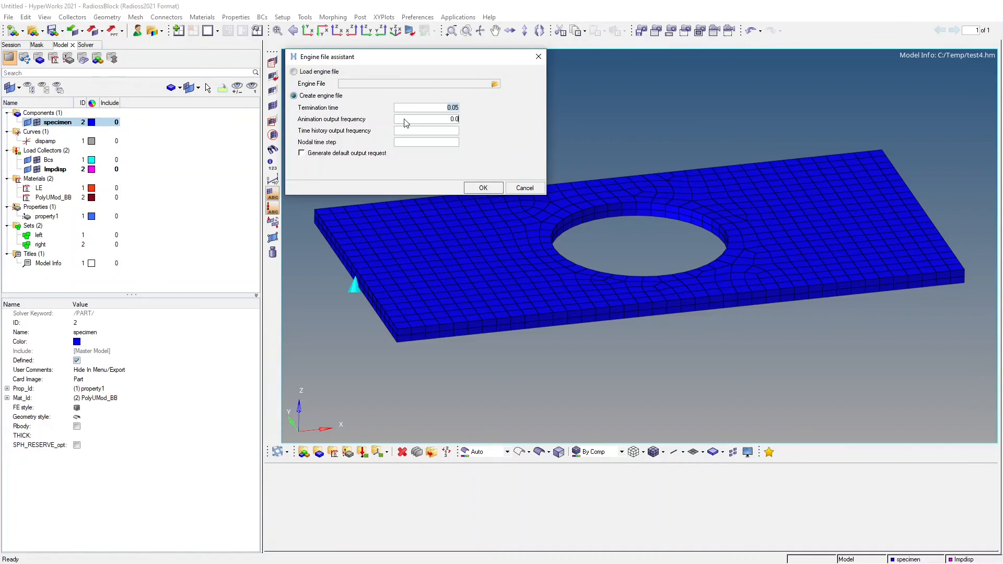
{"action": "type", "text": "0.002"}
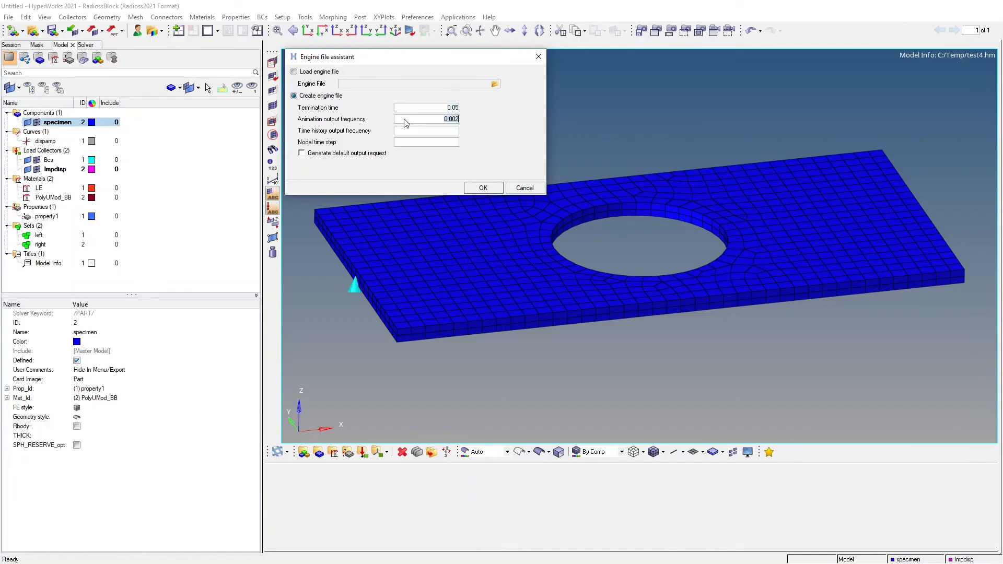
{"action": "left_click", "coordinate": [425, 130]}
{"action": "type", "text": "0.001"}
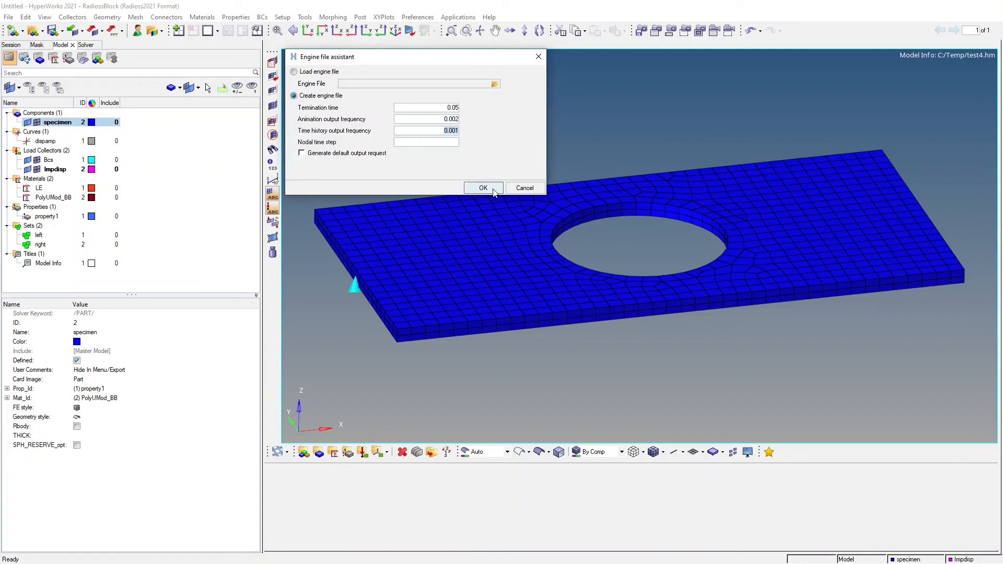
{"action": "left_click", "coordinate": [483, 187]}
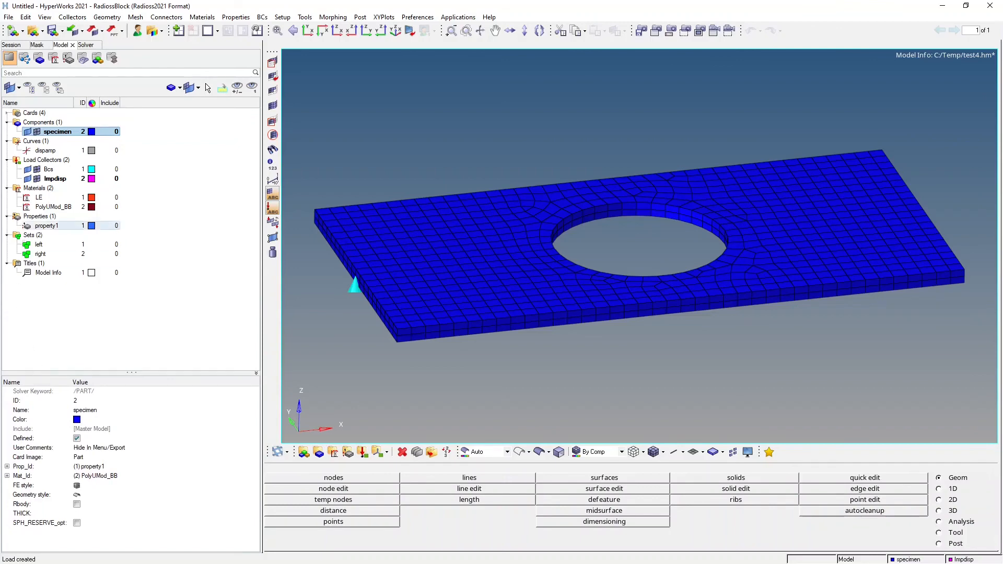
{"action": "left_click", "coordinate": [33, 113]}
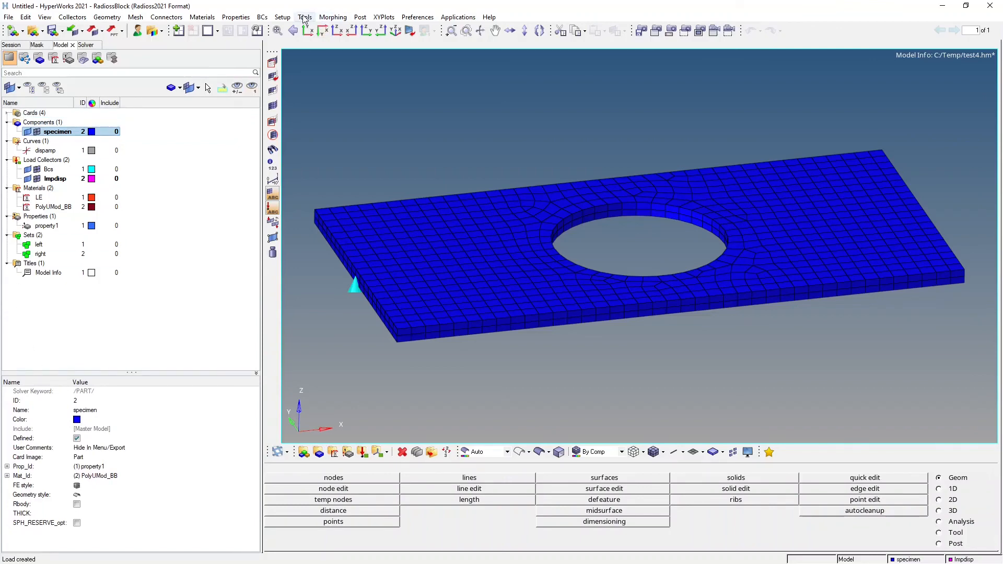
Step: Regenerate the engine file with default output requests and expand the twelve engine cards
{"action": "left_click", "coordinate": [304, 16]}
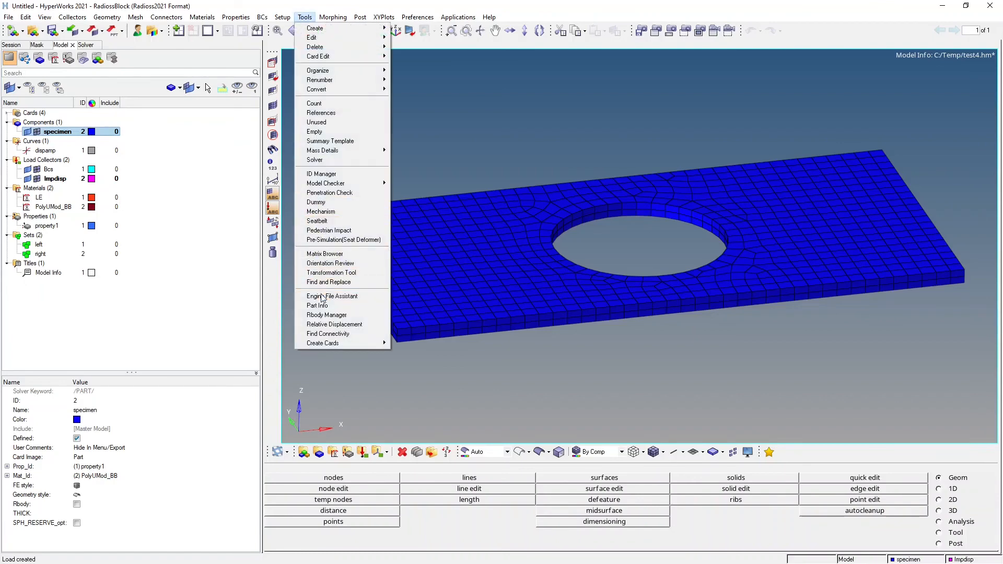
{"action": "left_click", "coordinate": [333, 296]}
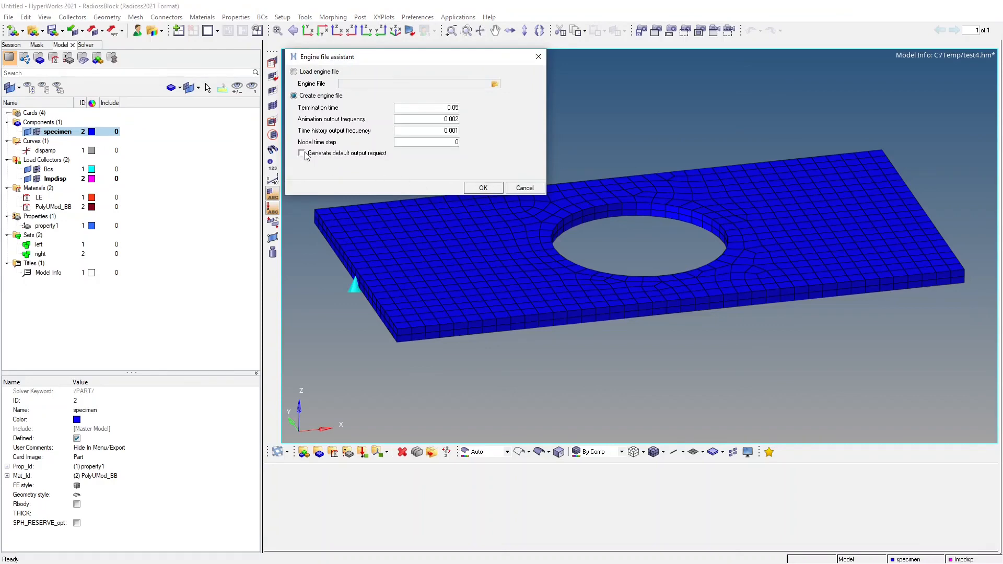
{"action": "left_click", "coordinate": [302, 153]}
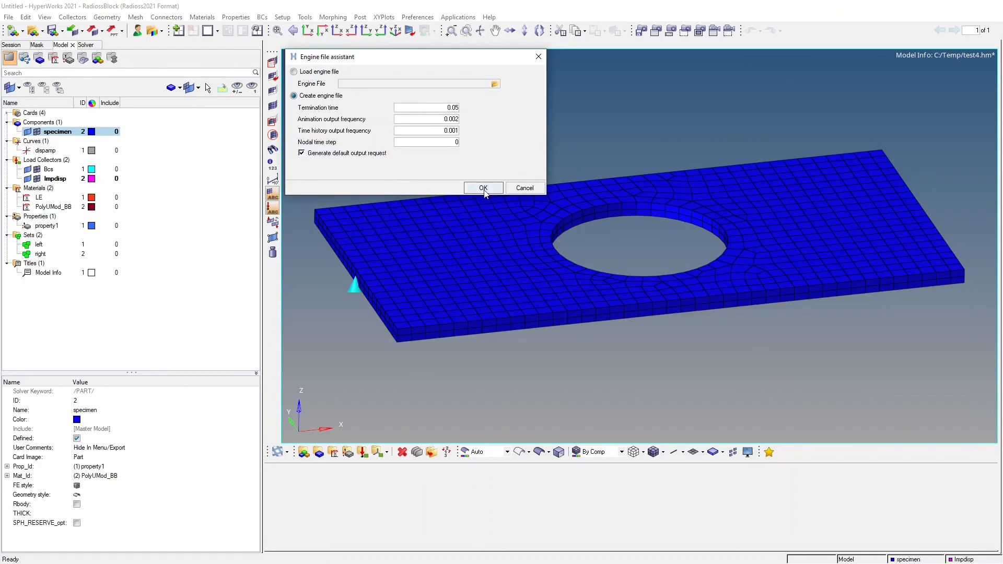
{"action": "left_click", "coordinate": [482, 187]}
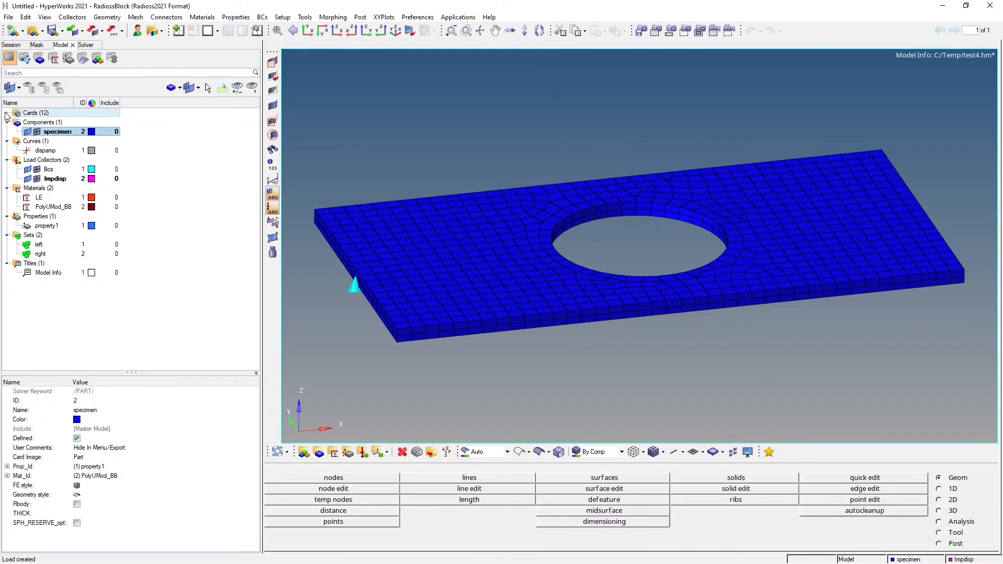
{"action": "left_click", "coordinate": [5, 113]}
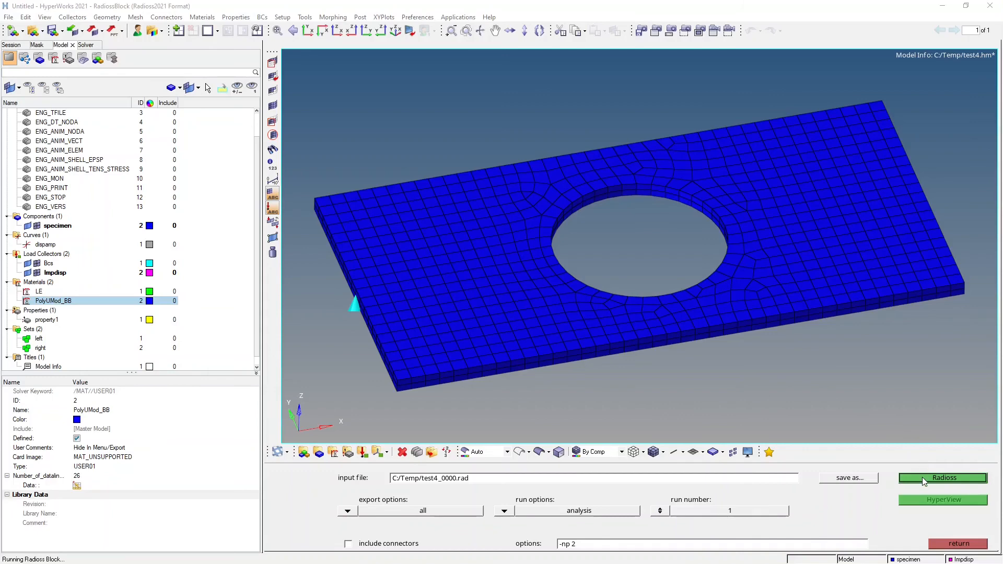
Step: Run Radioss with -np 2, overwriting the .rad file, until normal termination
{"action": "left_click", "coordinate": [943, 478]}
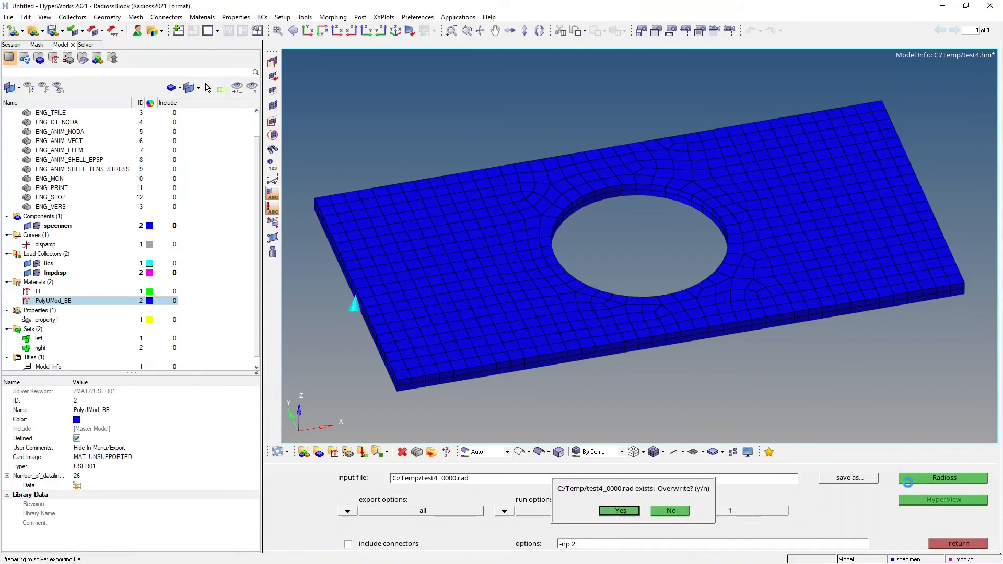
{"action": "left_click", "coordinate": [619, 510]}
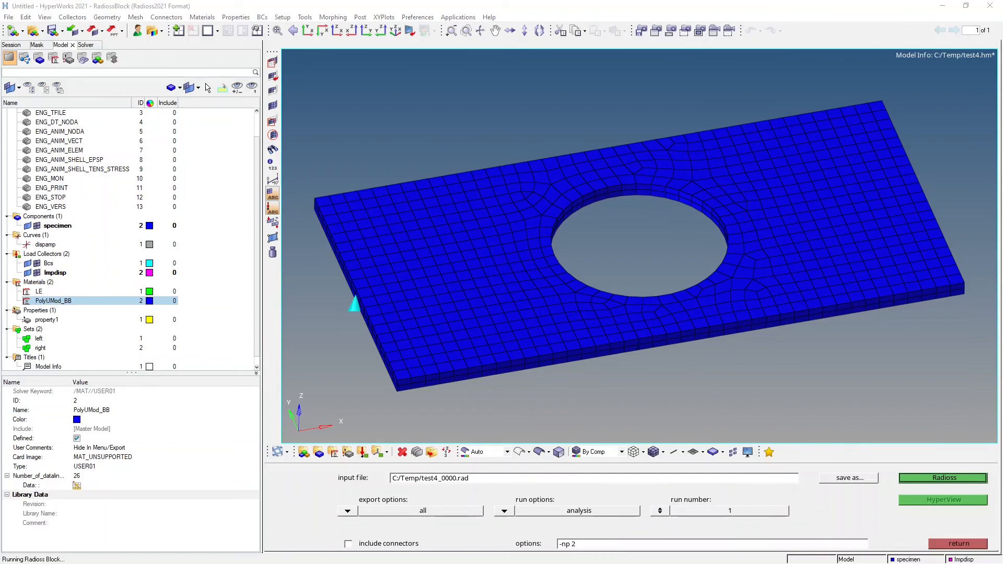
{"action": "left_click", "coordinate": [941, 479]}
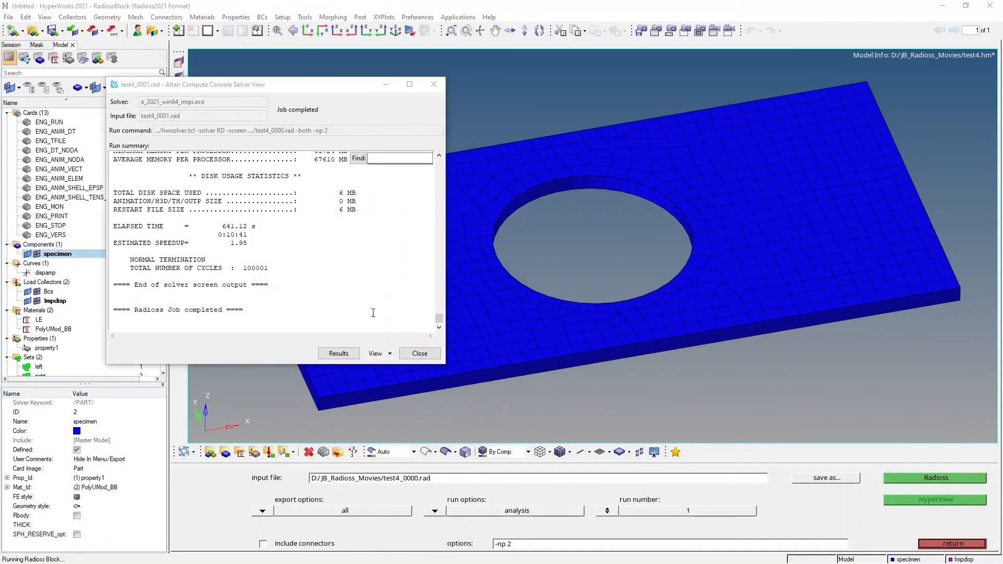
{"action": "mouse_move", "coordinate": [332, 347]}
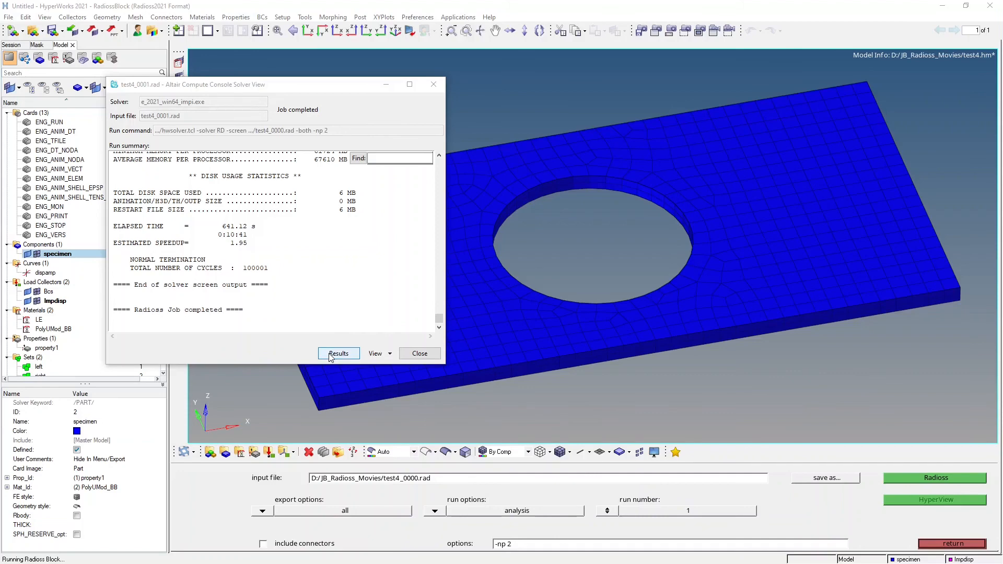
Step: Open test4.h3d results in HyperView from the solver console's Results button
{"action": "left_click", "coordinate": [339, 353]}
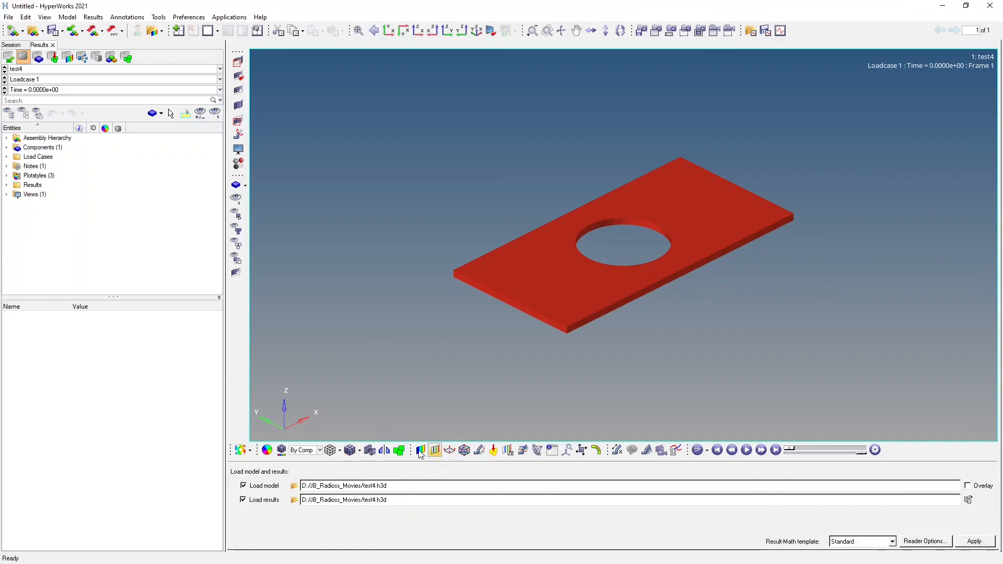
Step: Apply a Von Mises contour with Simple averaging and jump to the last frame (t = 0.05)
{"action": "left_click", "coordinate": [420, 450]}
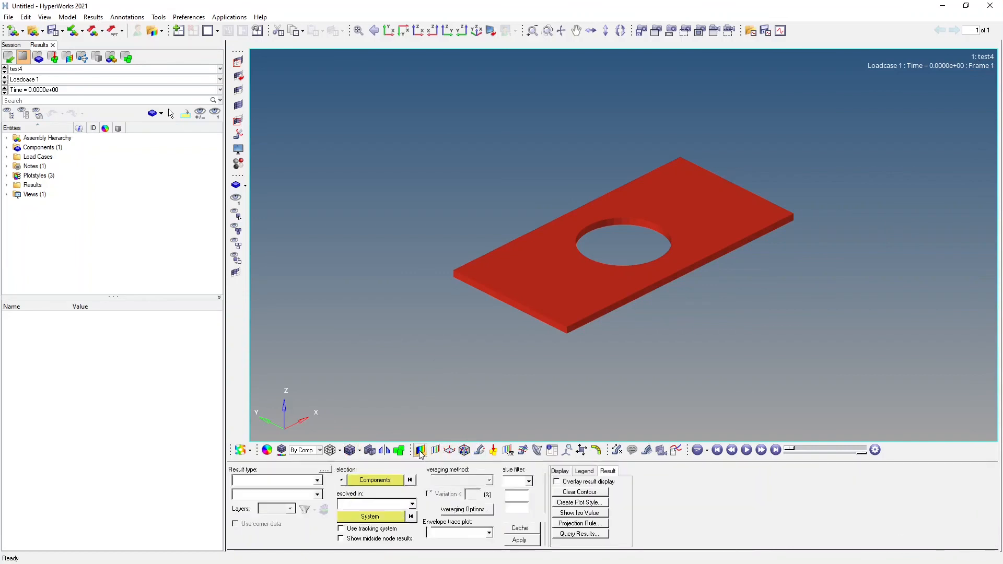
{"action": "left_click", "coordinate": [316, 481]}
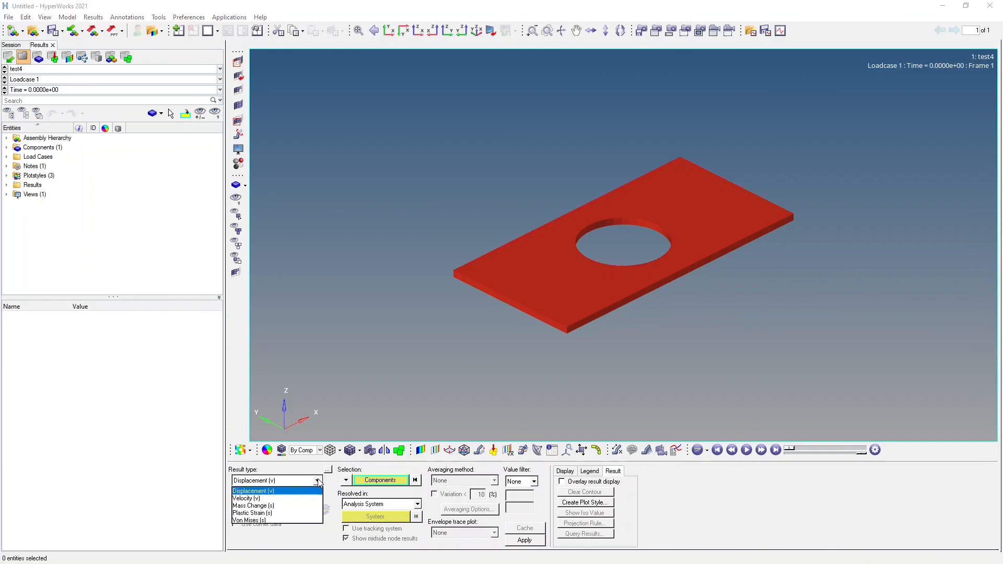
{"action": "left_click", "coordinate": [249, 519]}
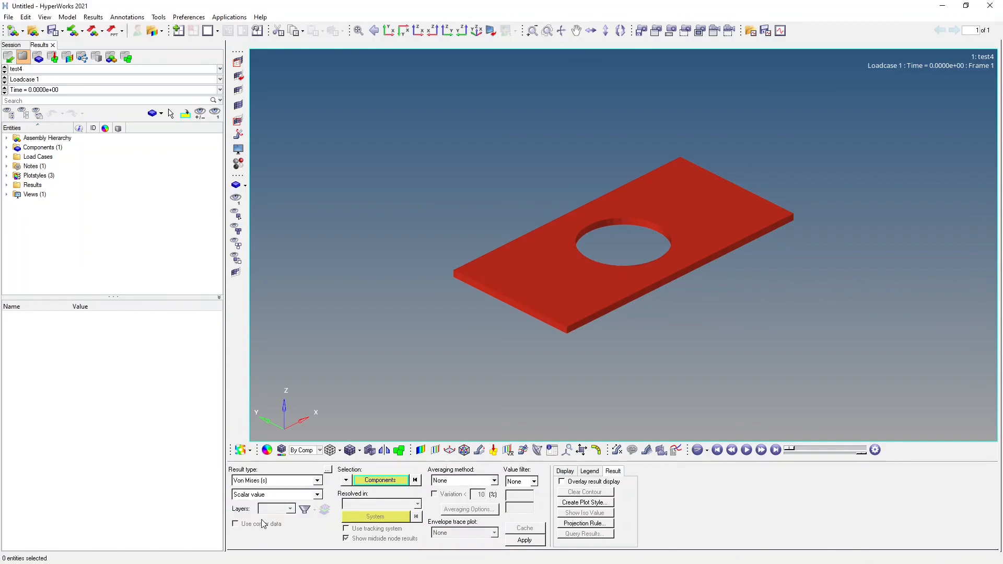
{"action": "left_click", "coordinate": [494, 480]}
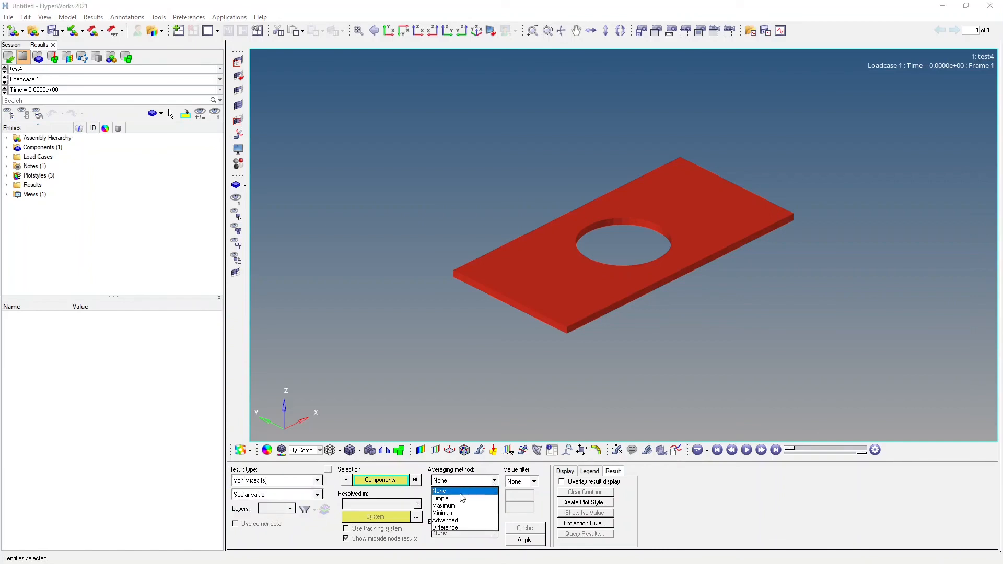
{"action": "left_click", "coordinate": [440, 498]}
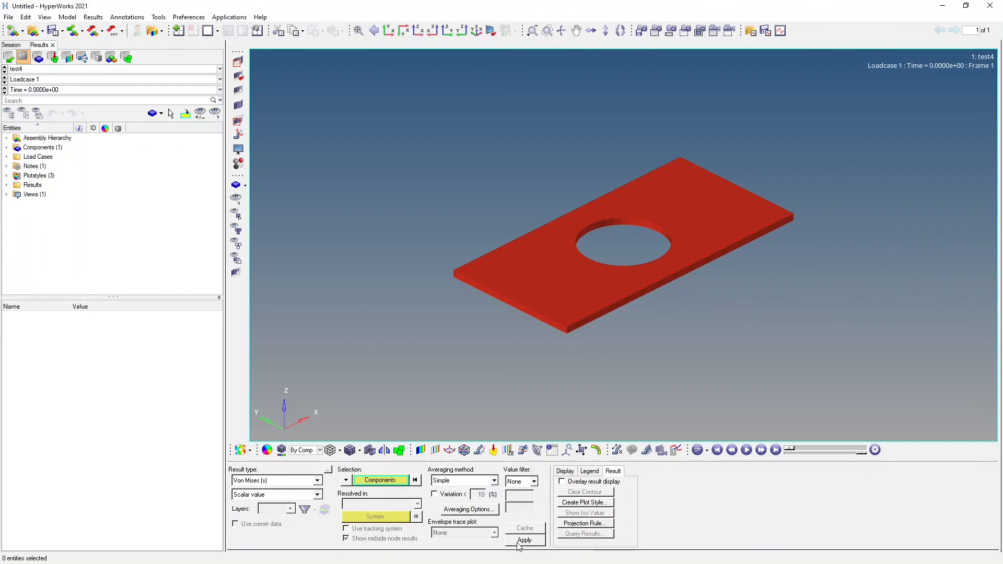
{"action": "left_click", "coordinate": [525, 540]}
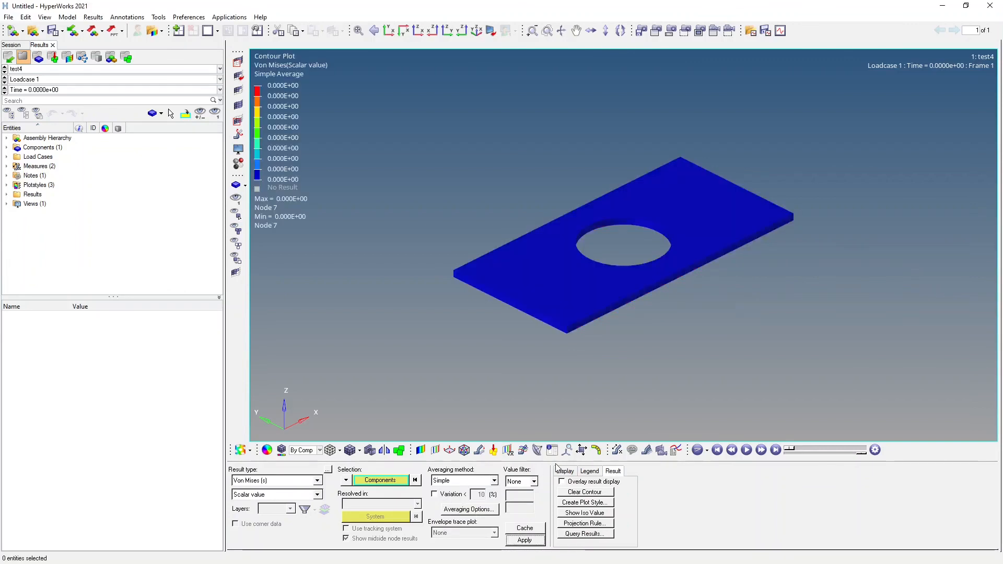
{"action": "left_click", "coordinate": [775, 450]}
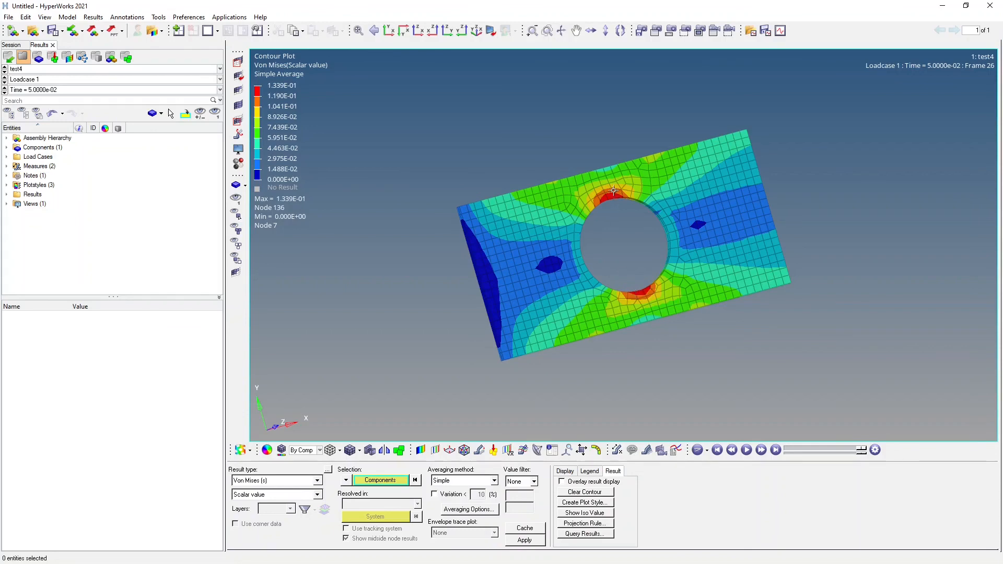
{"action": "mouse_move", "coordinate": [352, 258]}
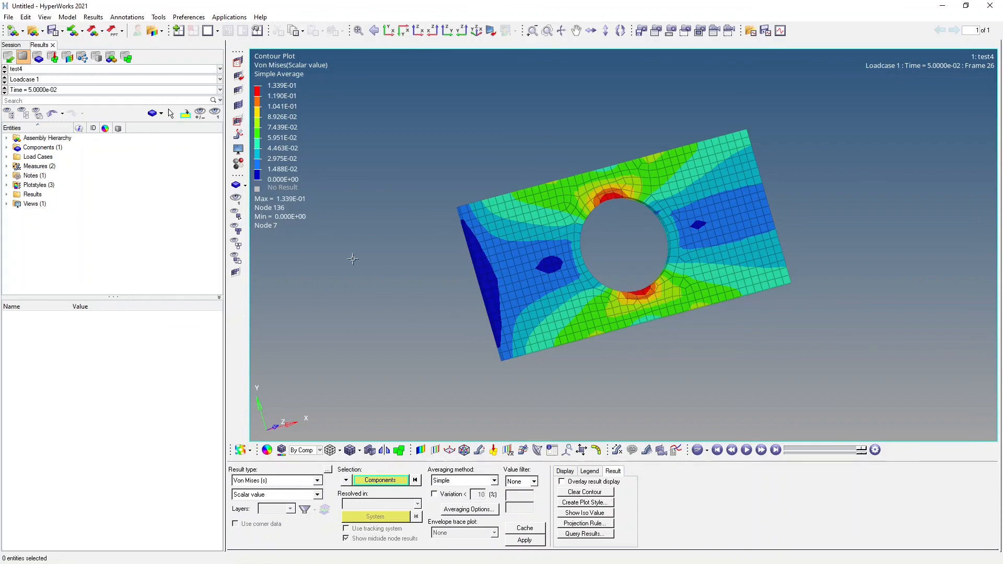
{"action": "mouse_move", "coordinate": [403, 233]}
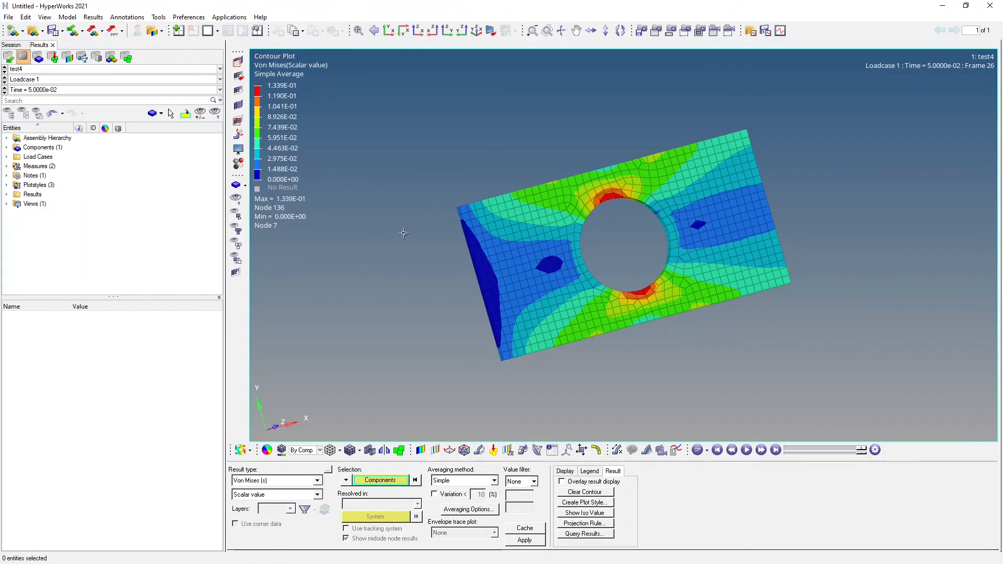